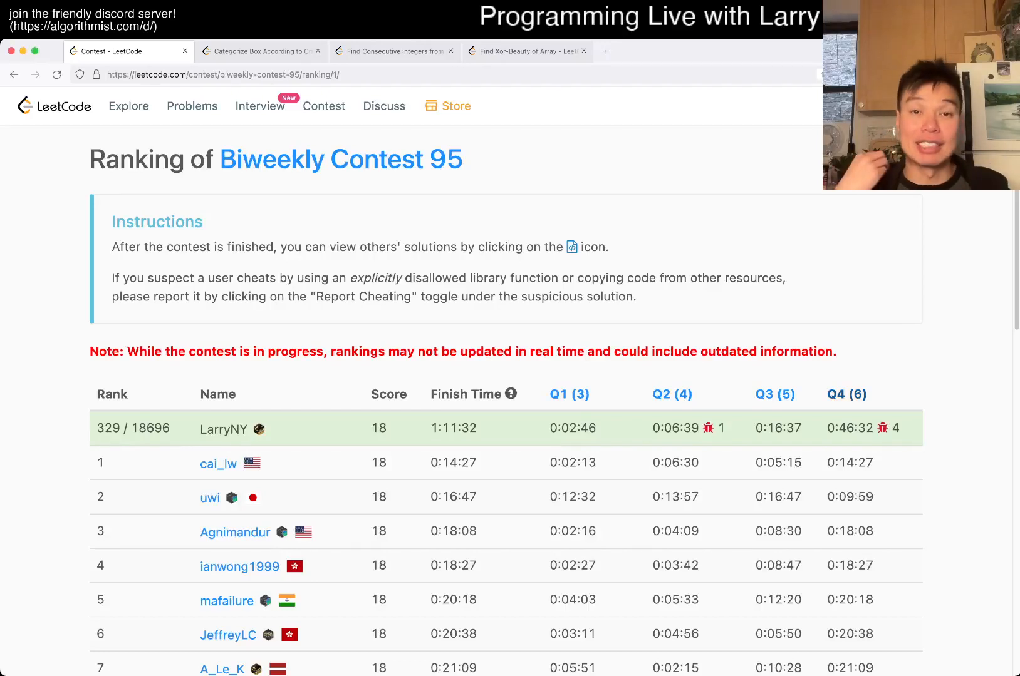
- Review the Find Xor-Beauty of Array statement and examples, then begin a triple-quoted docstring note
click(525, 50)
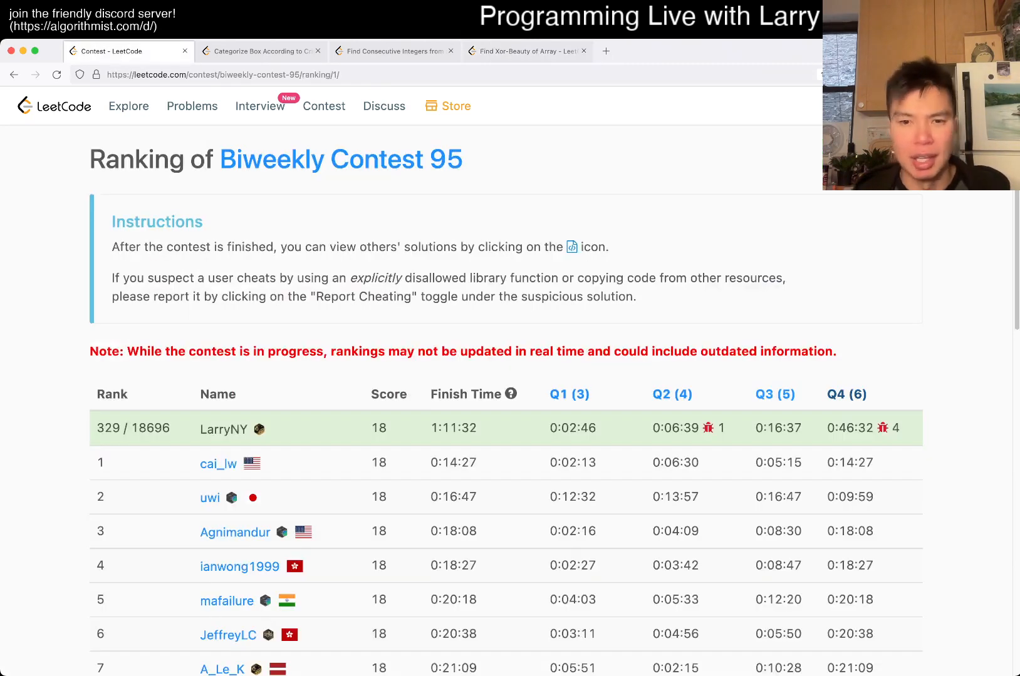
click(525, 50)
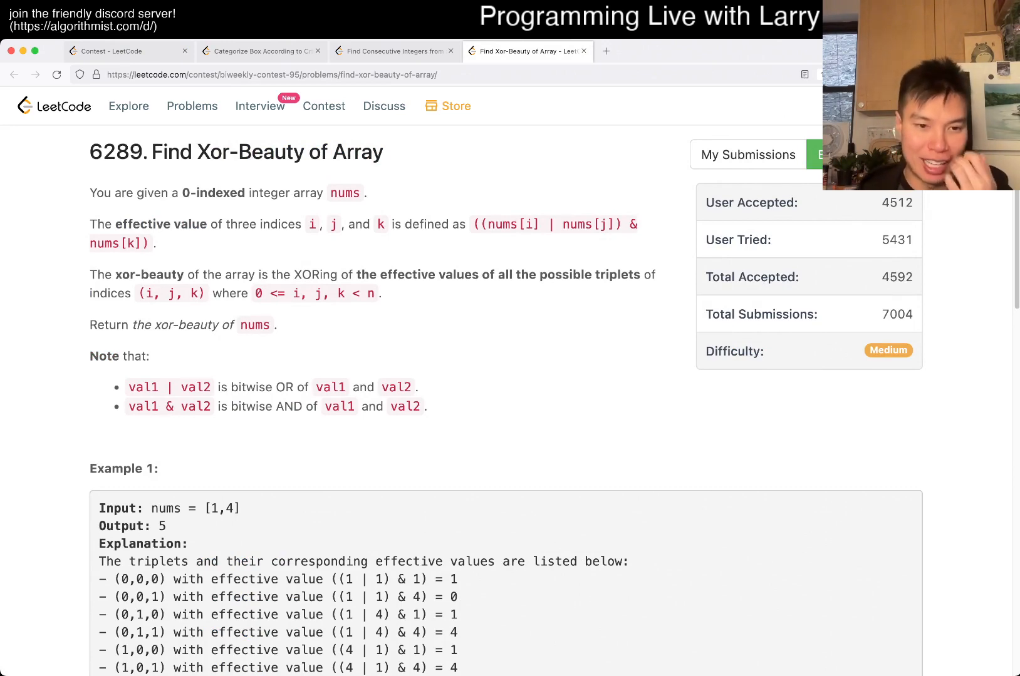
scroll(down, 3)
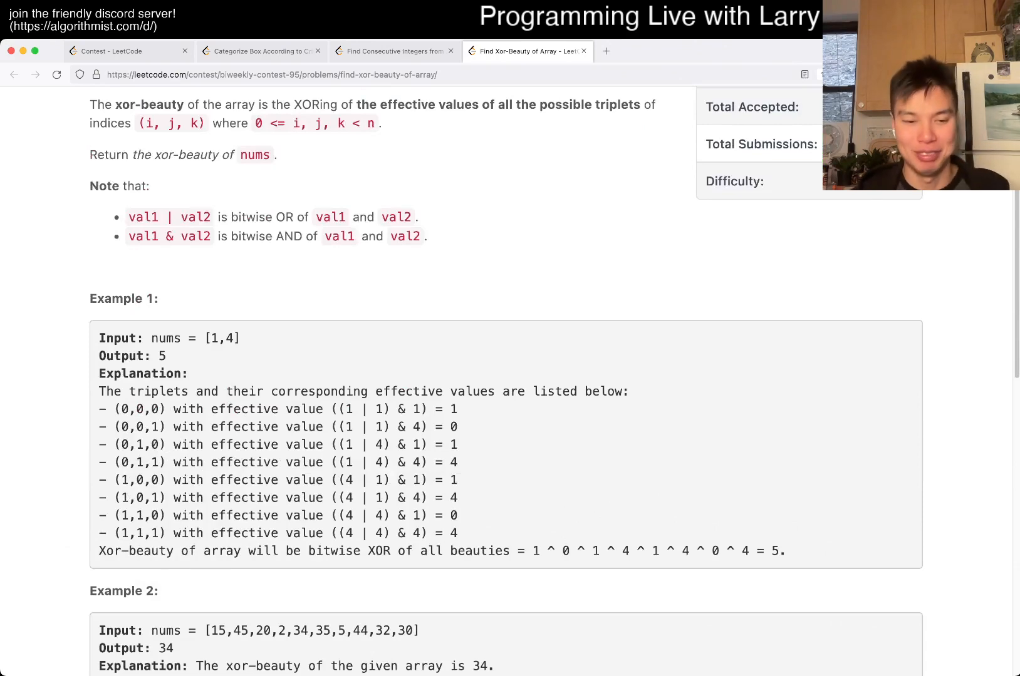
scroll(down, 3)
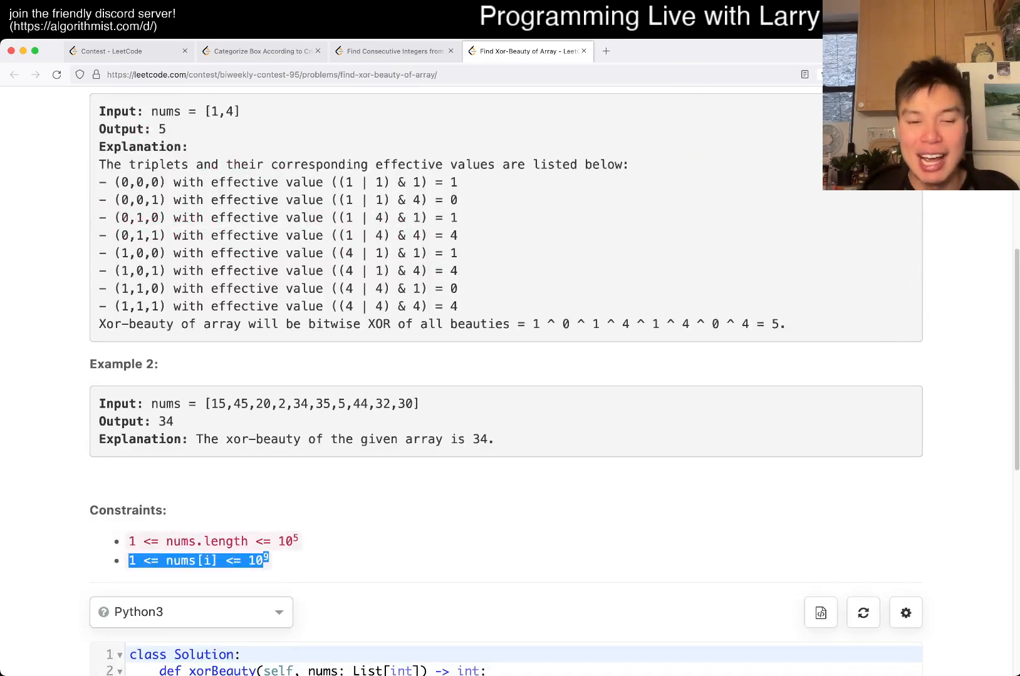
scroll(up, 3)
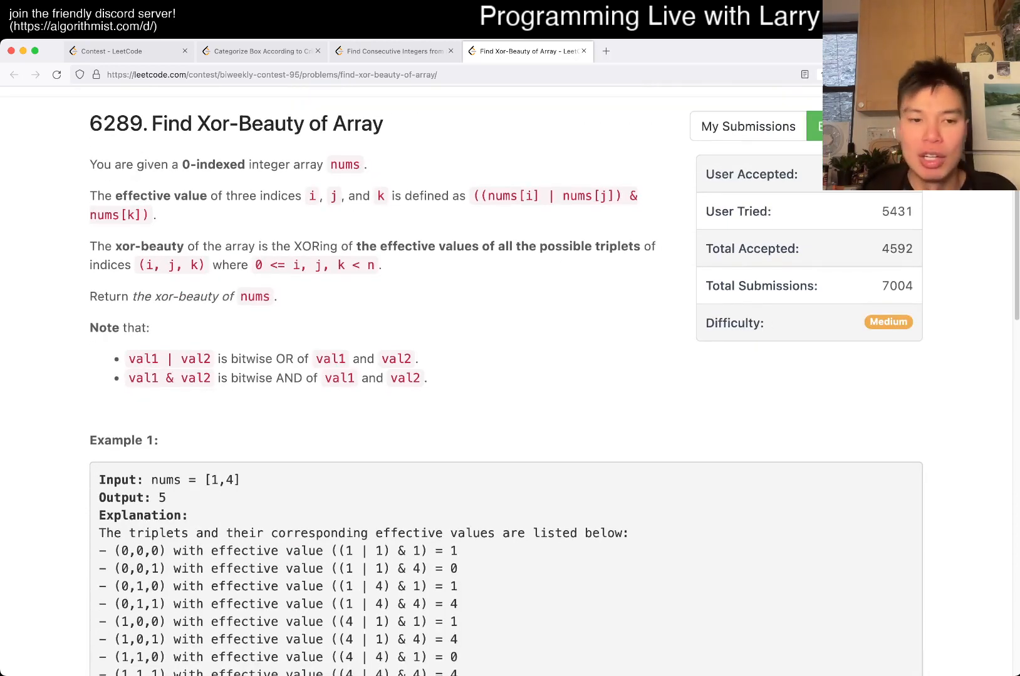
scroll(down, 3)
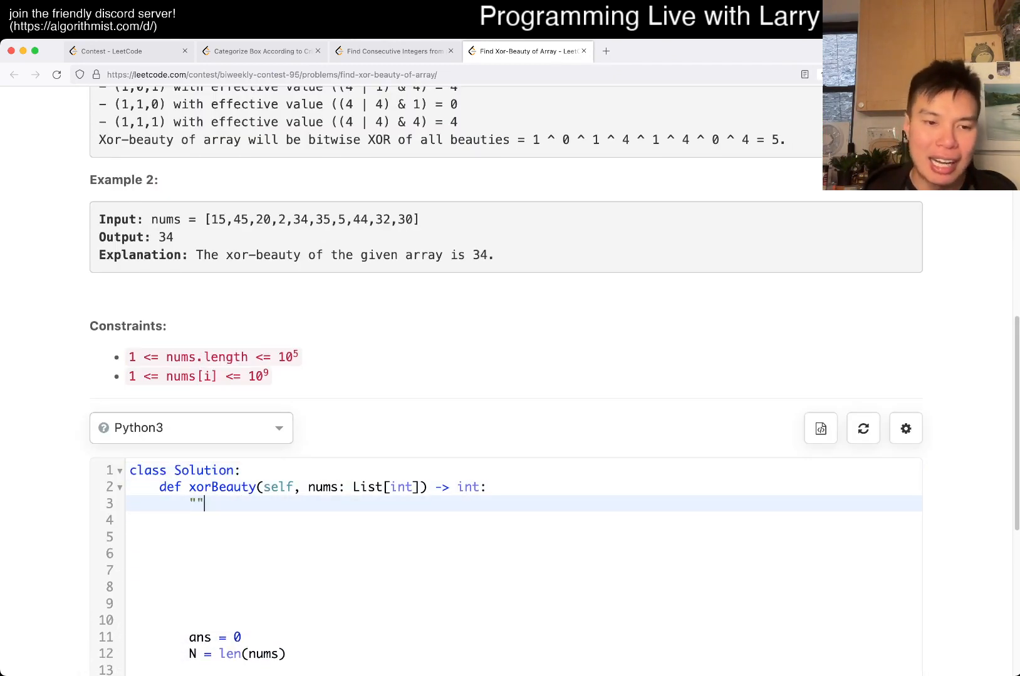
text(""")
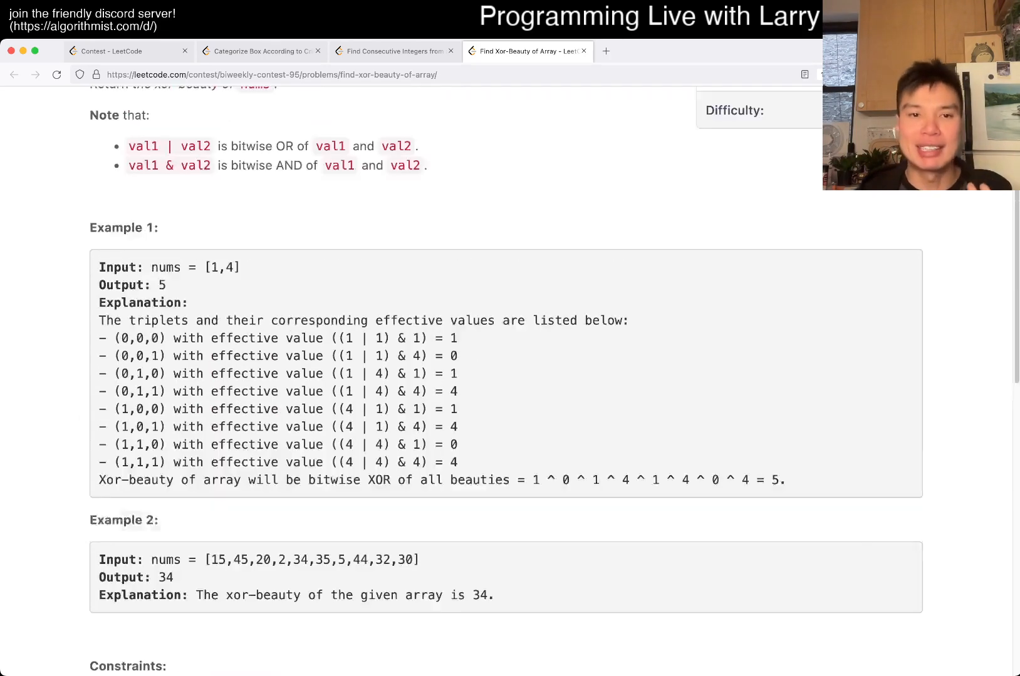
scroll(up, 3)
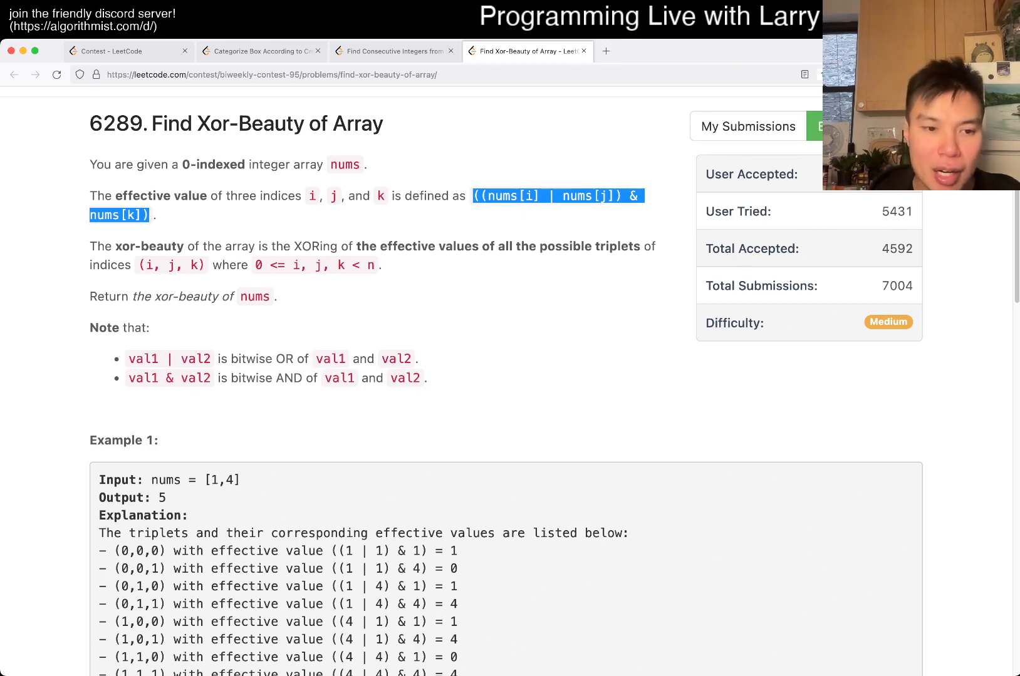
scroll(down, 3)
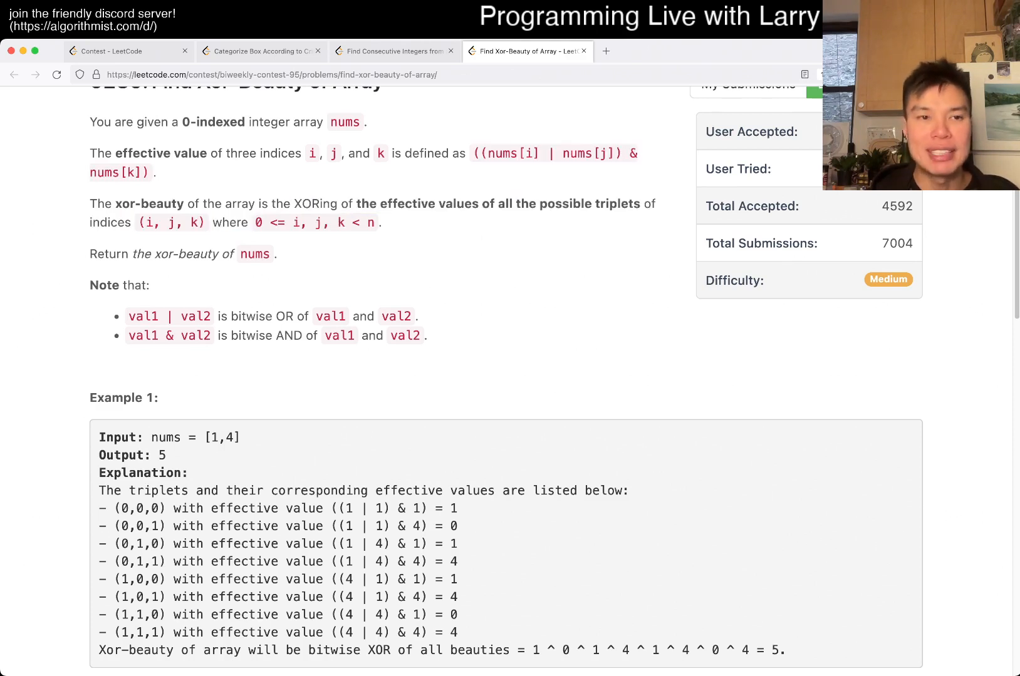
drag(469, 153, 154, 173)
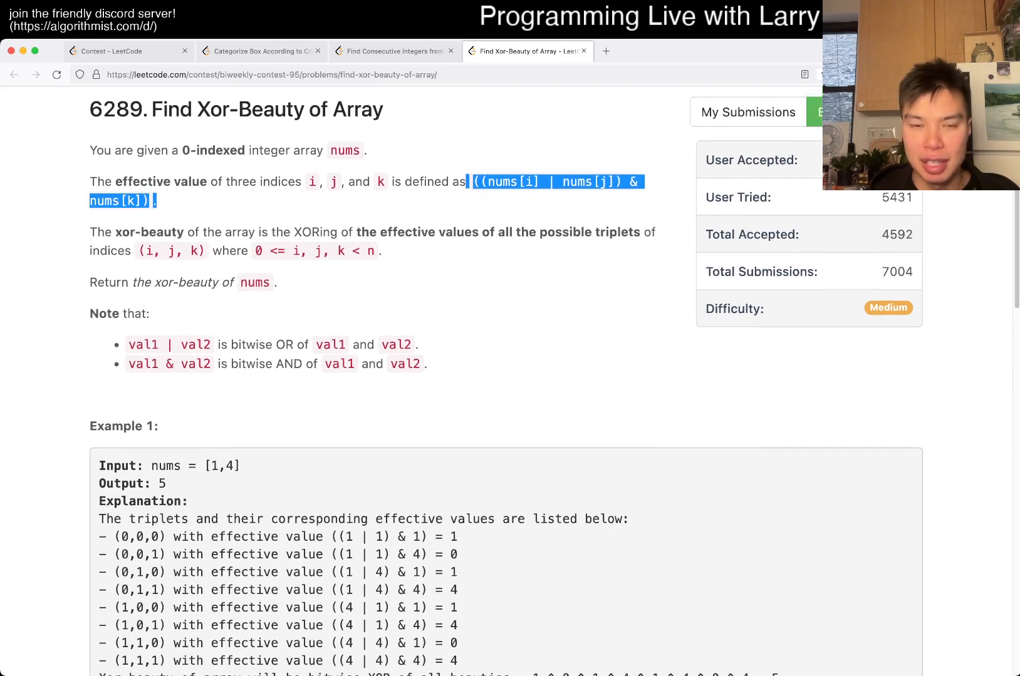
- Note the condition ((nums[i] | nums[j]) & nums[k]) == 0 in the docstring
scroll(down, 3)
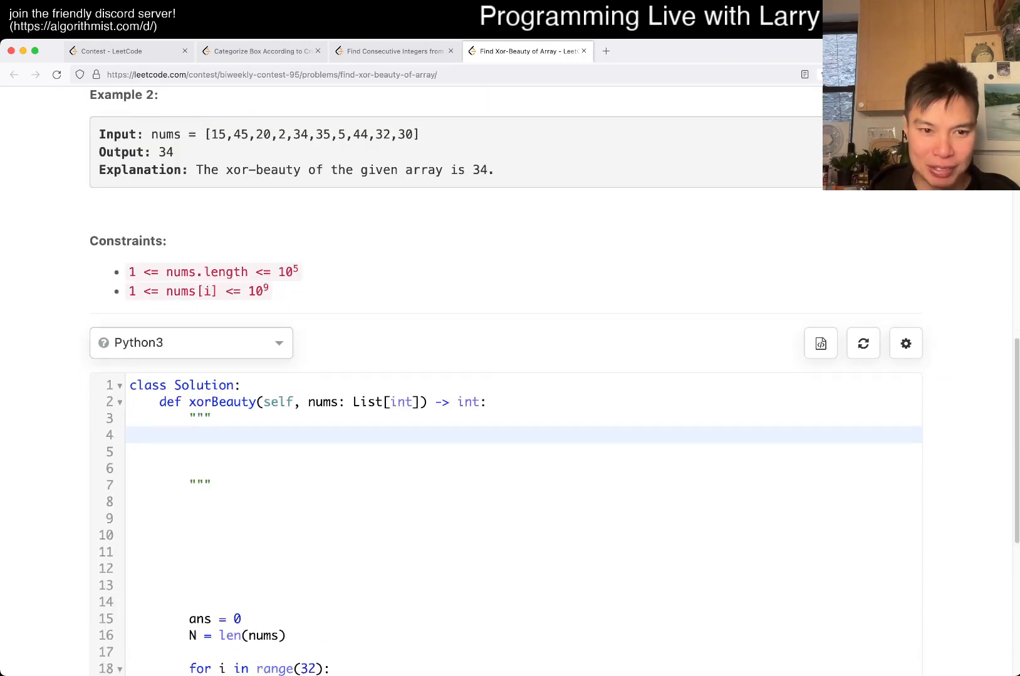
text(((nums[i] | nums[j]) & nums[k]).)
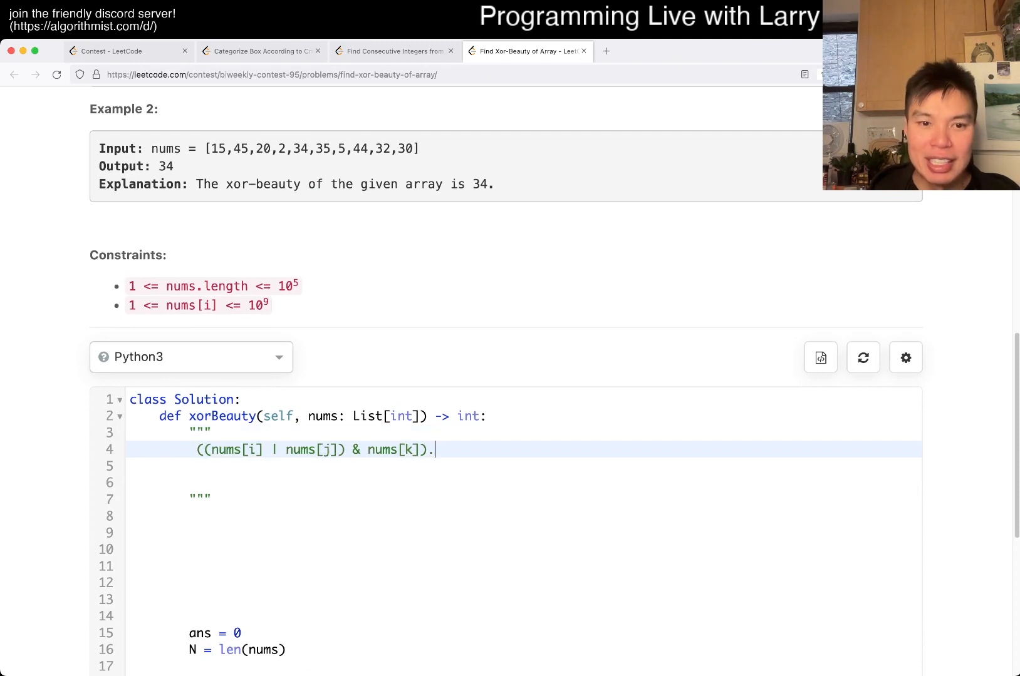
text(=)
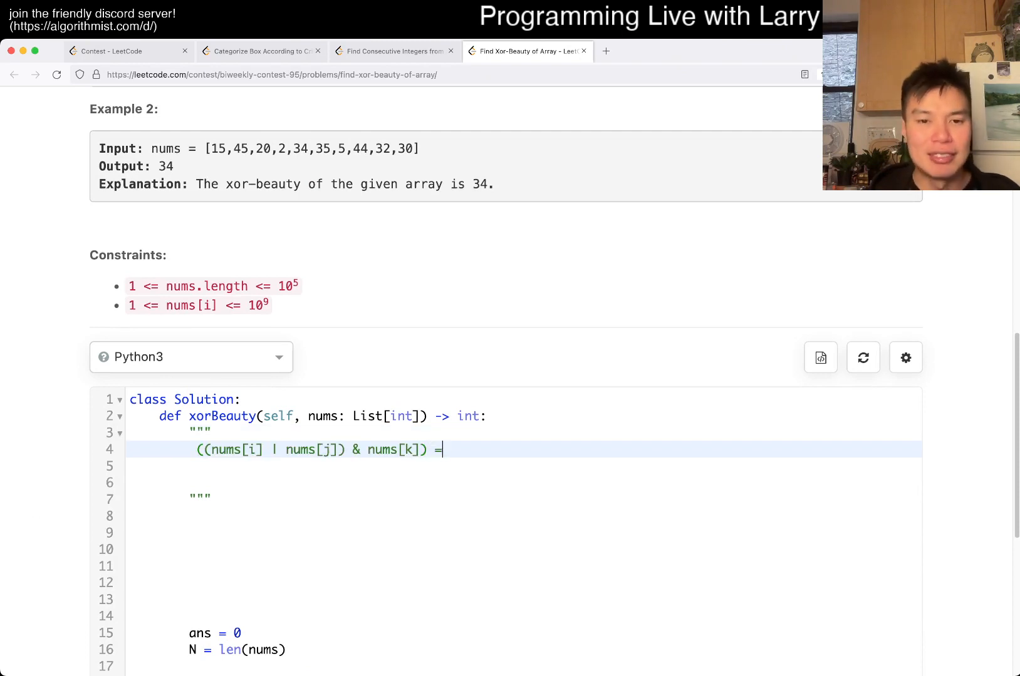
text(= 0)
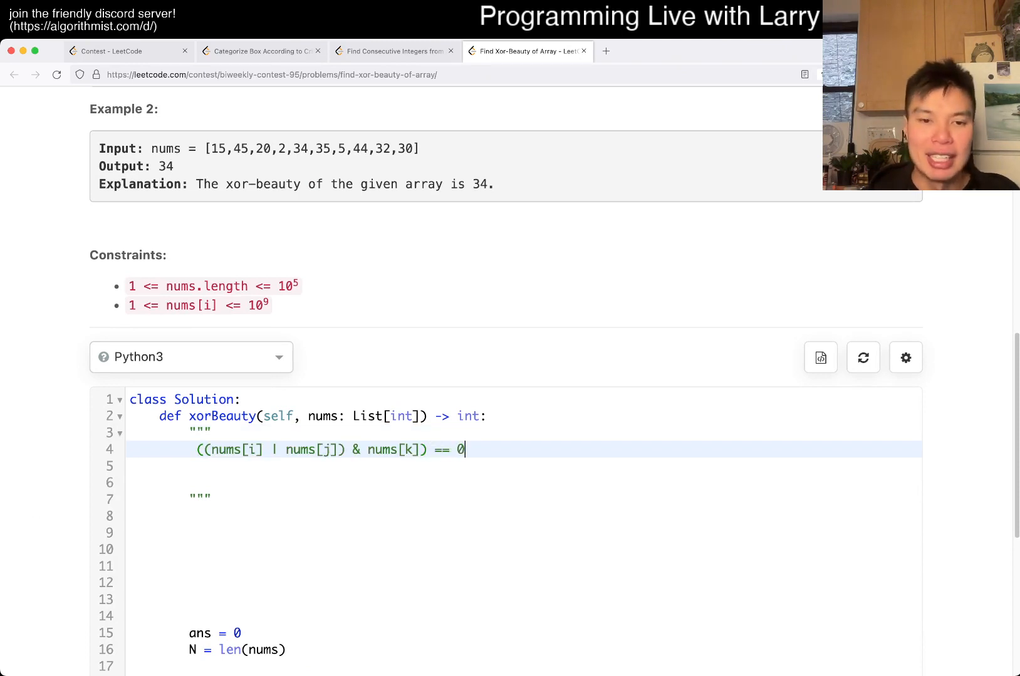
text(1)
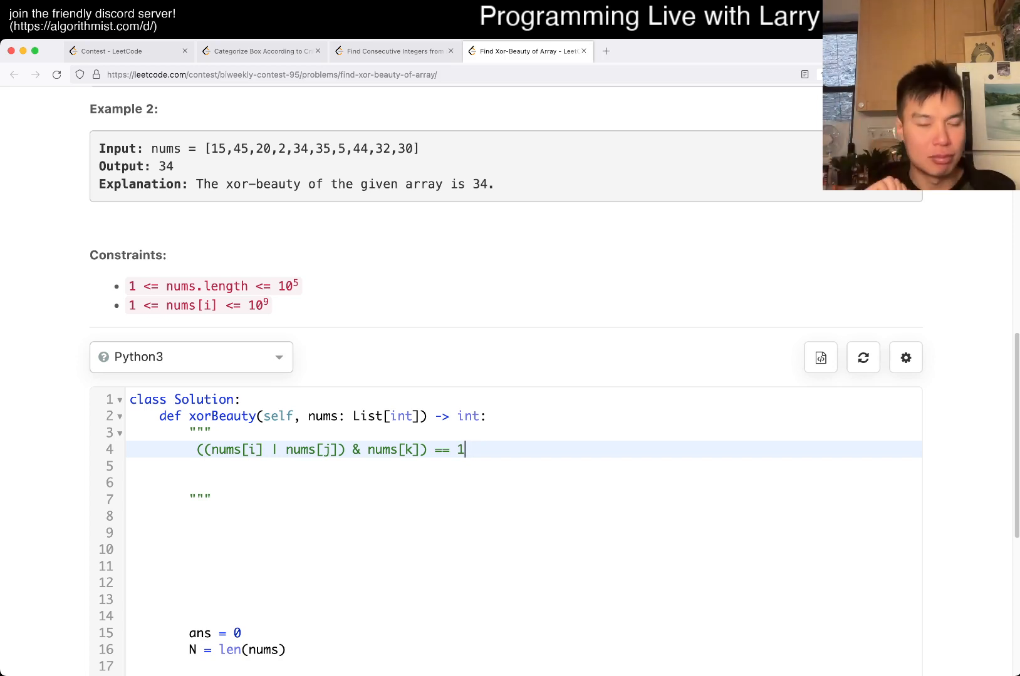
text(0)
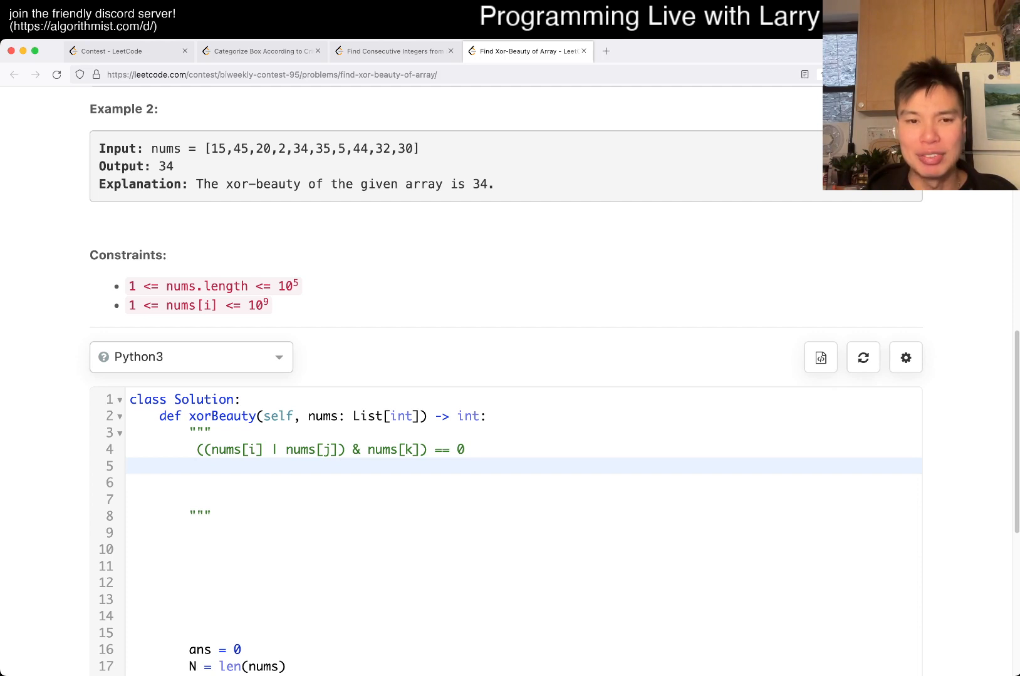
- Draft the bit cases nums[k] = 1, nums[i] = 0 and nums[j] = 0 beneath the condition
double_click(397, 450)
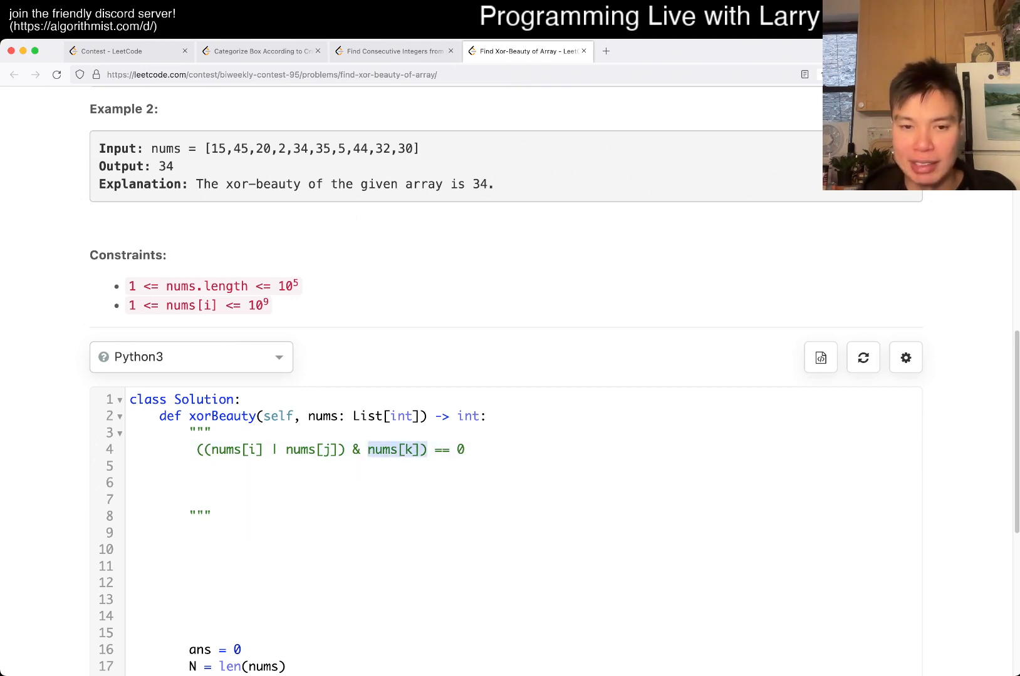
text(1)
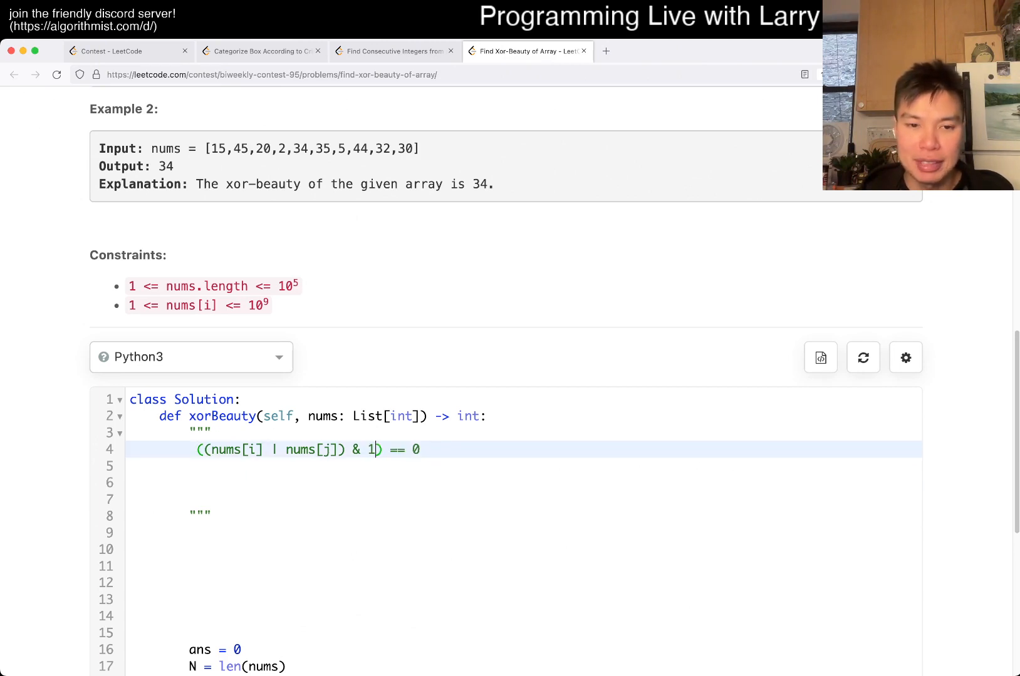
text(nums[k])
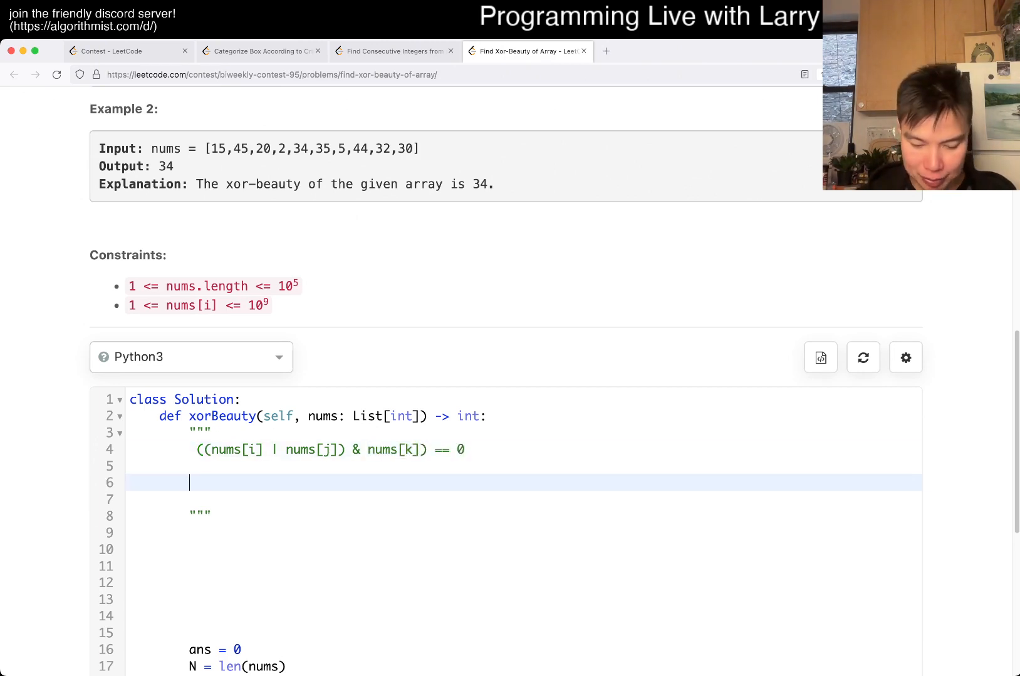
text(nums[k] = 1)
click(523, 499)
text(nums[i] =)
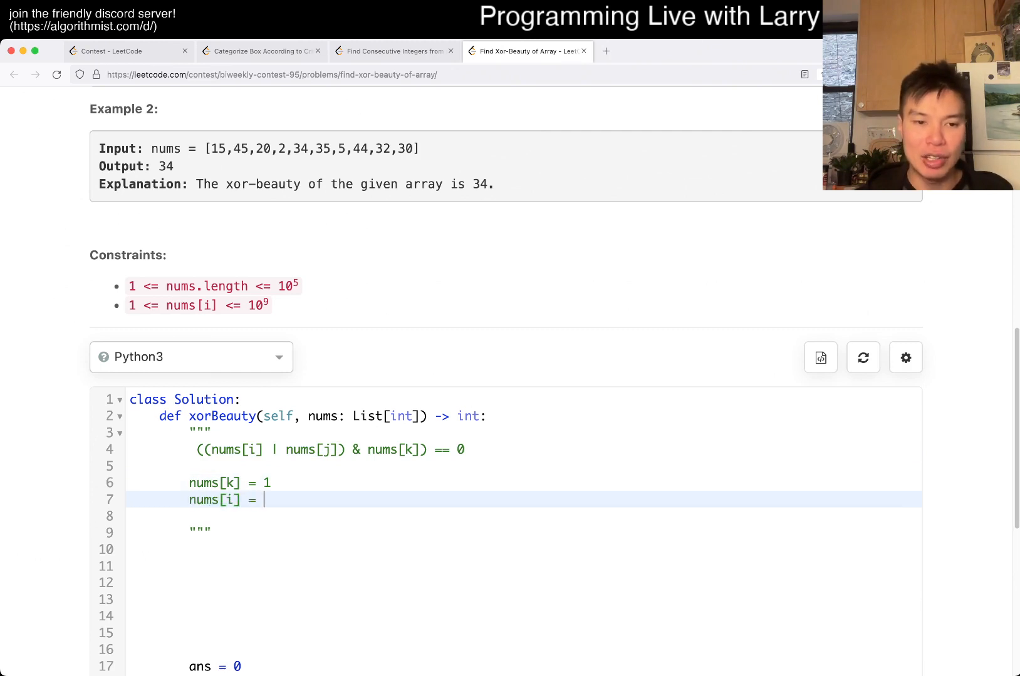
text(0)
text(if)
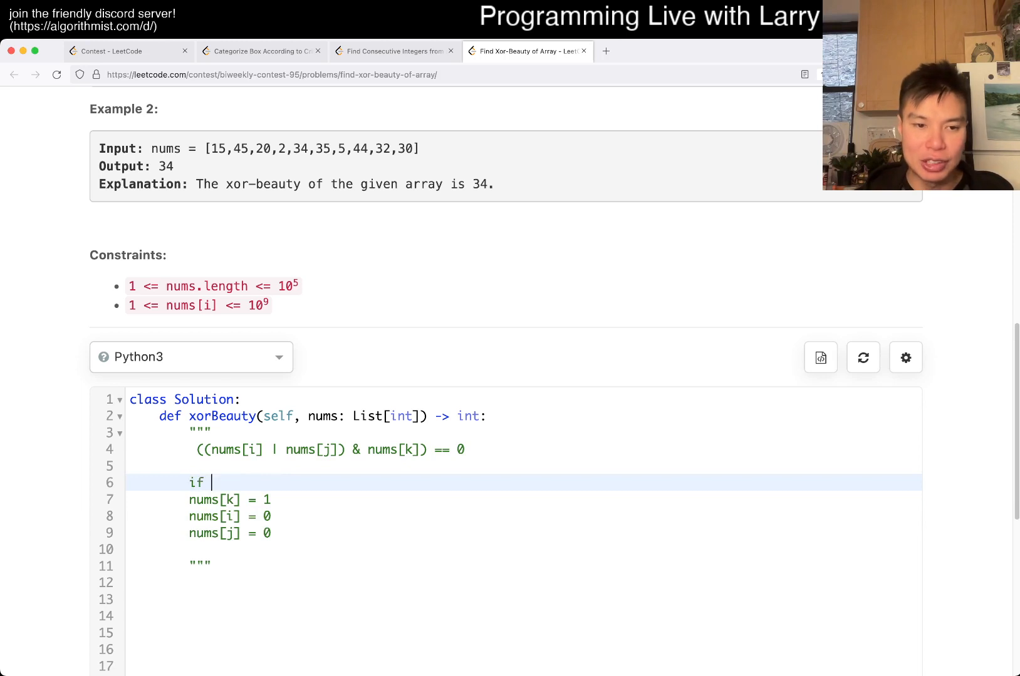
- Annotate nums[k] = 1 with '-> X number of these'
key(enter)
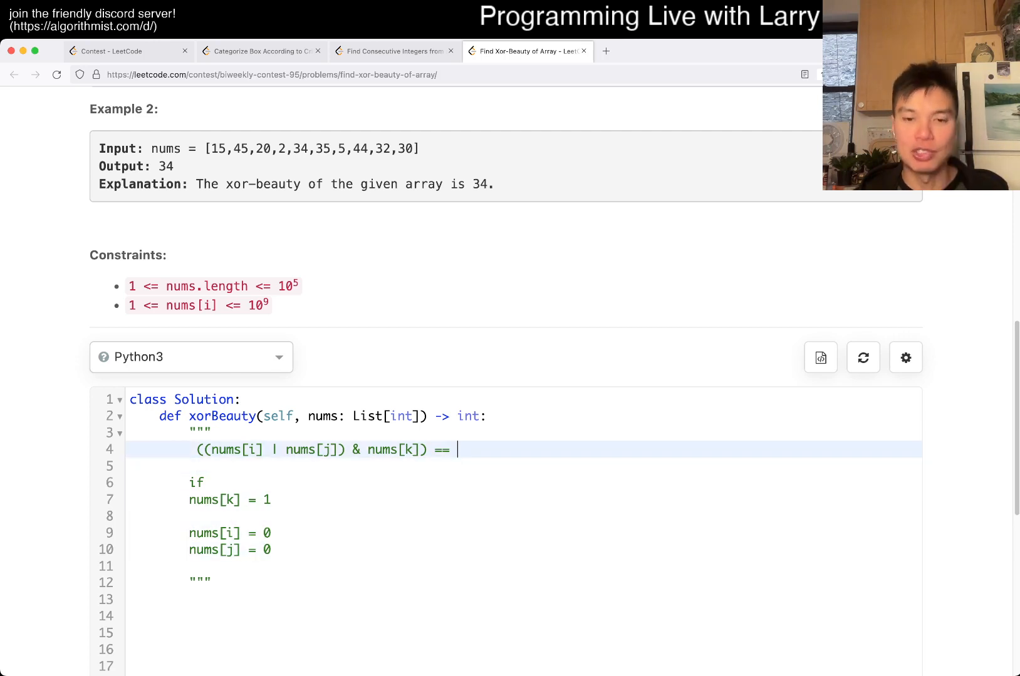
text(0)
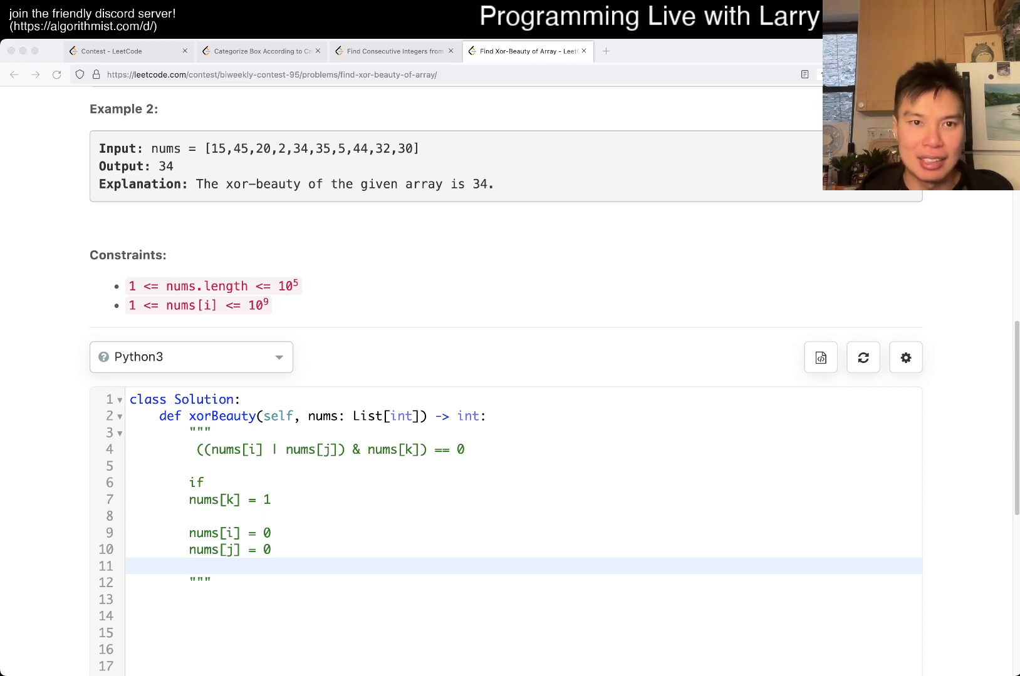
click(192, 566)
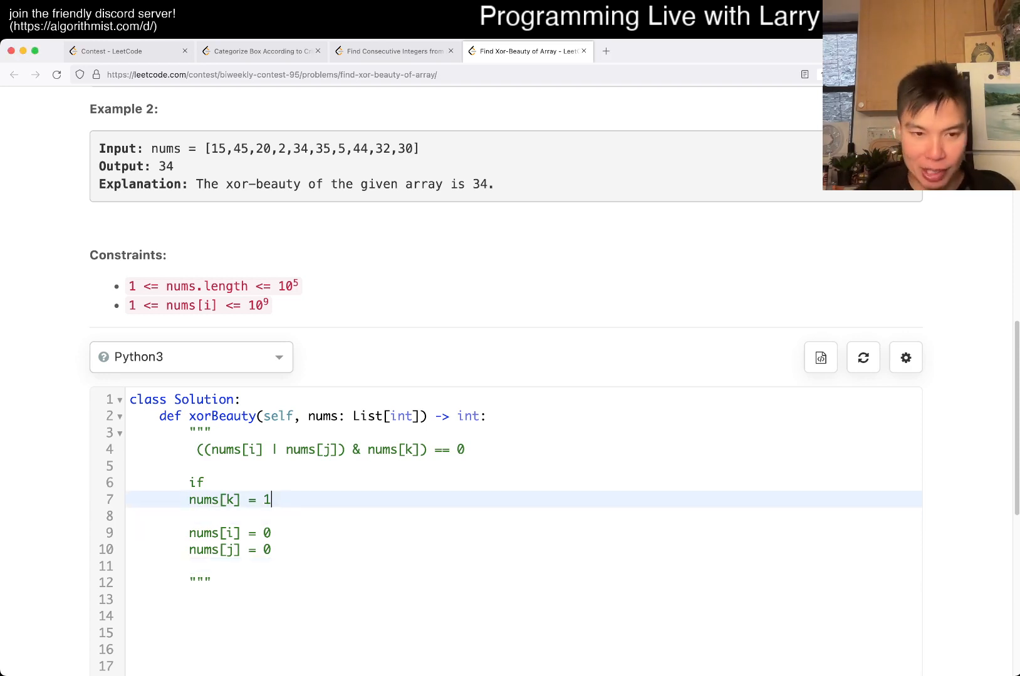
text(->)
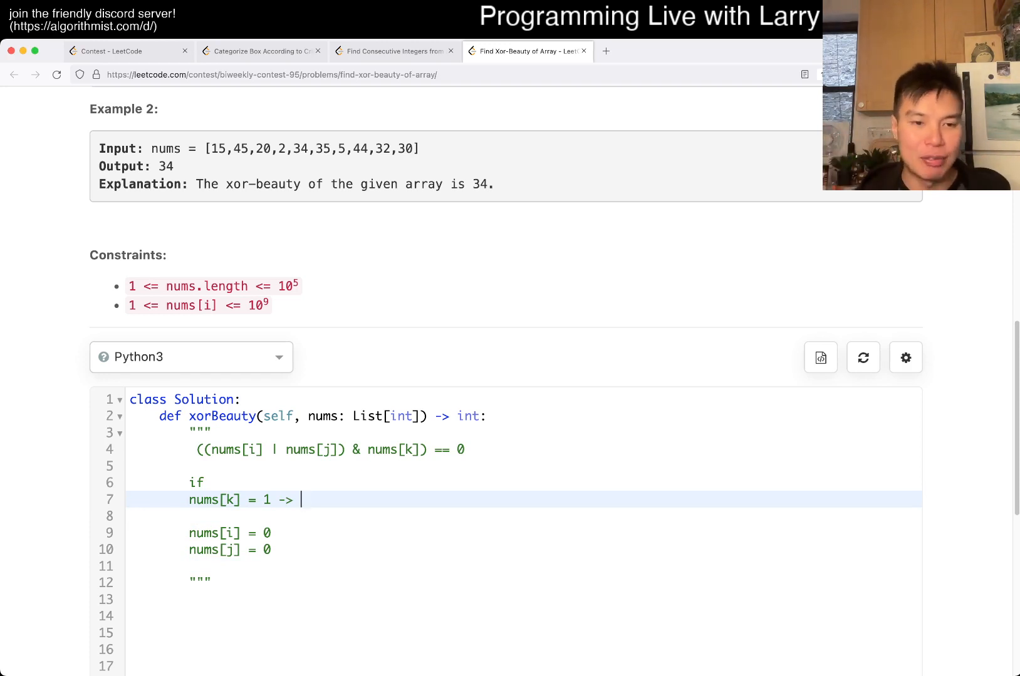
text(X number o)
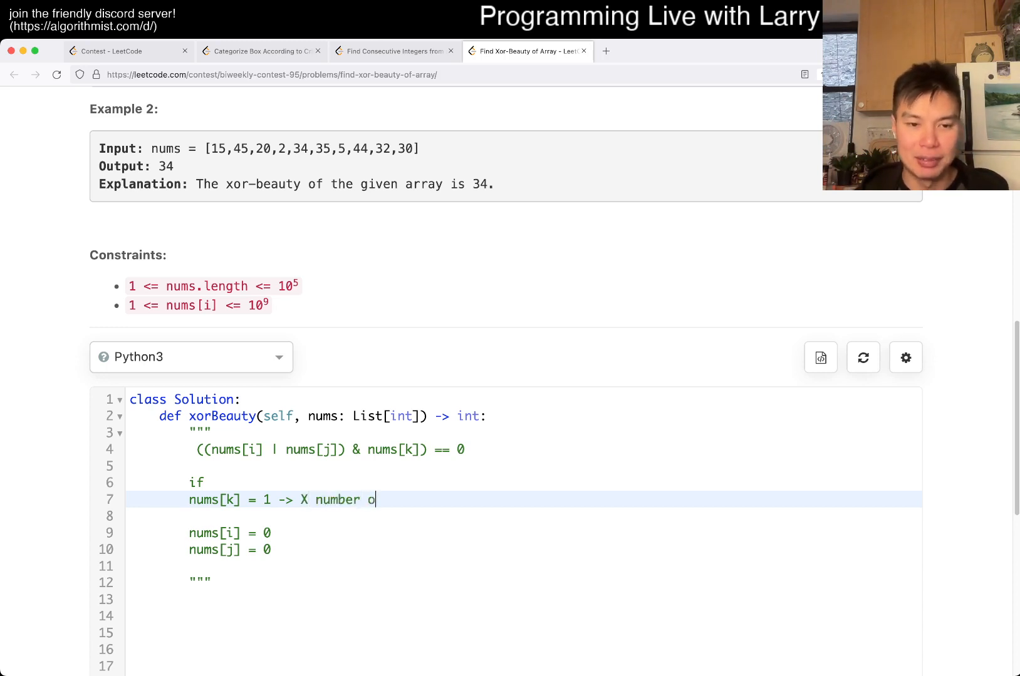
text(these)
click(524, 534)
text( ->)
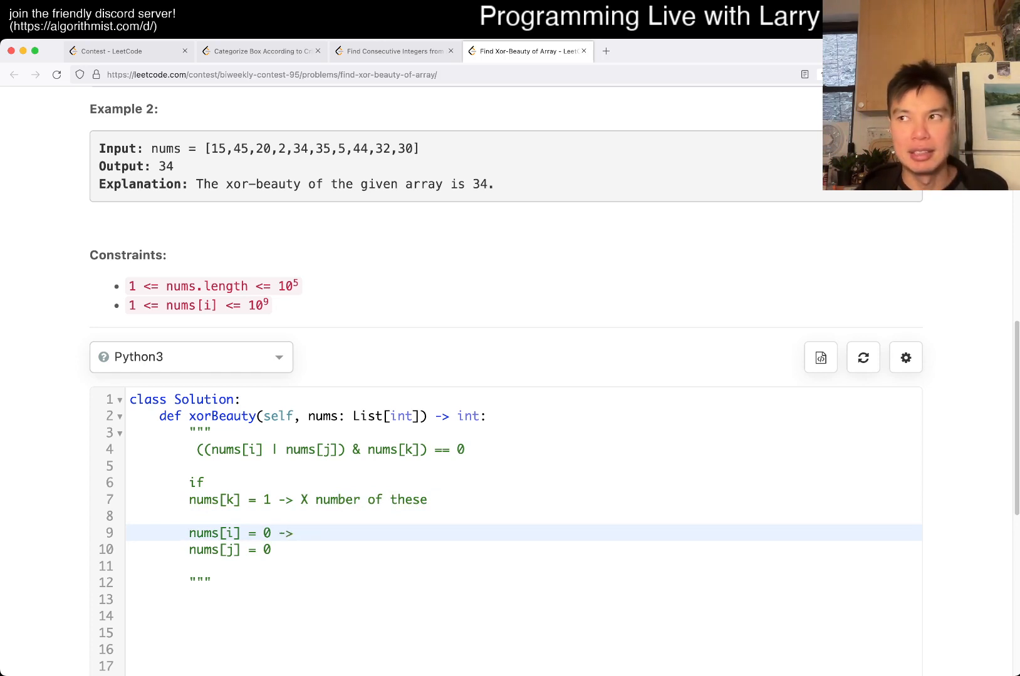
- Annotate the nums[i] = 0 and nums[j] = 0 lines with '-> N - X'
text(N - X)
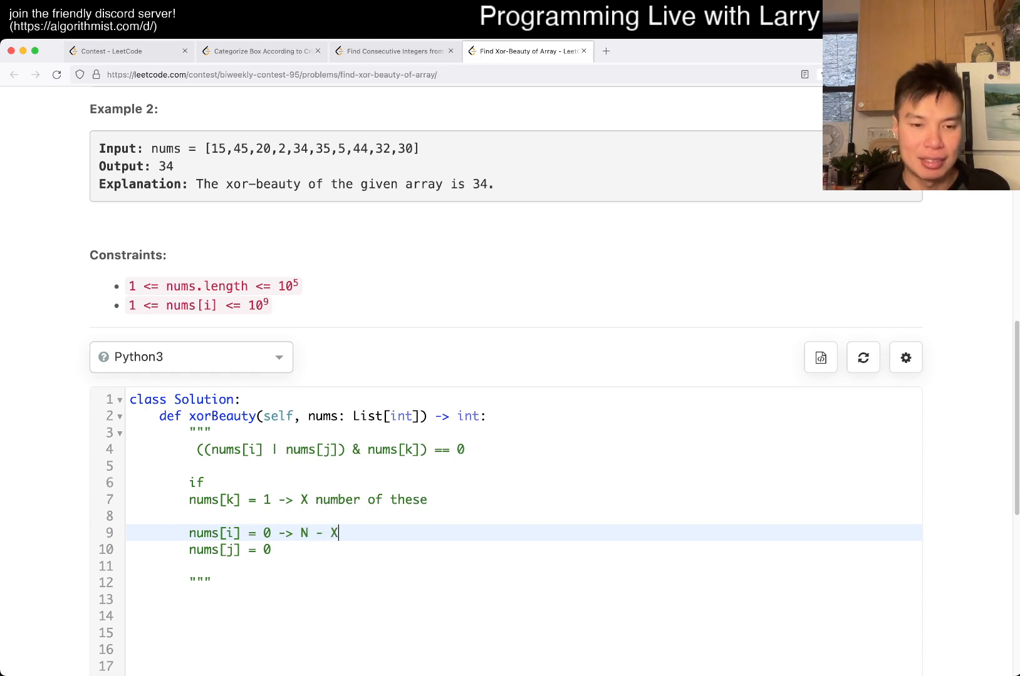
text(-> N _)
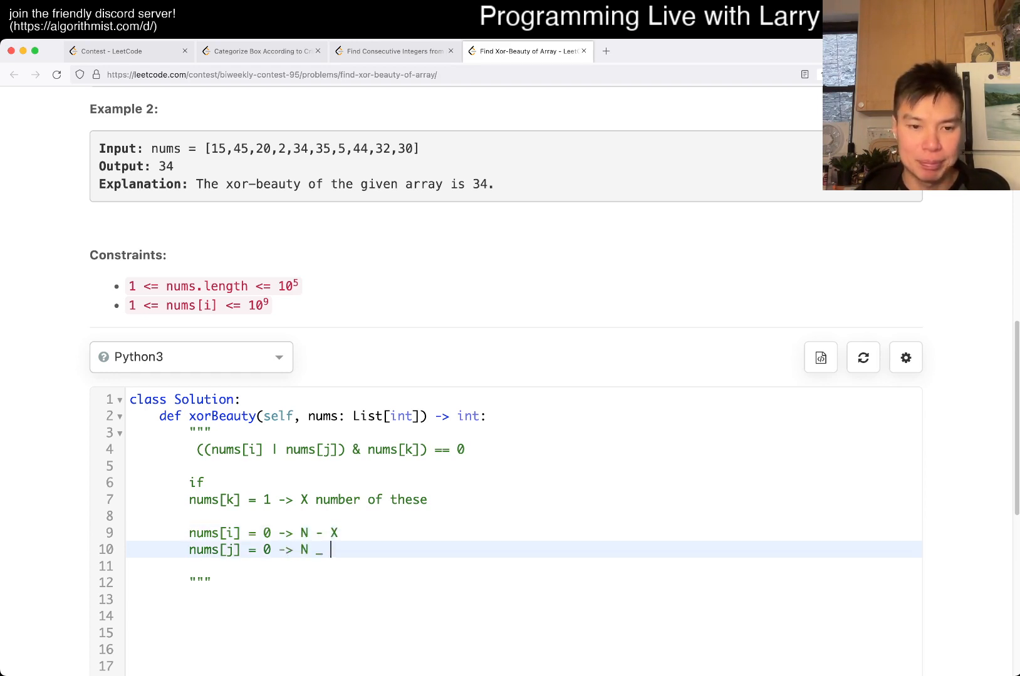
text(- X)
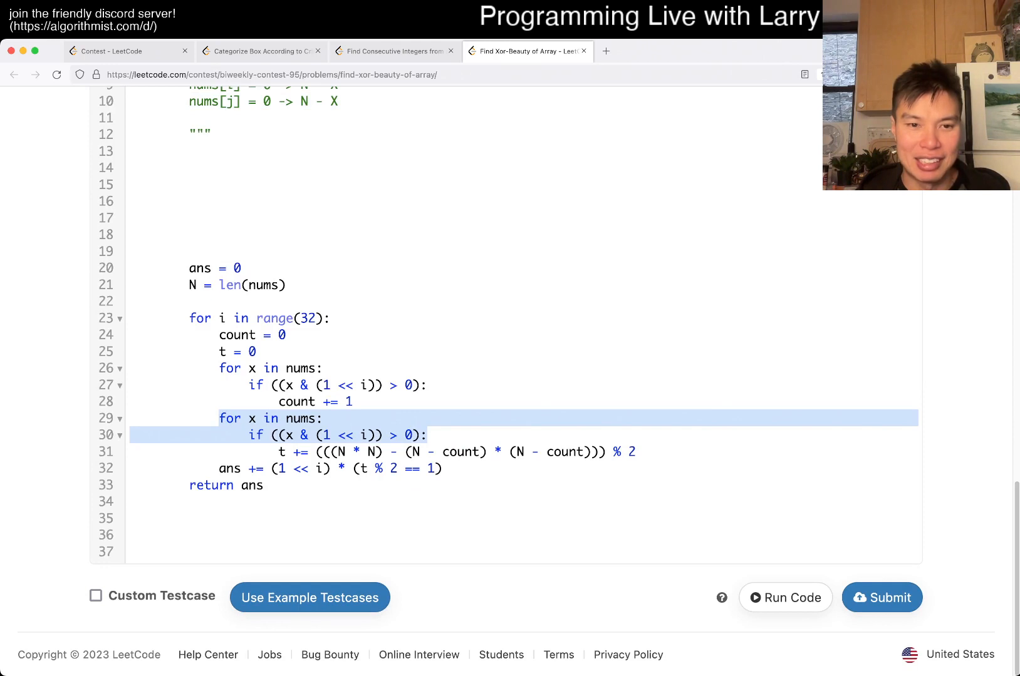
- Remove the duplicated loop lines and make the running total 'count *' the per-bit term
key(Delete)
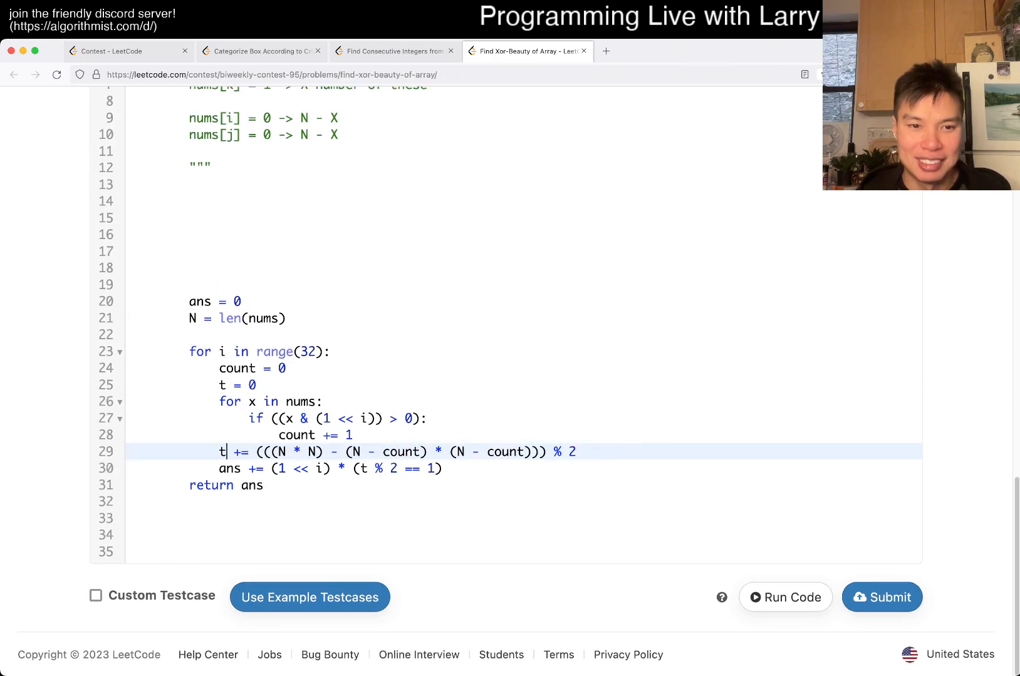
text(c)
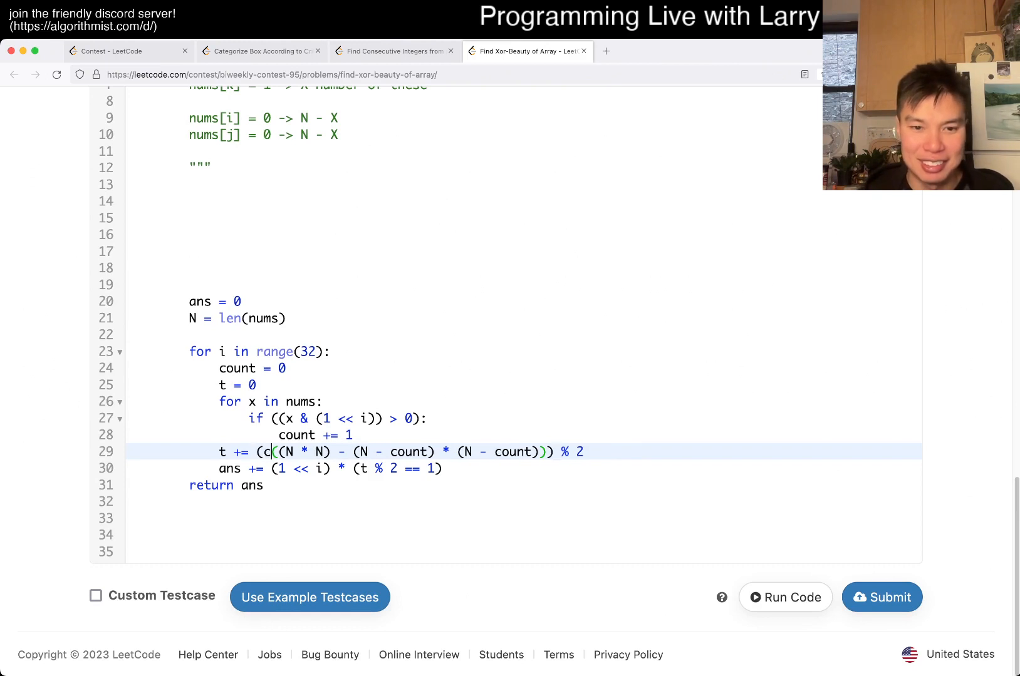
text(ount *)
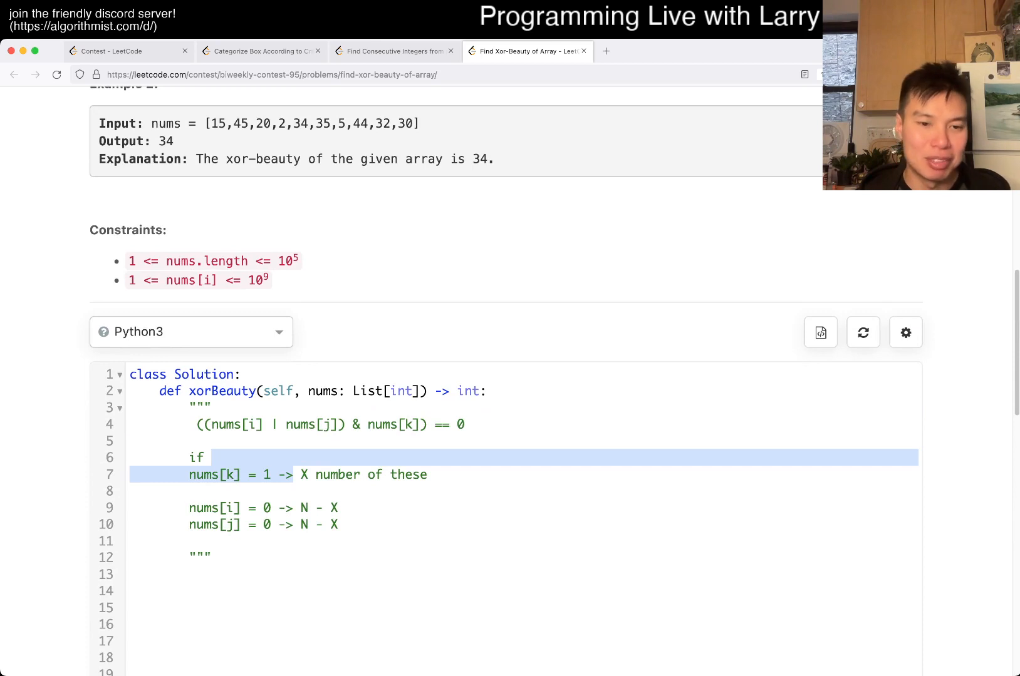
- Note (N - X) * (N - X) -> number of results with 0's
click(338, 525)
text(X *)
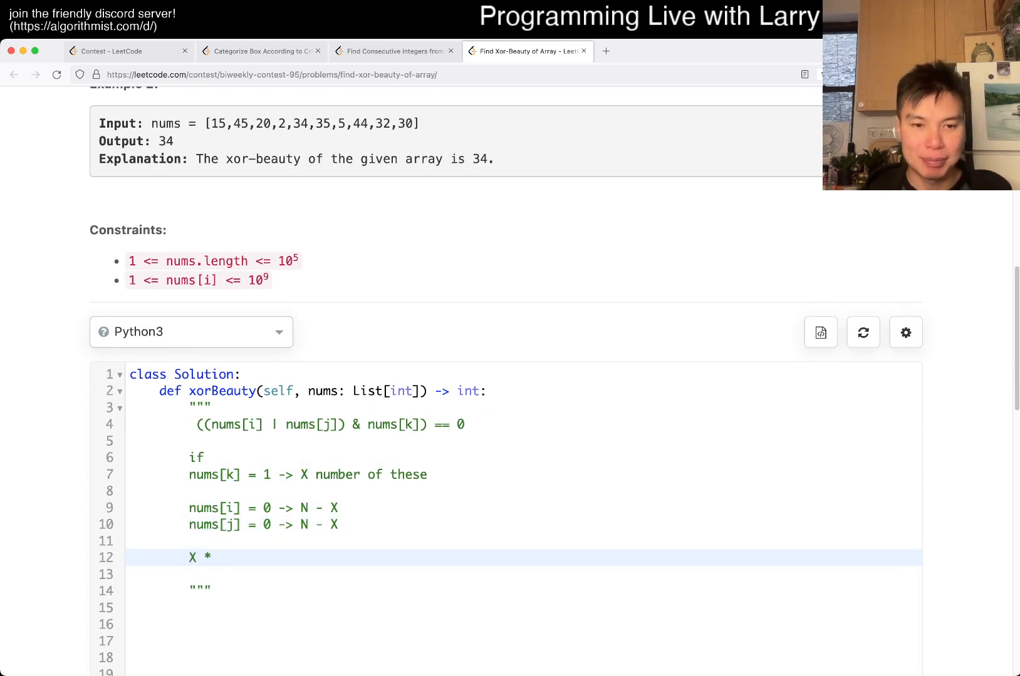
text((N))
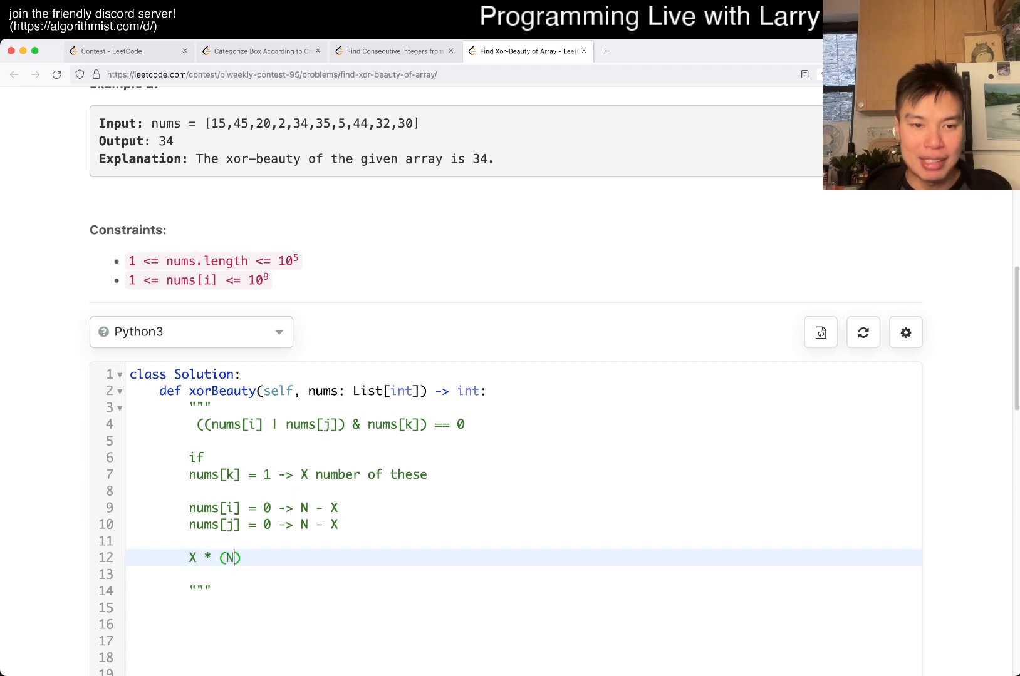
text(- X) * (N _))
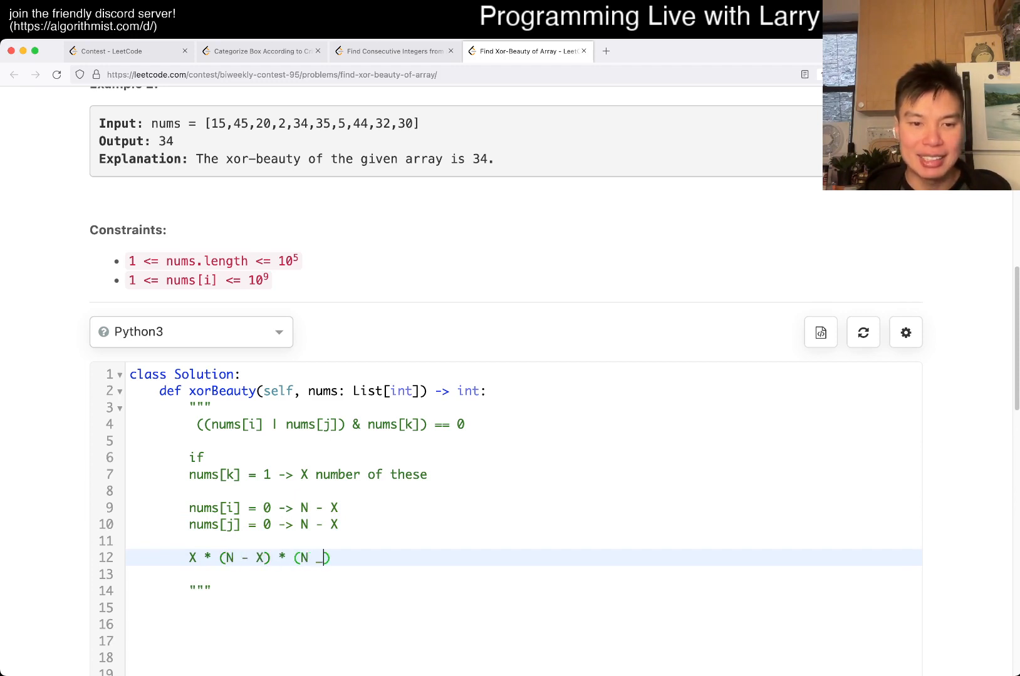
text(- X))
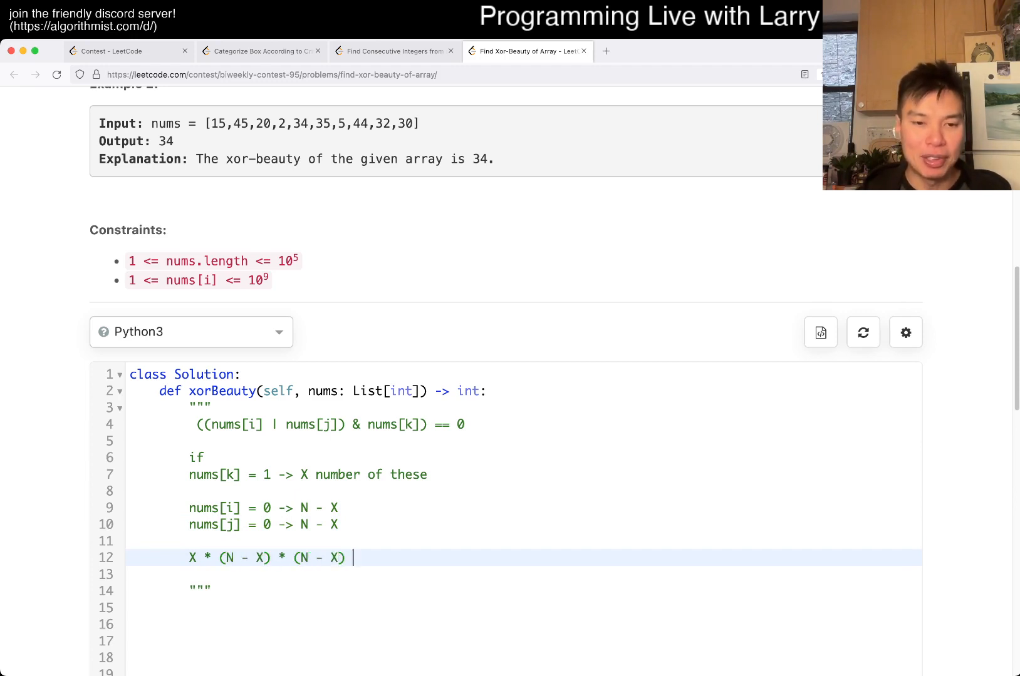
text(-> number of results)
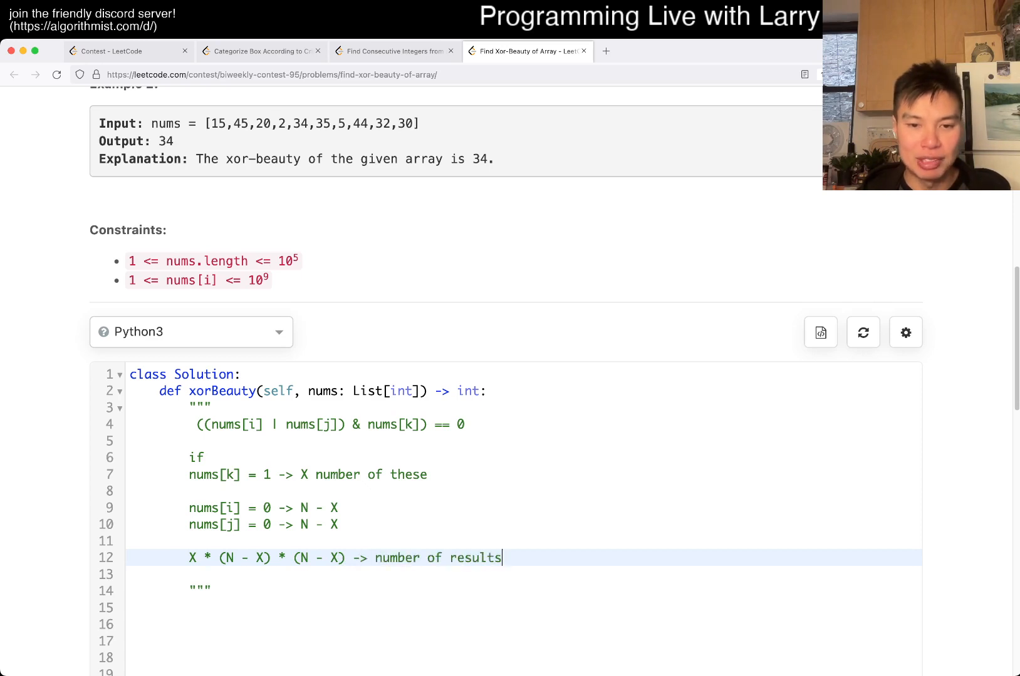
text(with 0's)
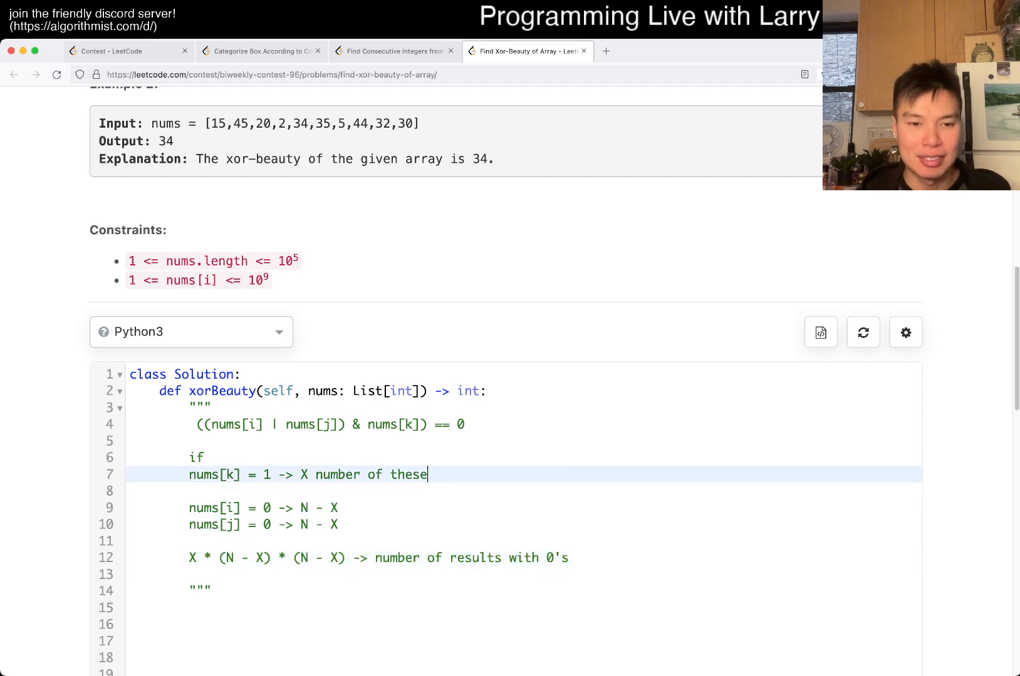
- Note (N * N) - (N - X) * (N - X) -> number of results with 1's
click(338, 509)
text(X * ()
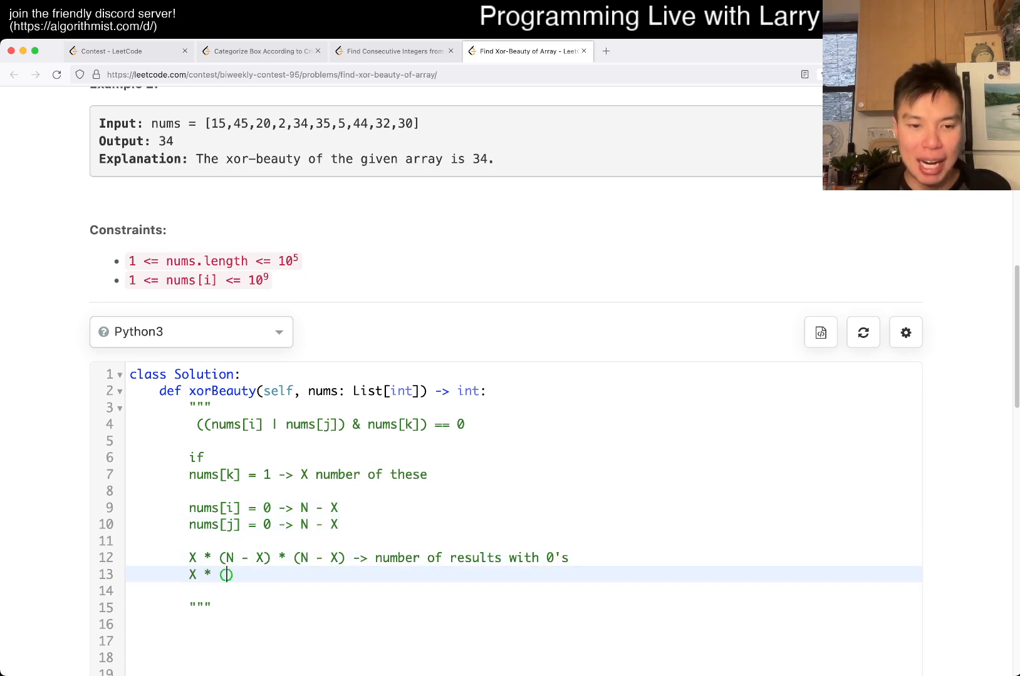
text(N * N) -)
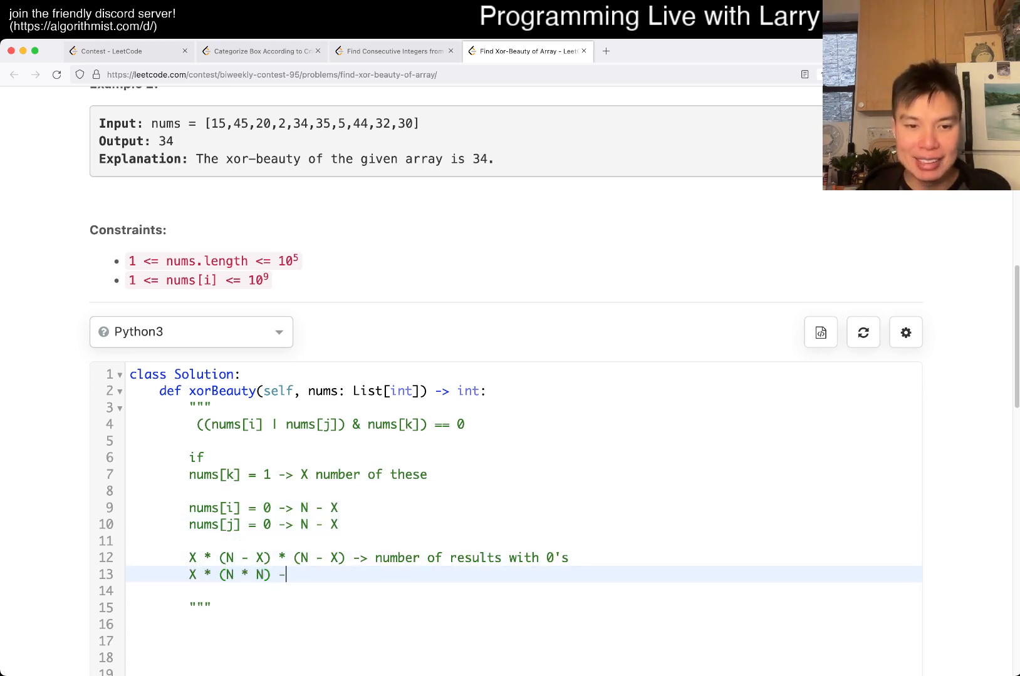
text((N -))
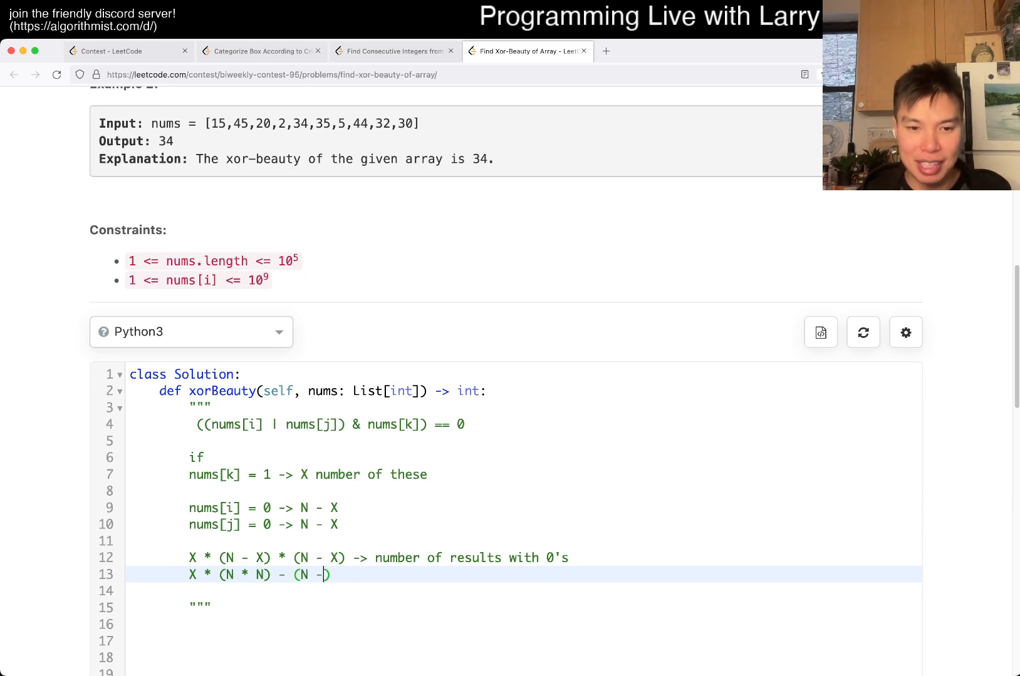
text(X) *)
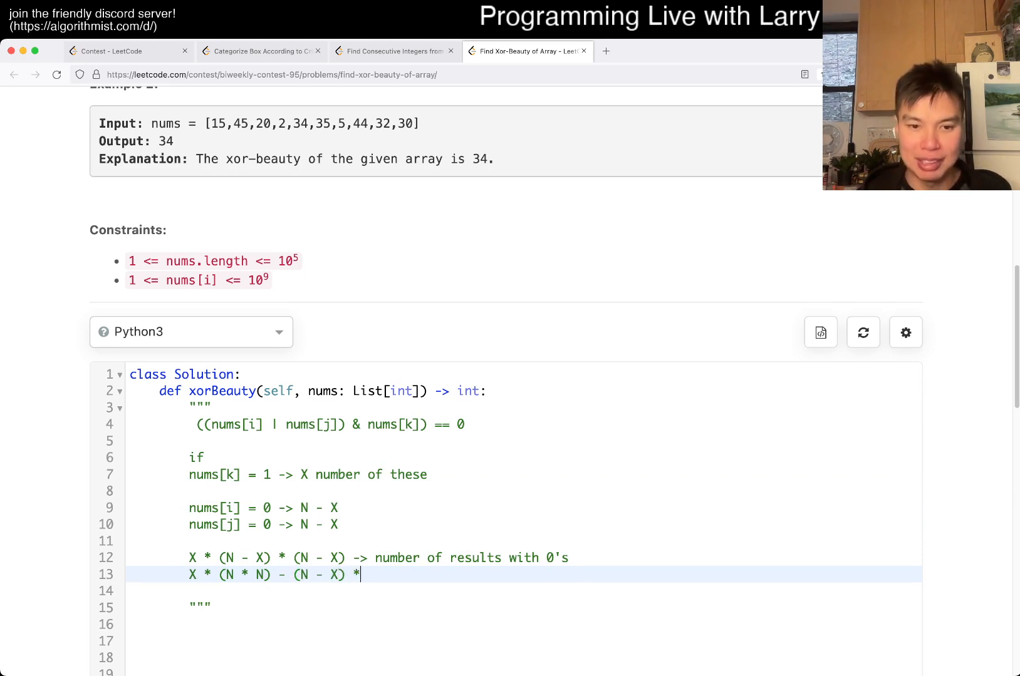
text((N - X))
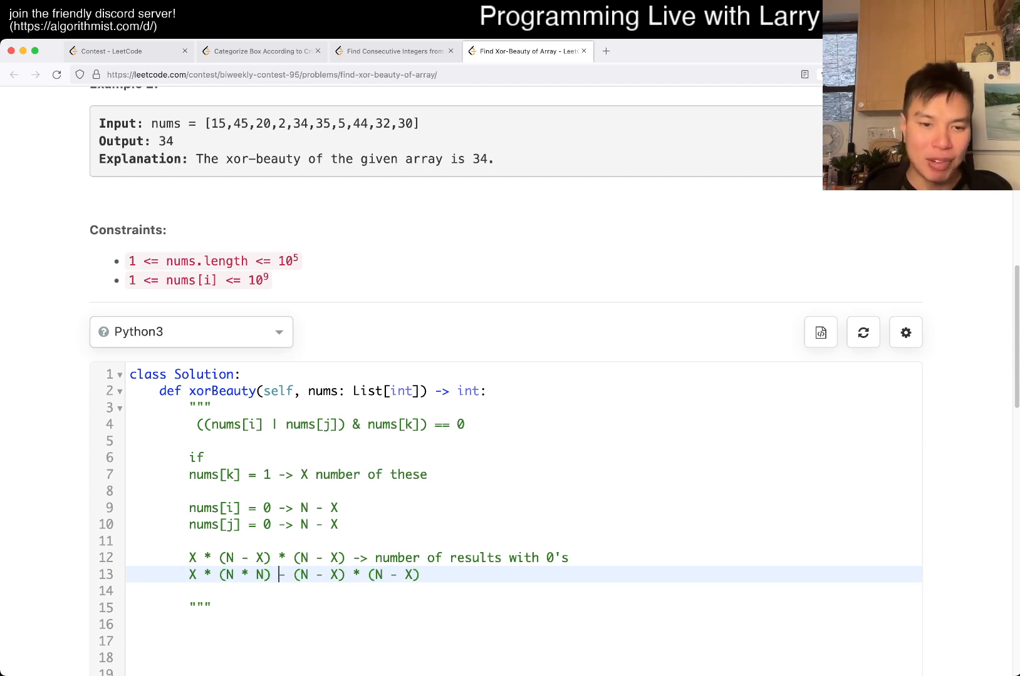
text(X *)
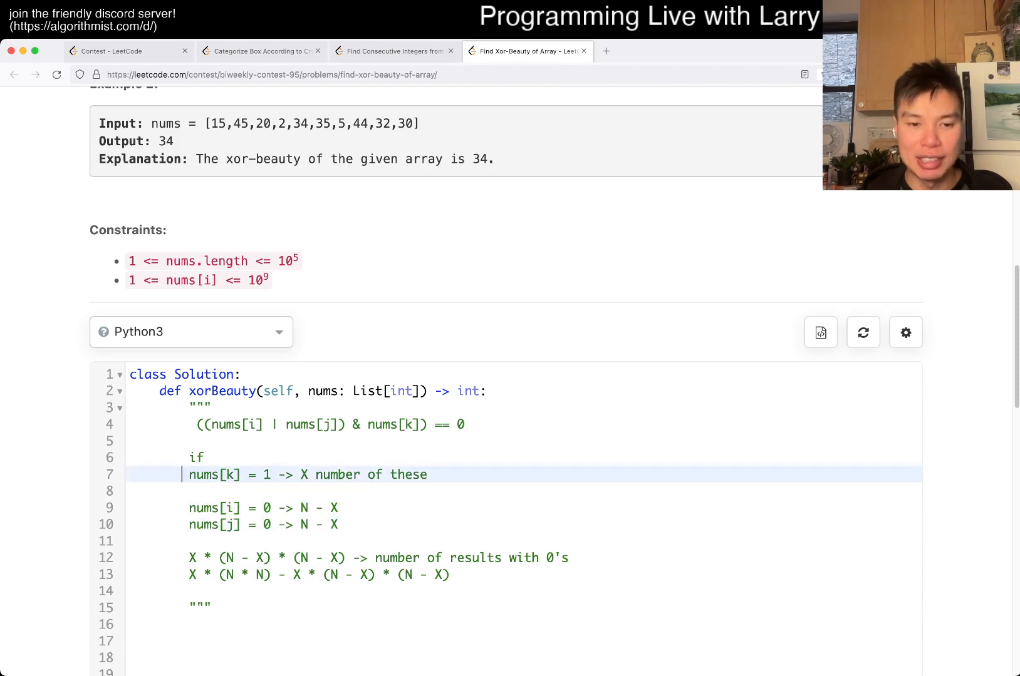
text(-> number of re)
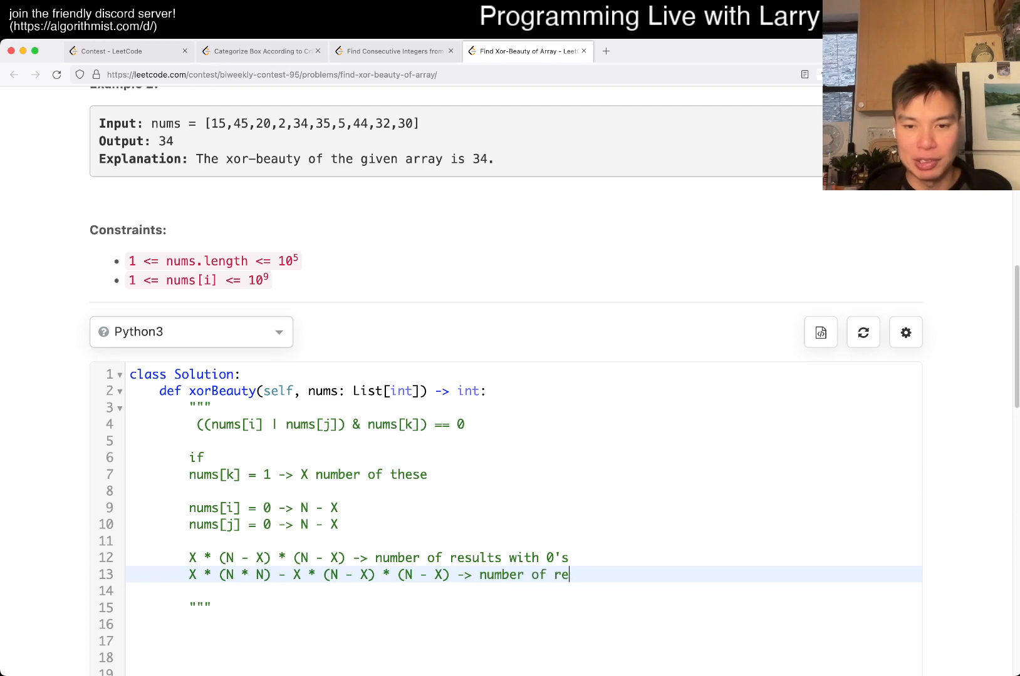
text(sults with 1's)
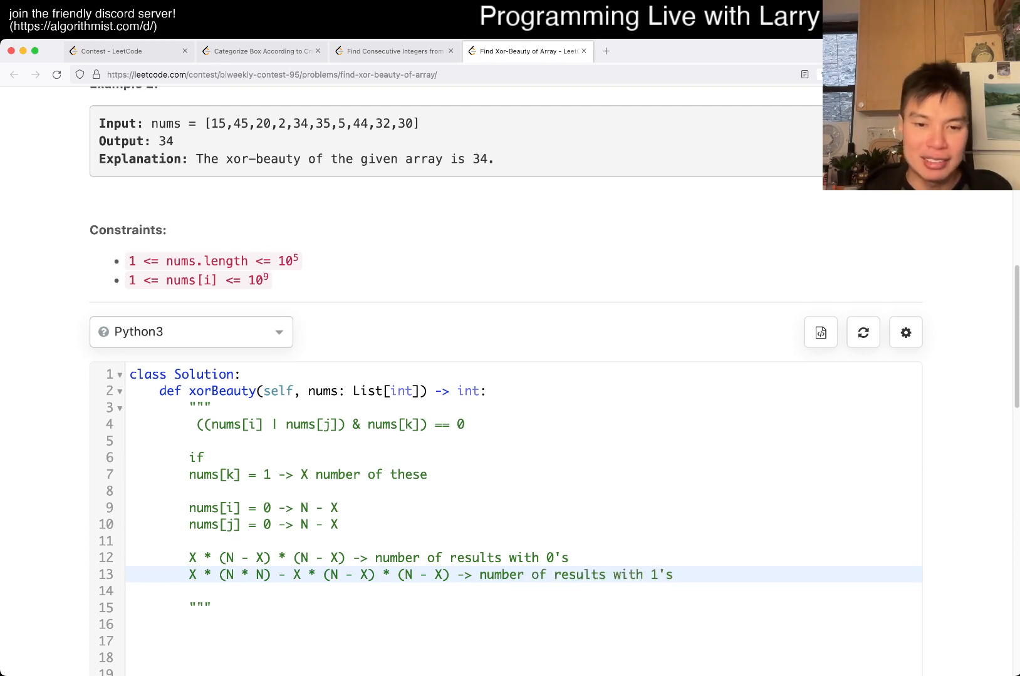
- Note that if the number of results with 1's is odd then the bit is 1, else 0
text(tota)
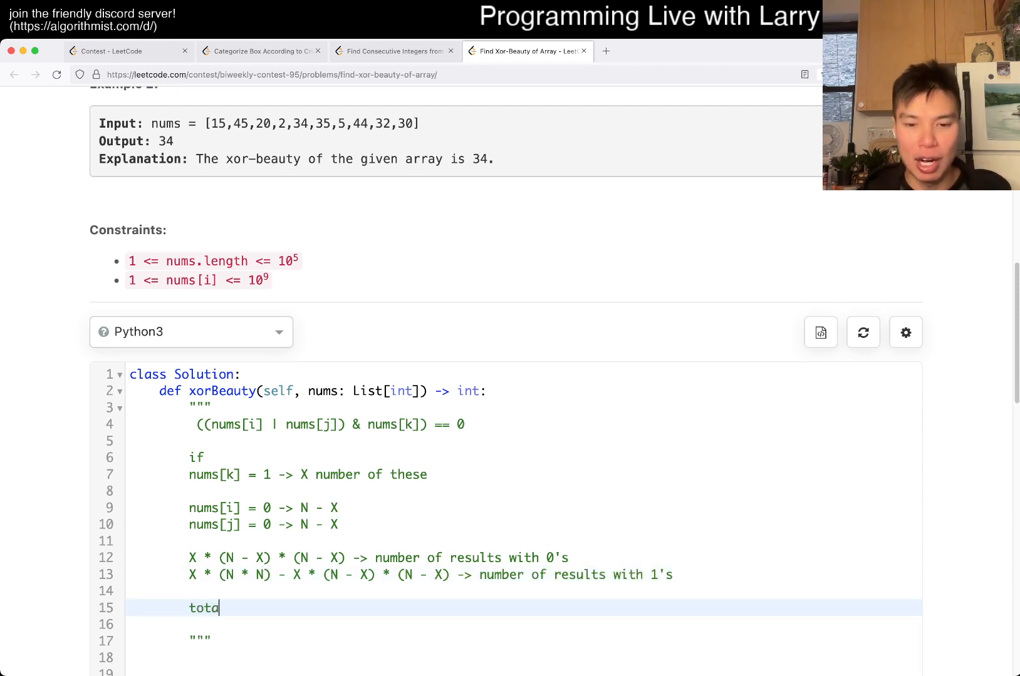
key(backspace)
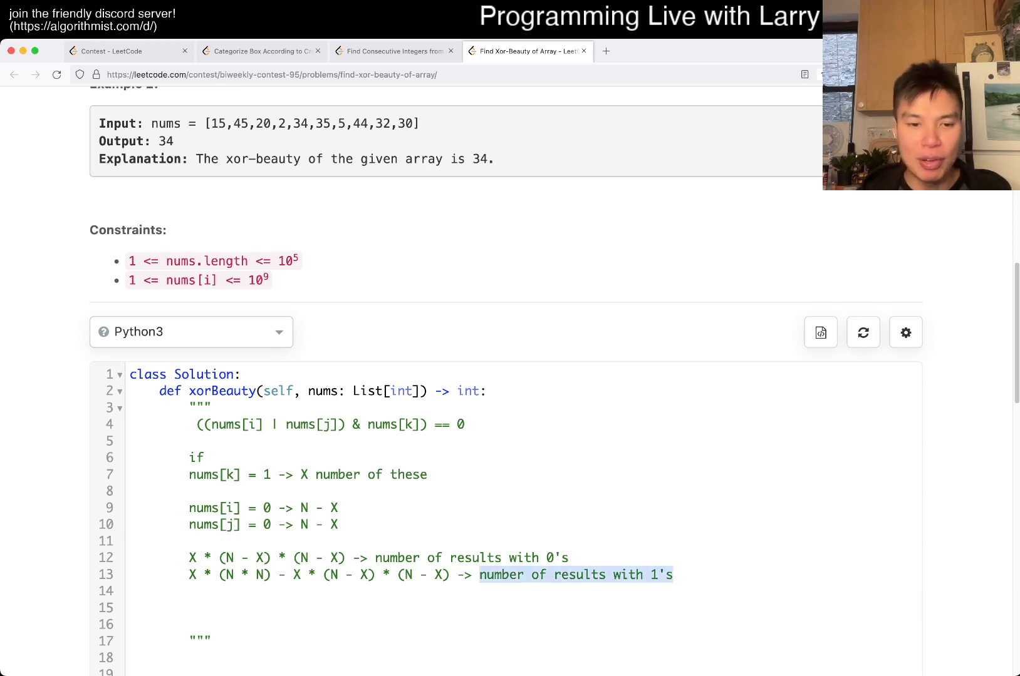
text(if number of results with 1's)
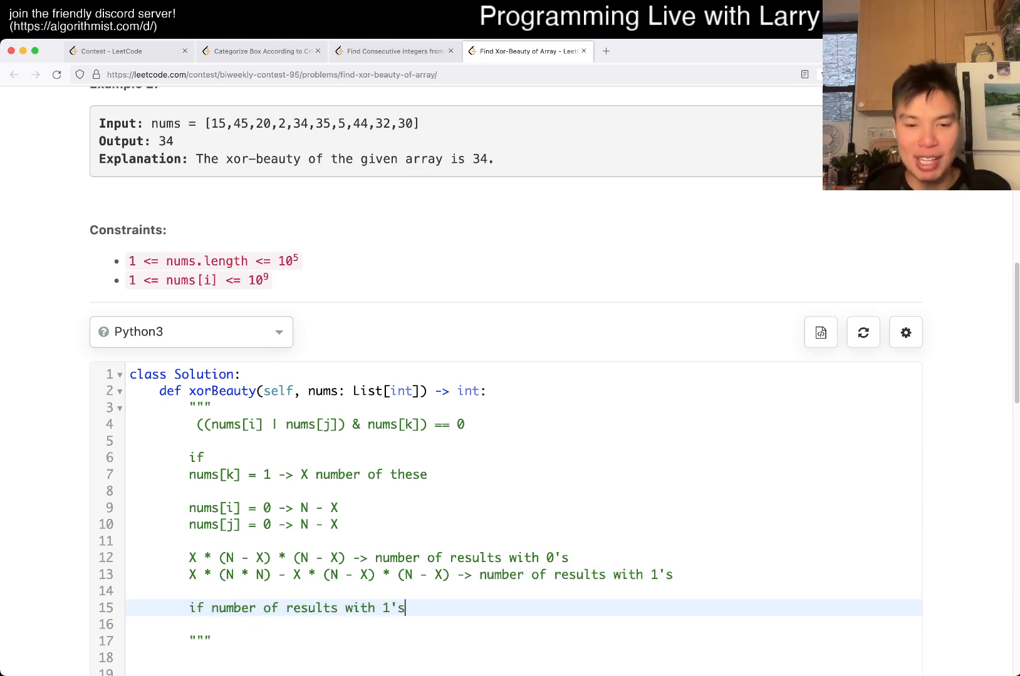
text(is odd)
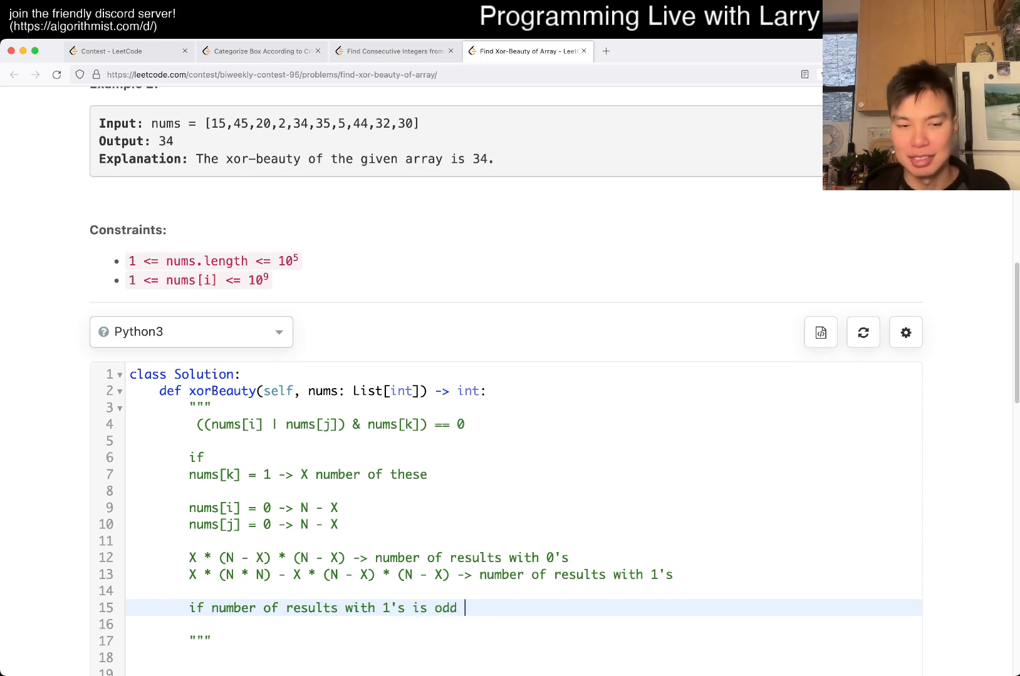
text(-> th)
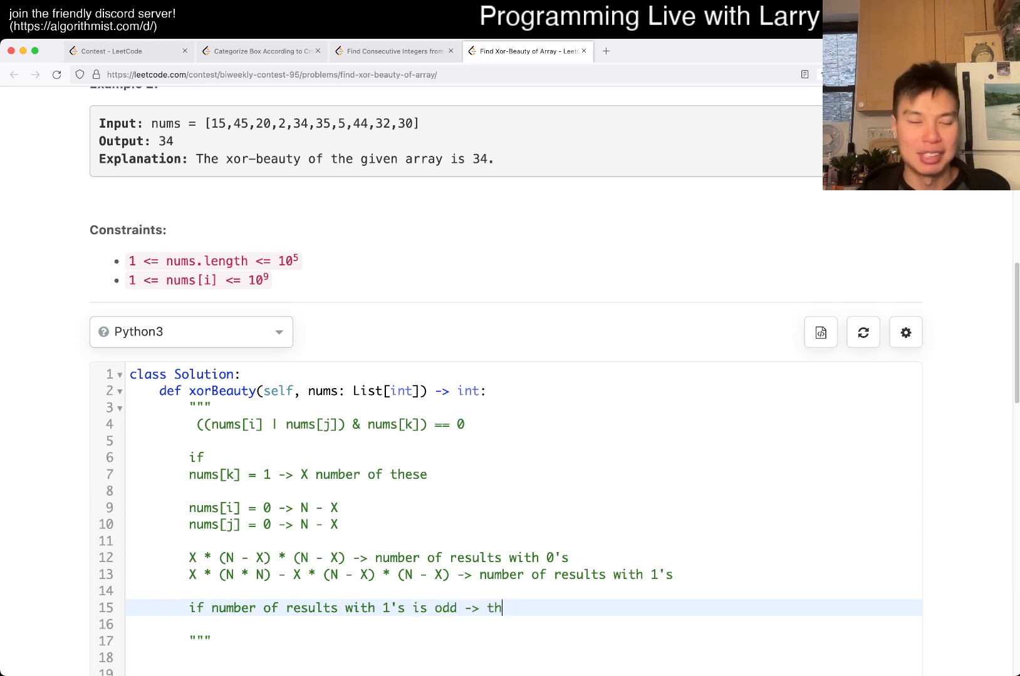
text(en)
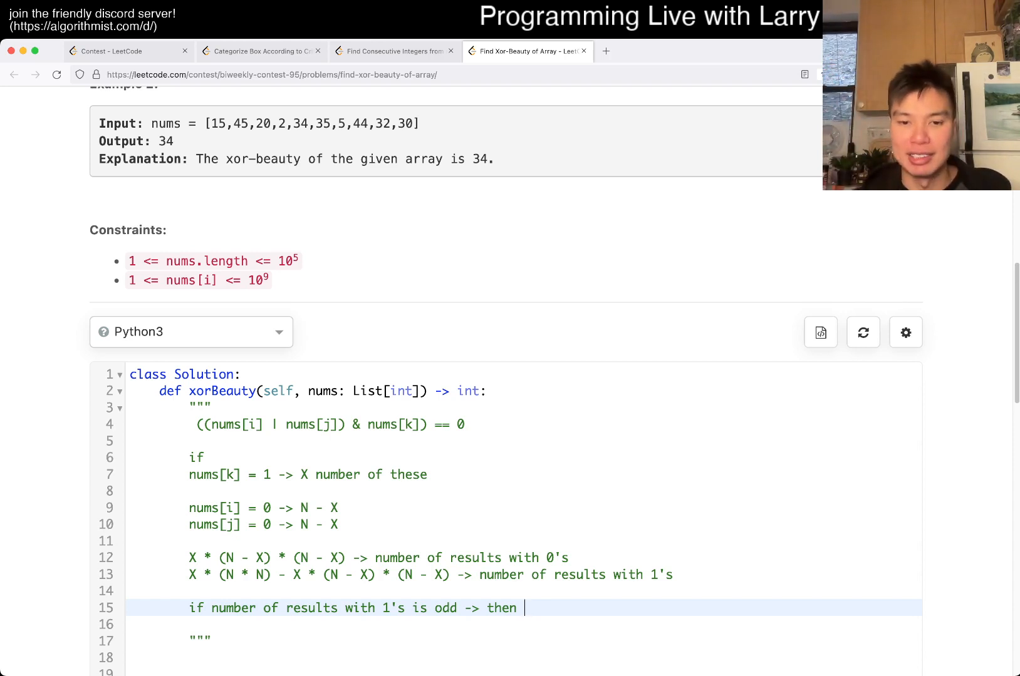
text(1)
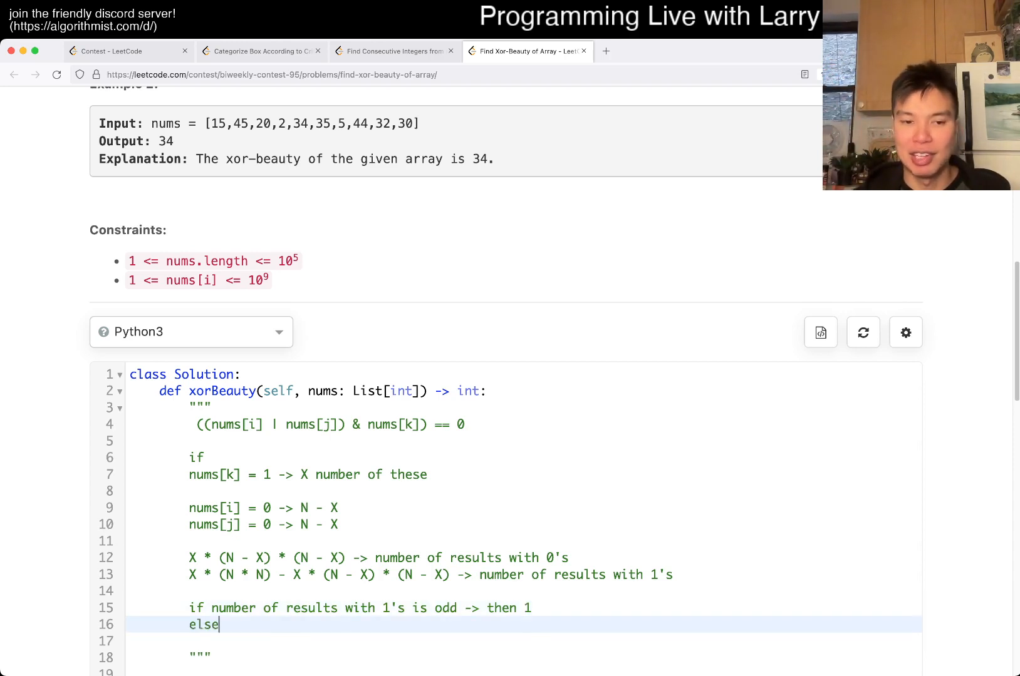
text(0)
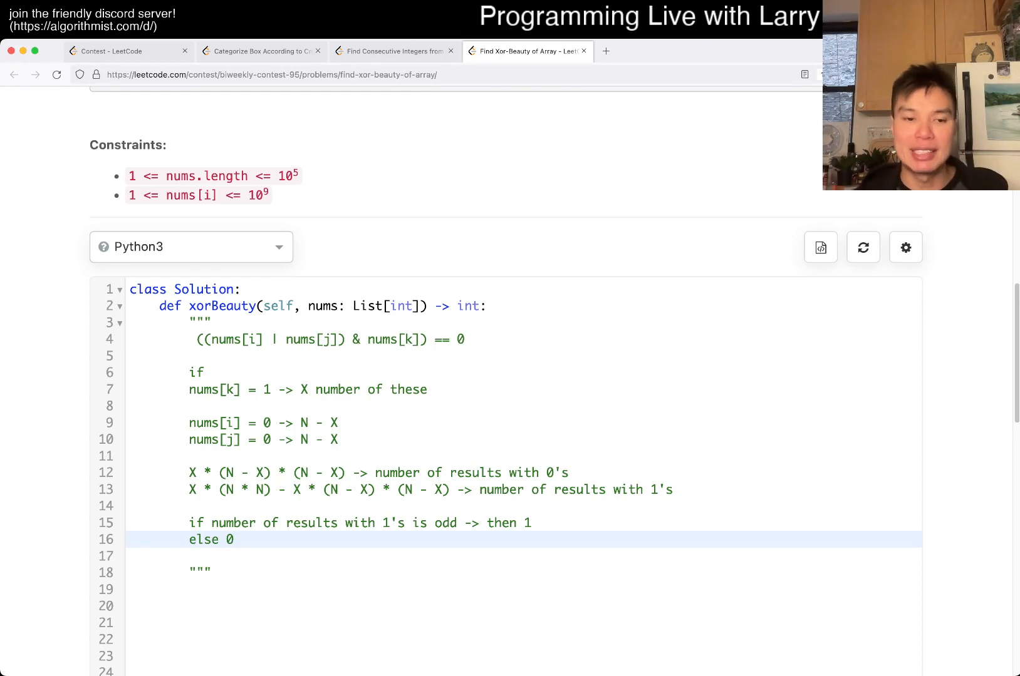
- Select the running-total and answer lines, run the solution on the custom test cases, and return to the editor
drag(189, 323, 210, 572)
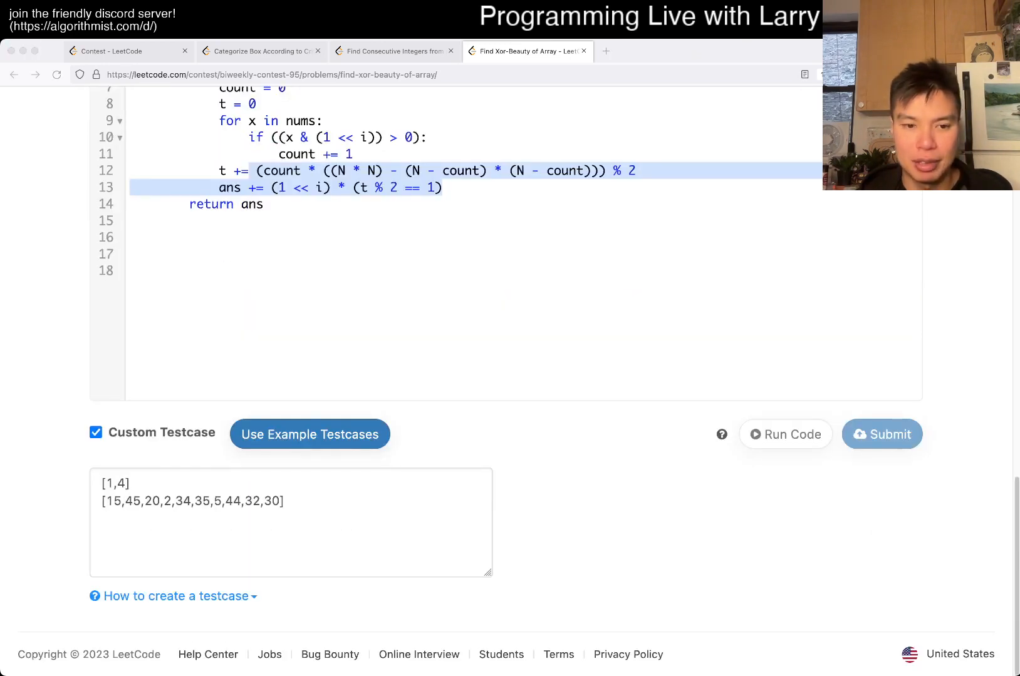
click(785, 435)
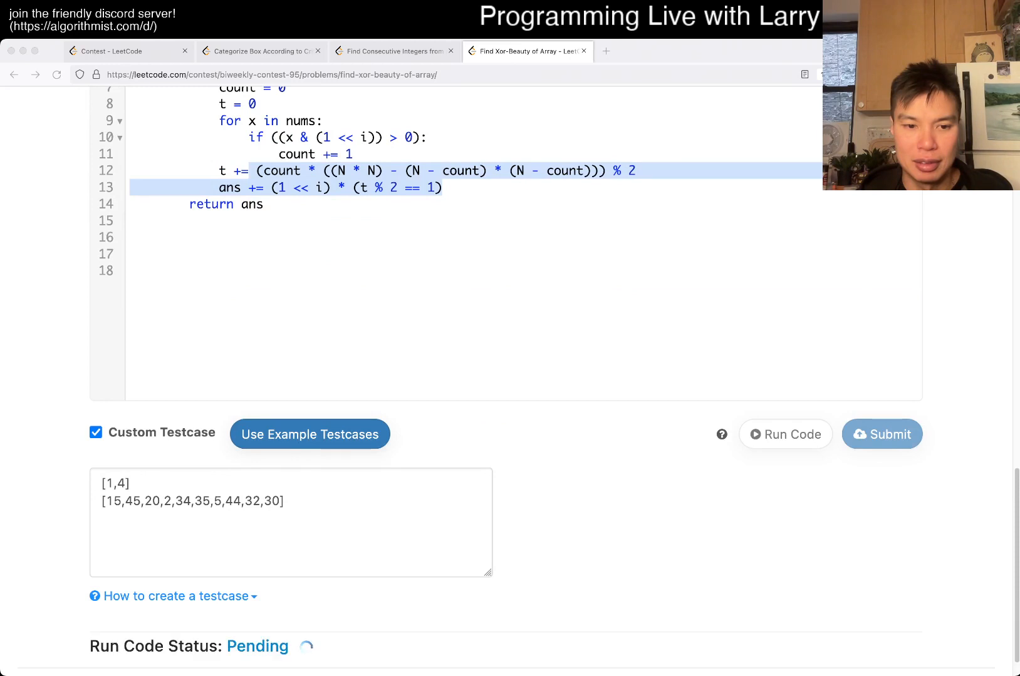
scroll(down, 3)
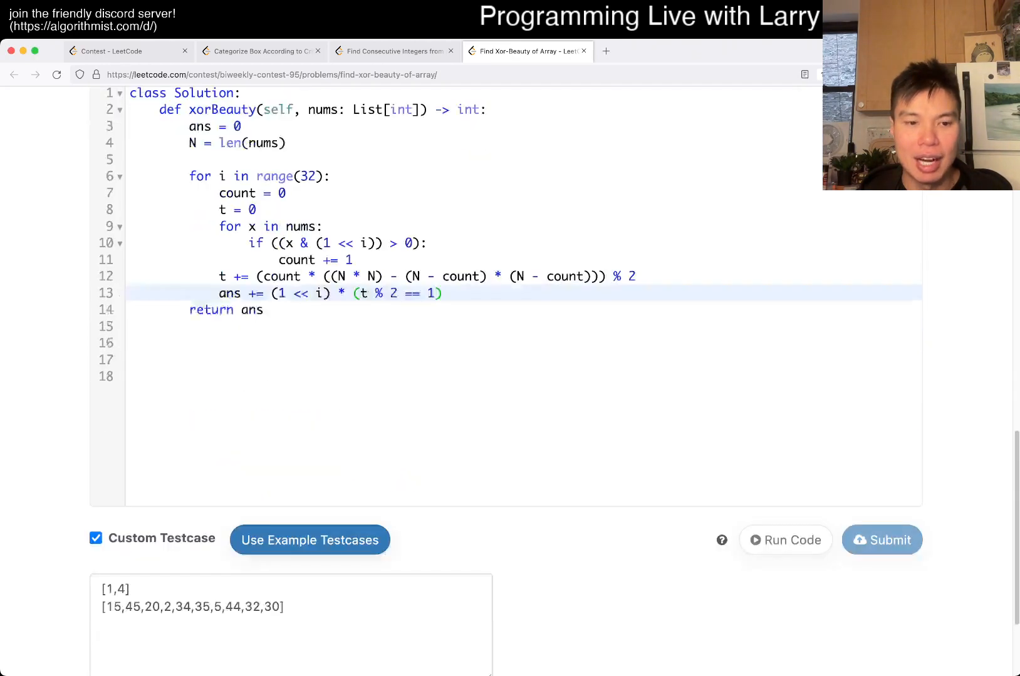
click(786, 540)
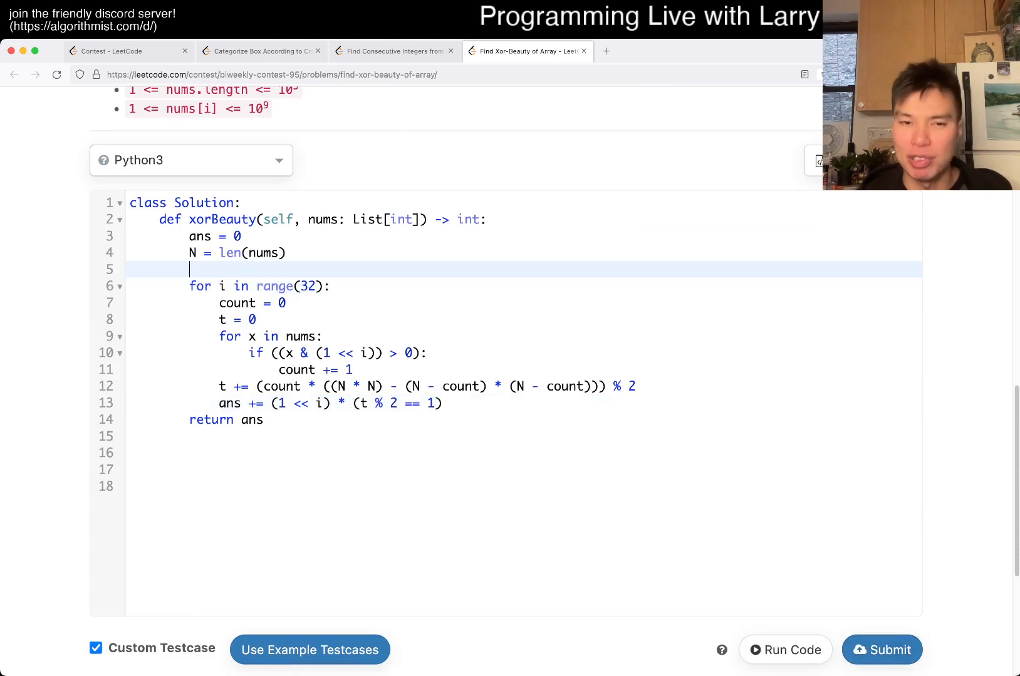
- Add complexity comments '# O(N log R) time' and '# O(R) space' with R as 2^32
text(# O())
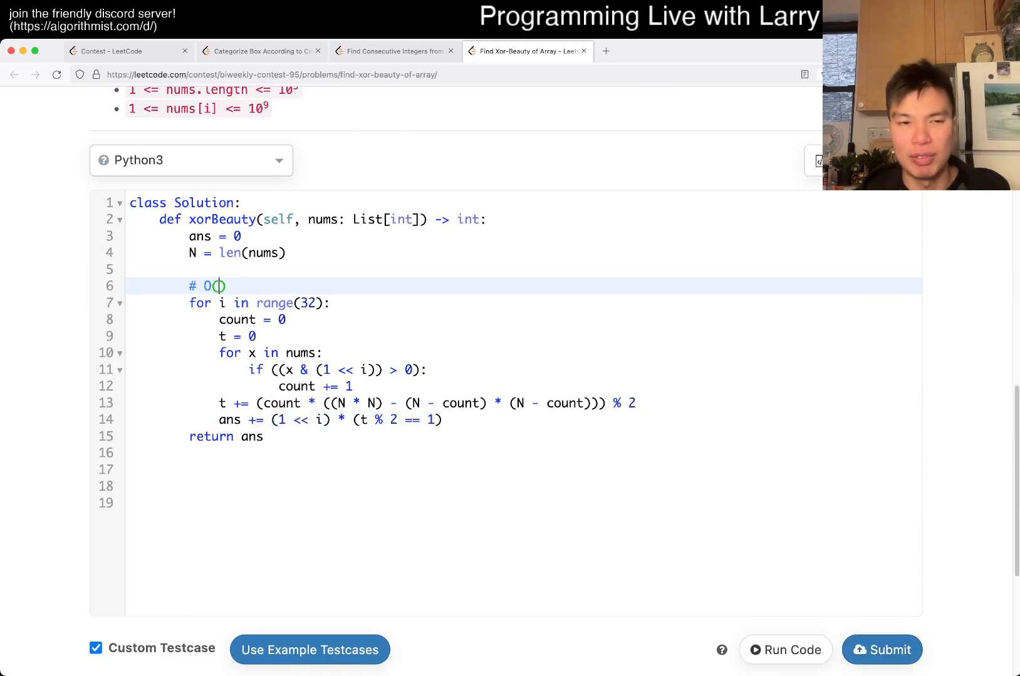
text(log R)
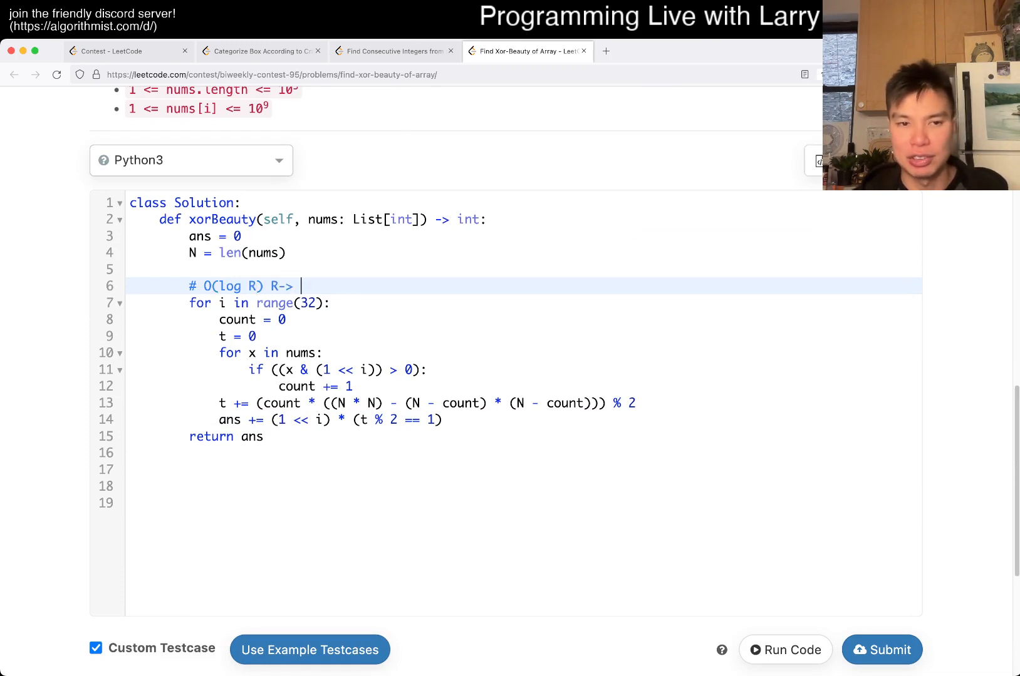
text(2^32)
text(# O)
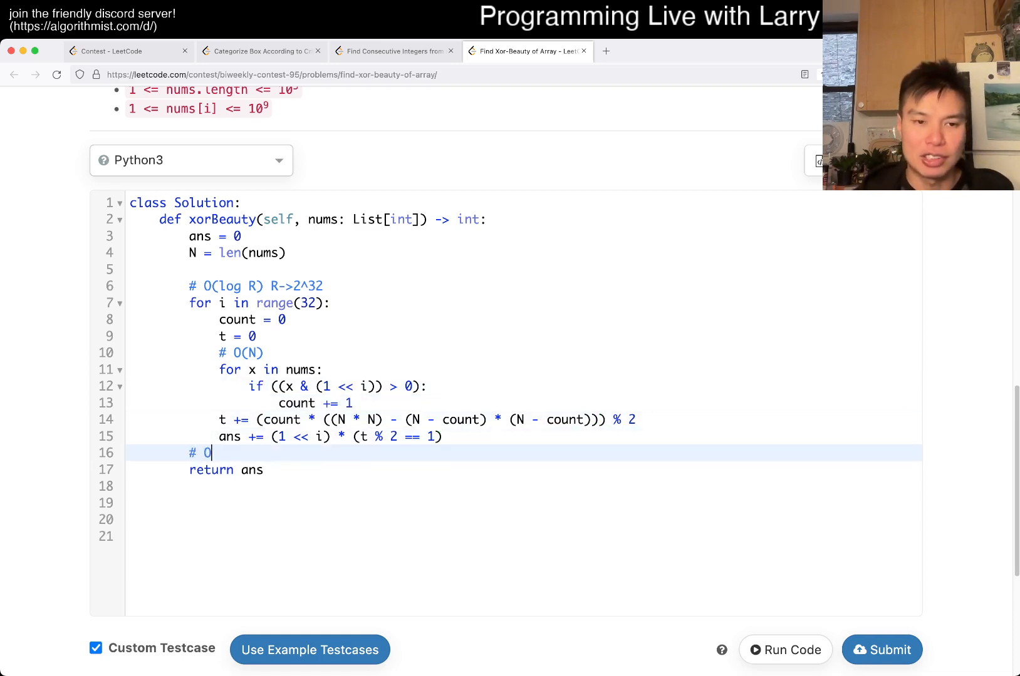
text((N log R) time)
text(# O()
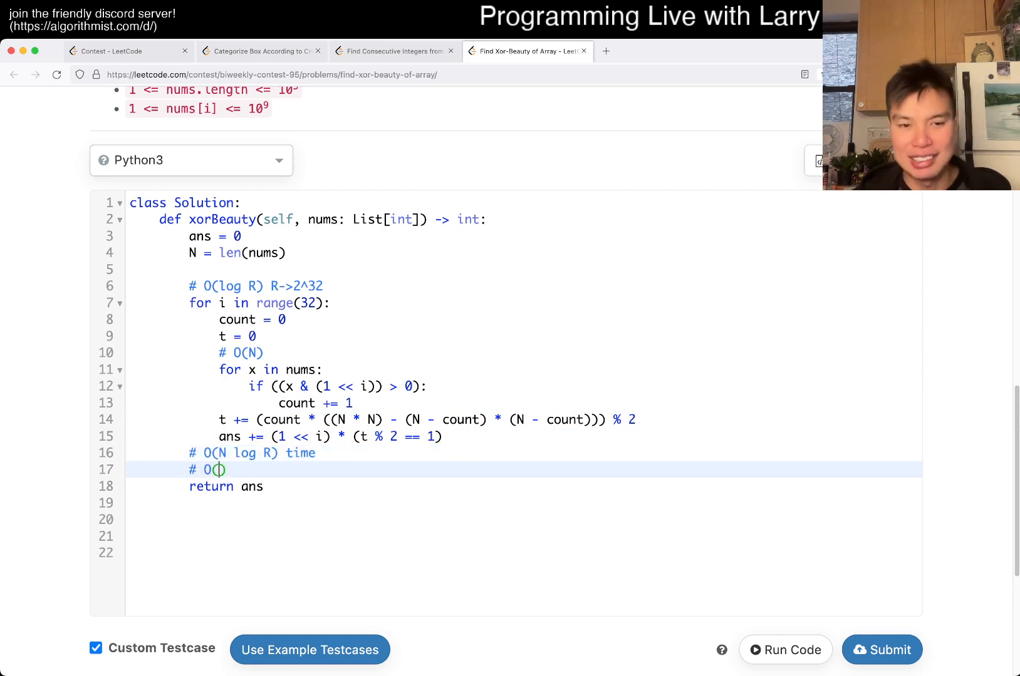
text(N log)
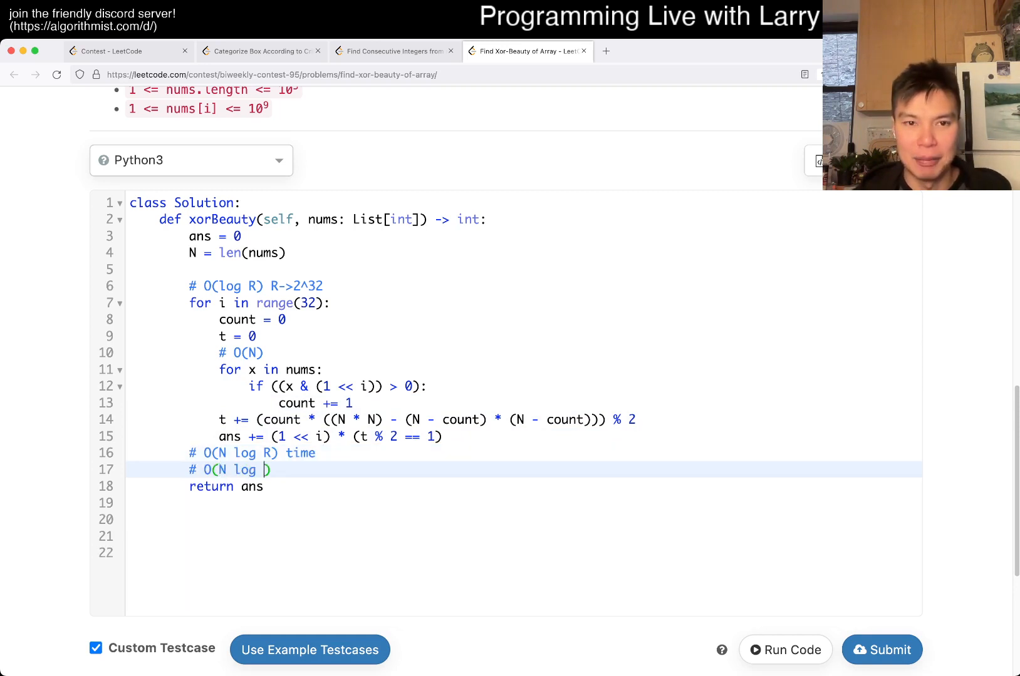
key(Backspace)
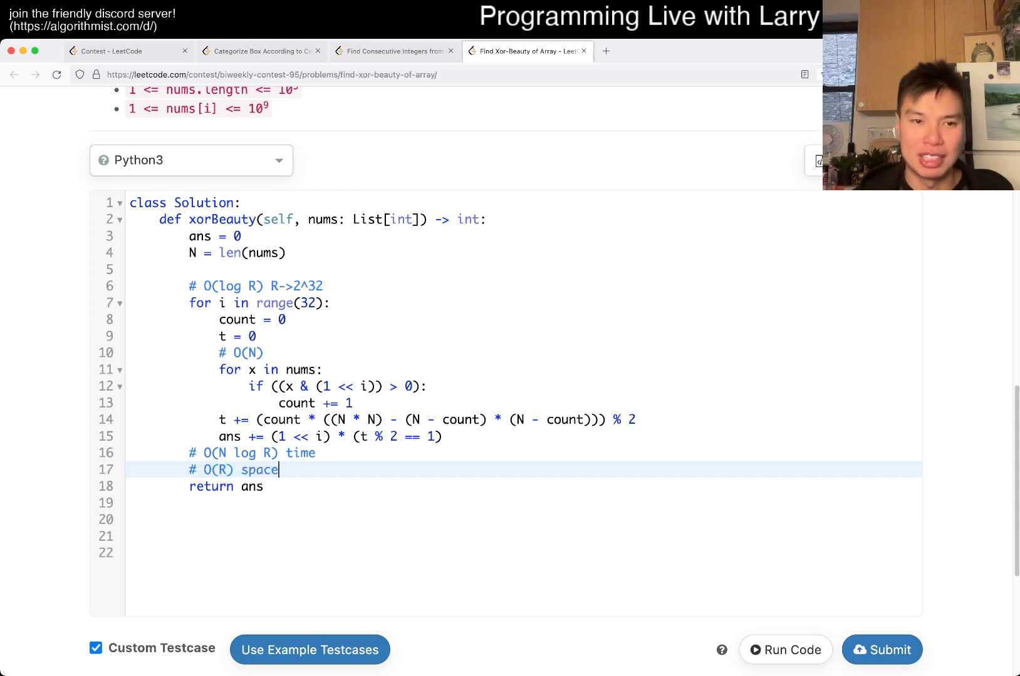
click(228, 336)
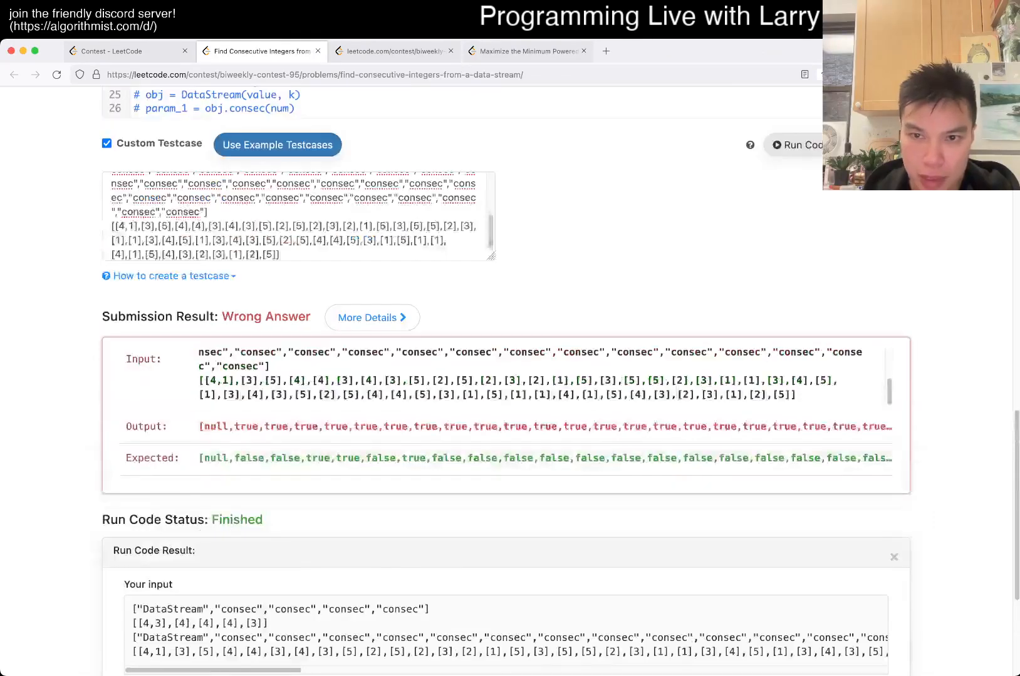
- Load the Find Xor-Beauty of Array problem page from the submission result
click(877, 481)
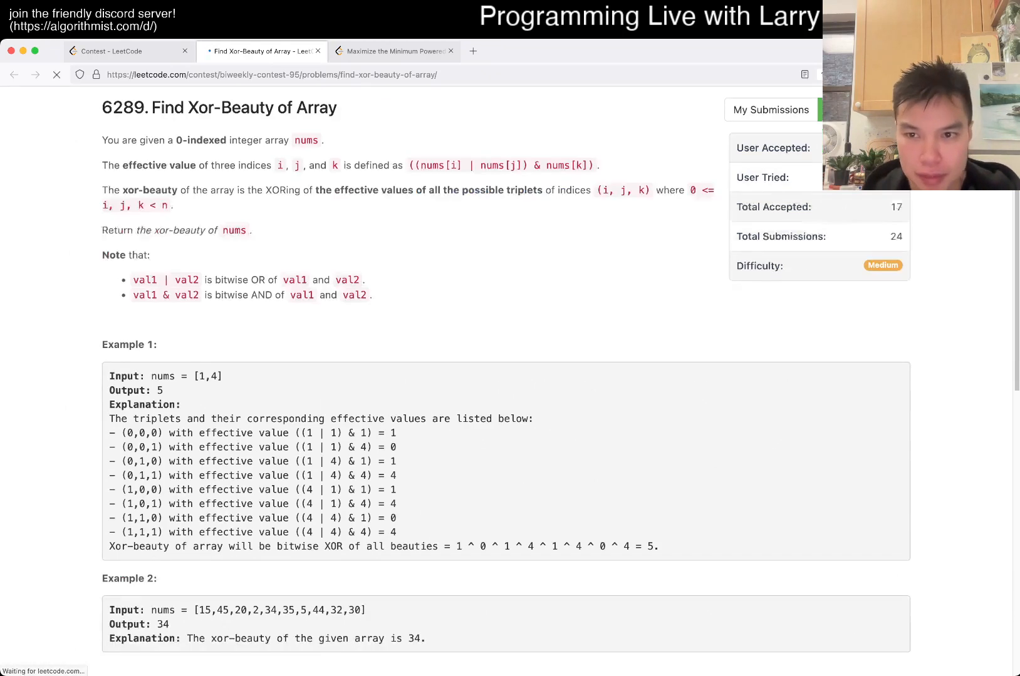
scroll(down, 3)
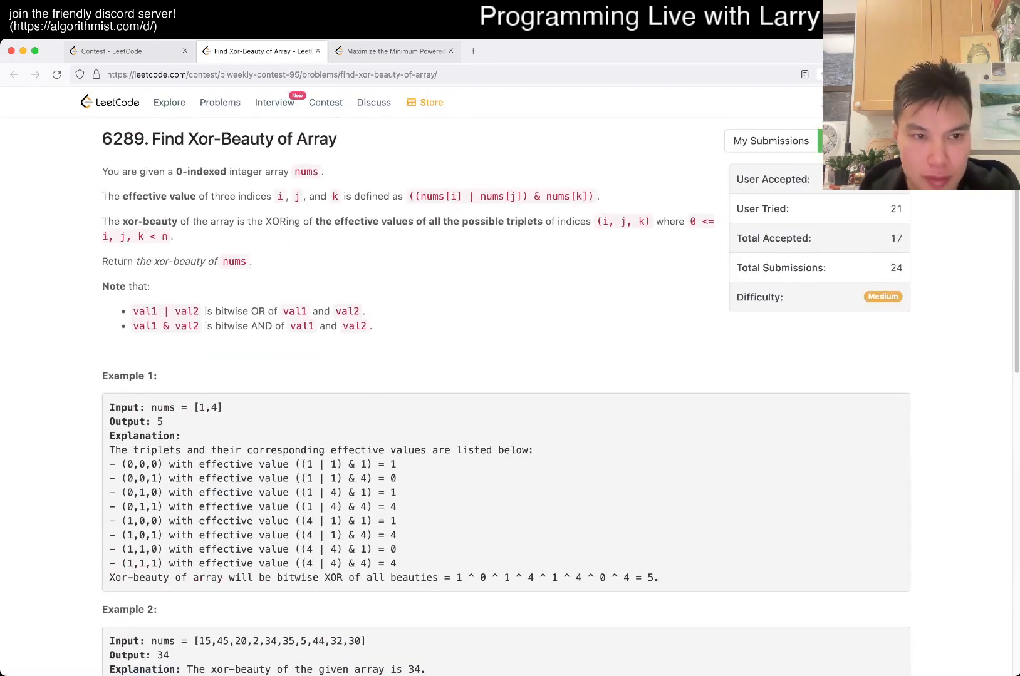
scroll(down, 3)
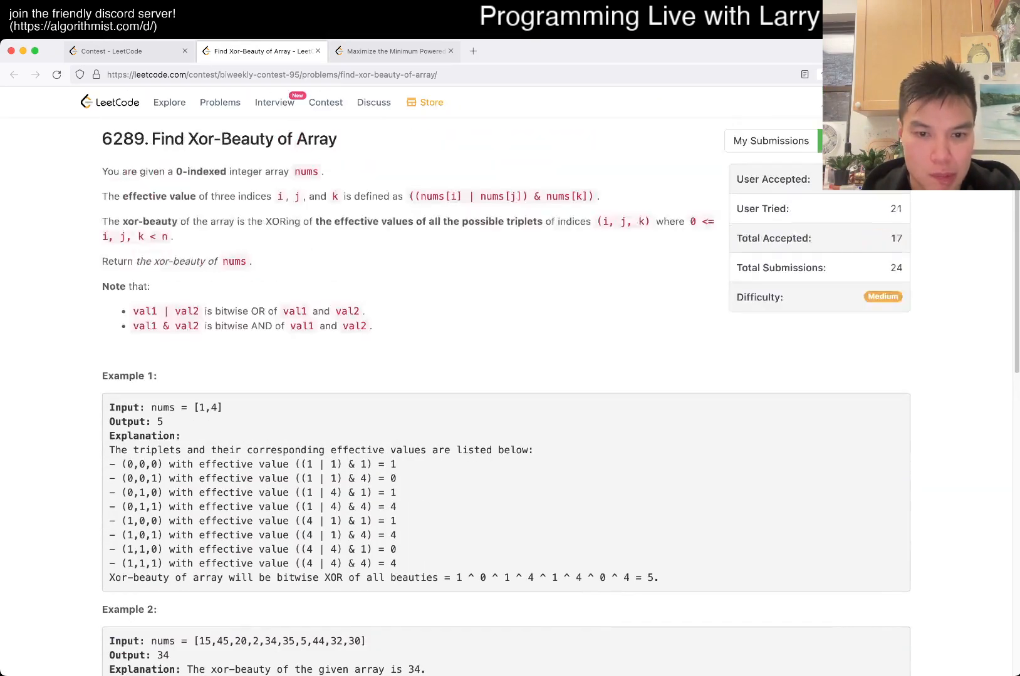
scroll(down, 3)
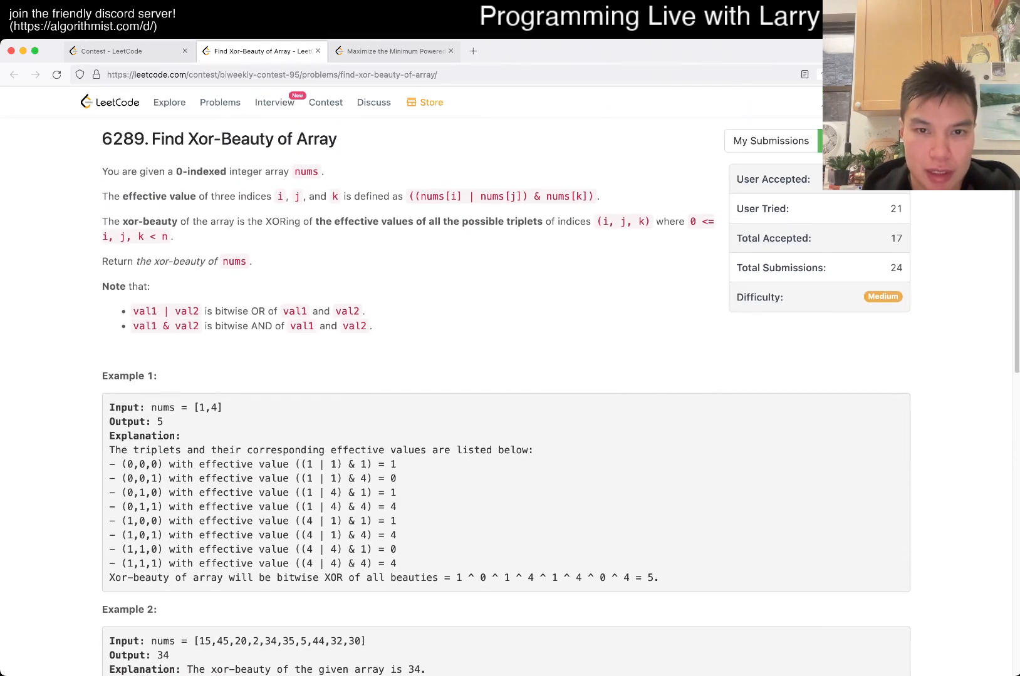
drag(406, 197, 498, 197)
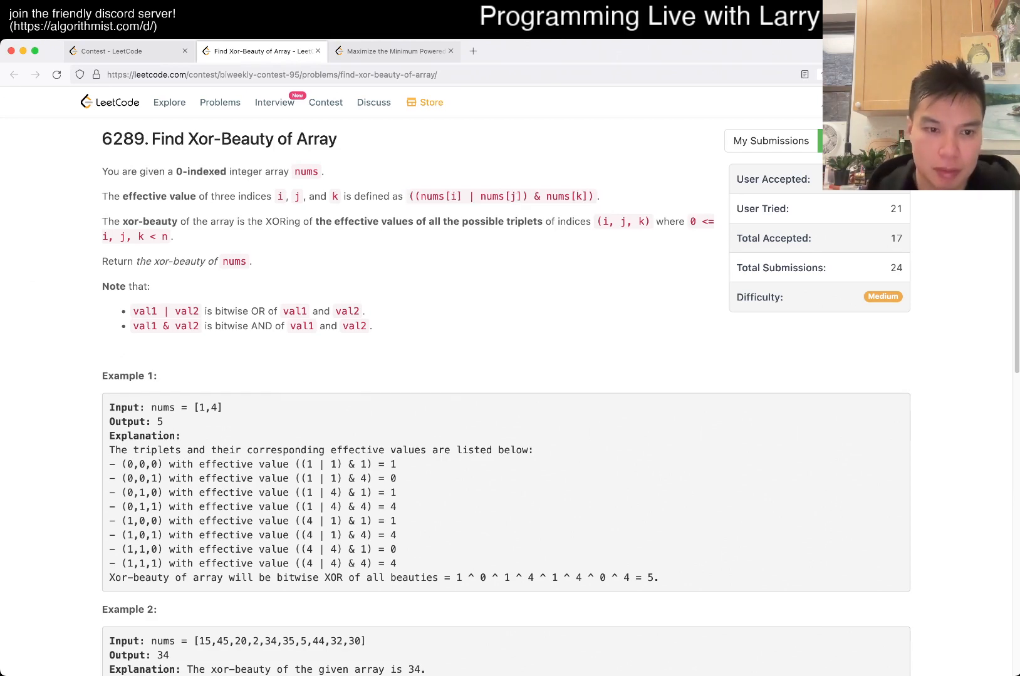
double_click(315, 478)
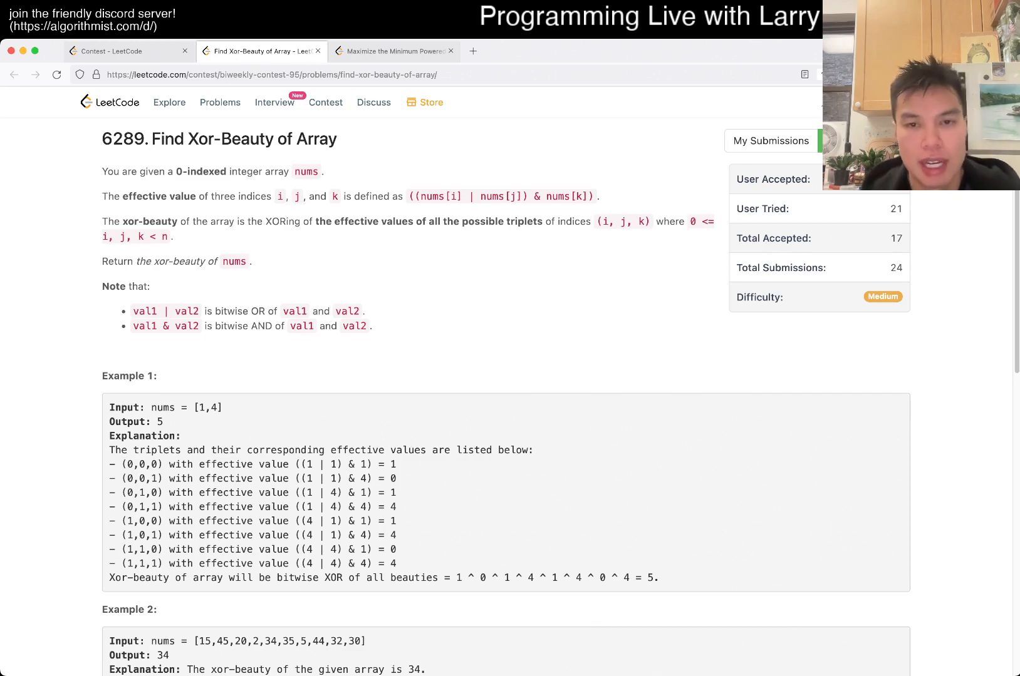
double_click(565, 197)
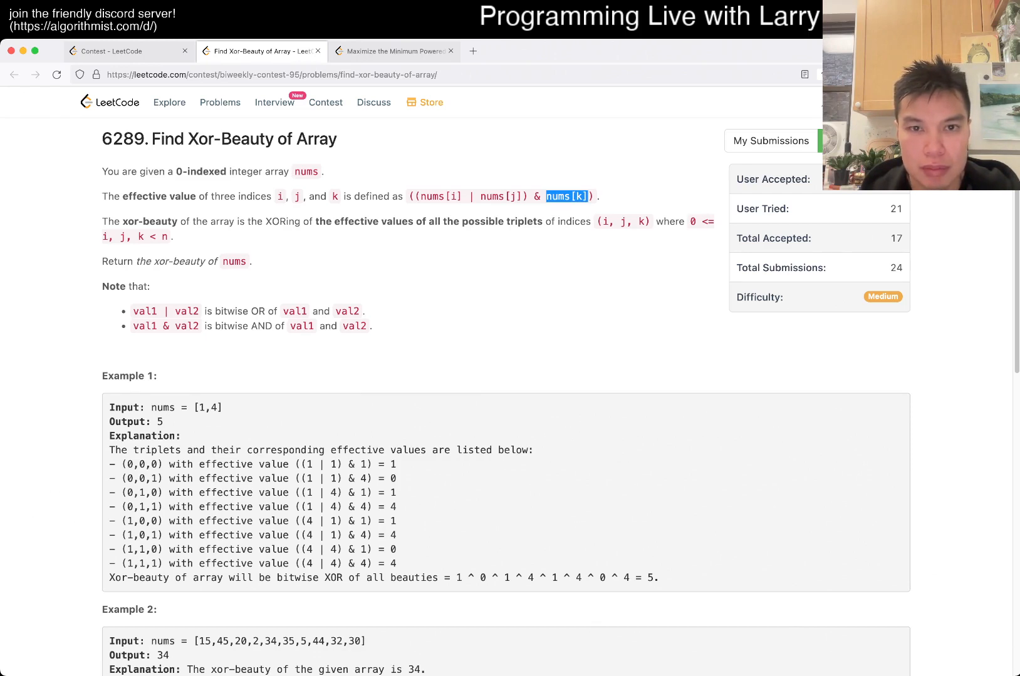
scroll(down, 3)
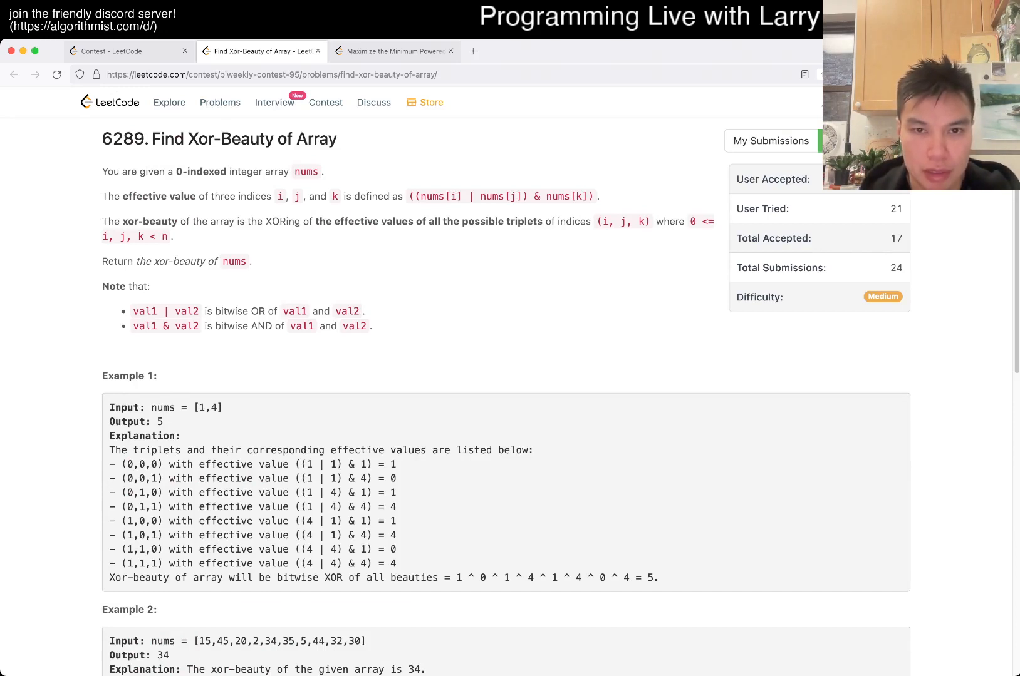
double_click(566, 196)
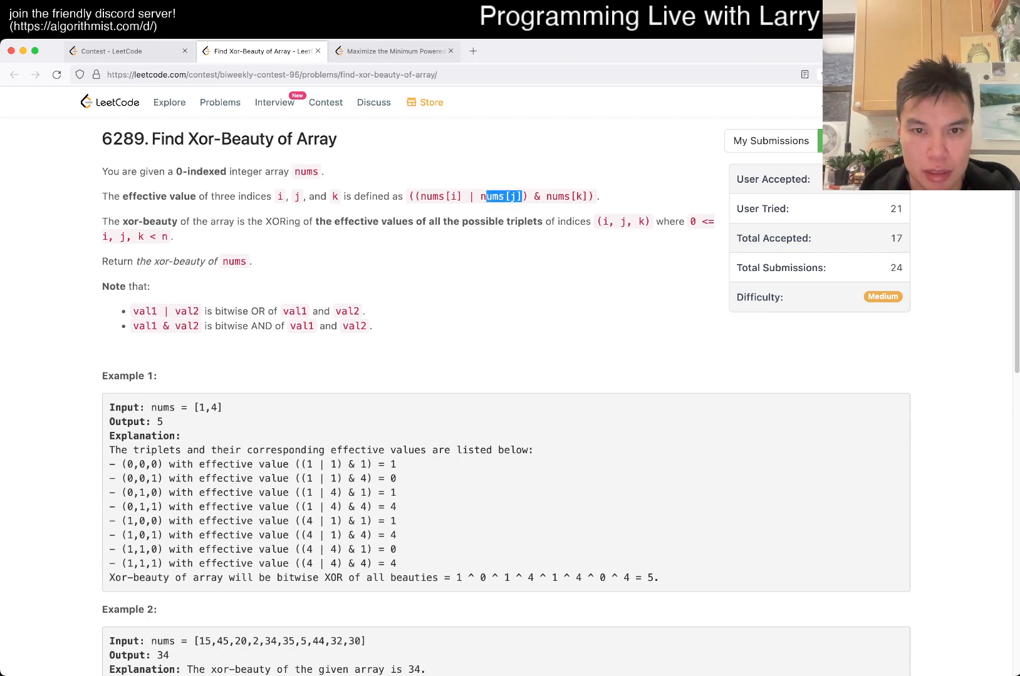
scroll(down, 3)
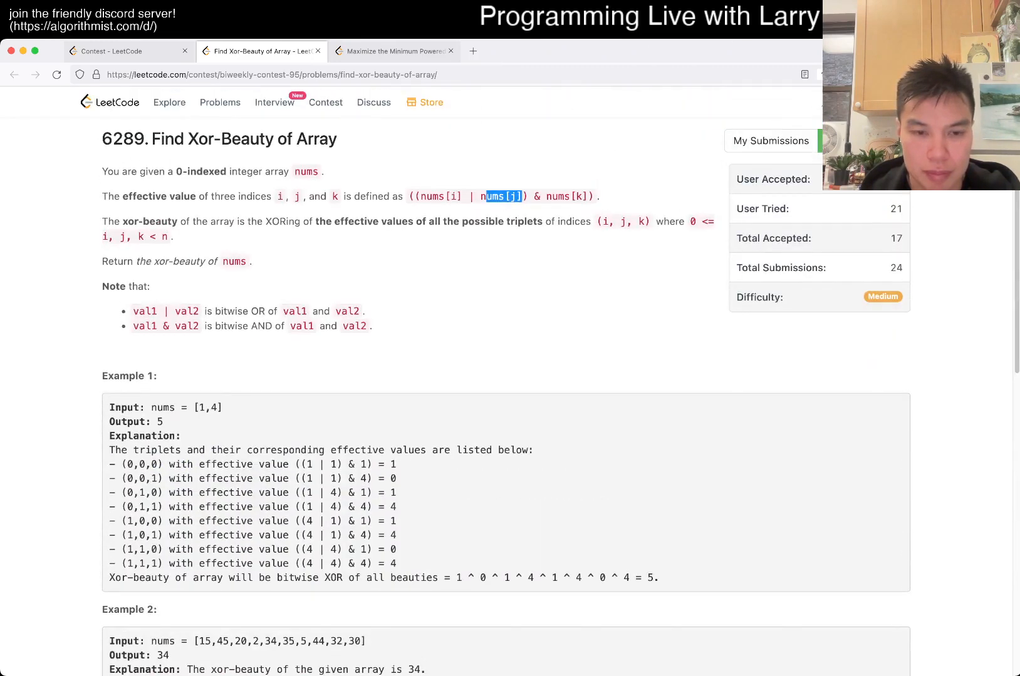
scroll(down, 3)
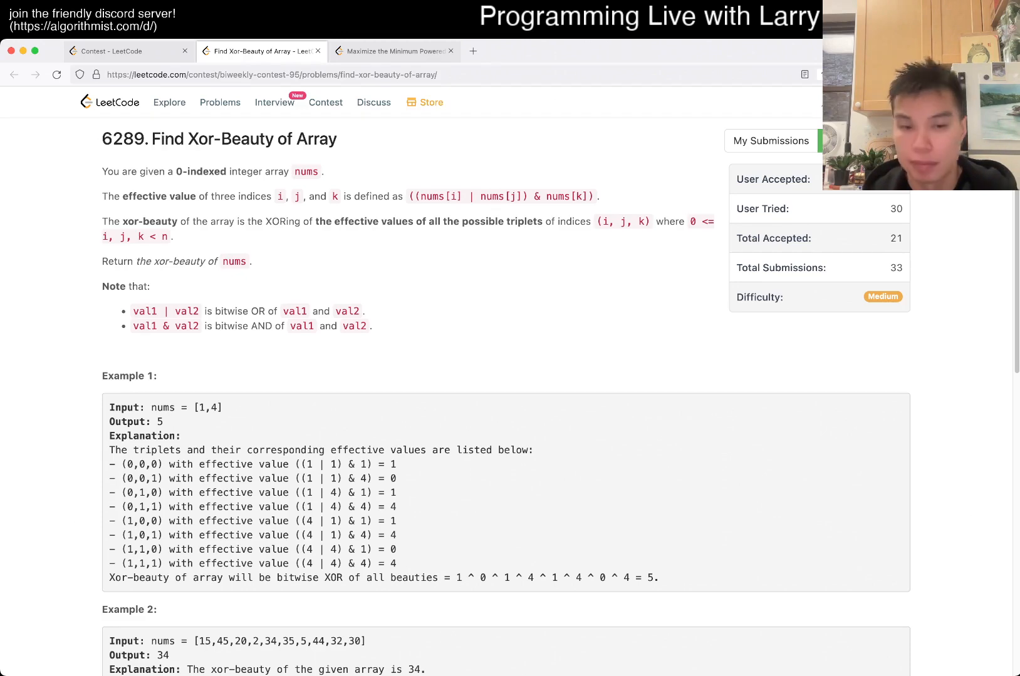
scroll(down, 3)
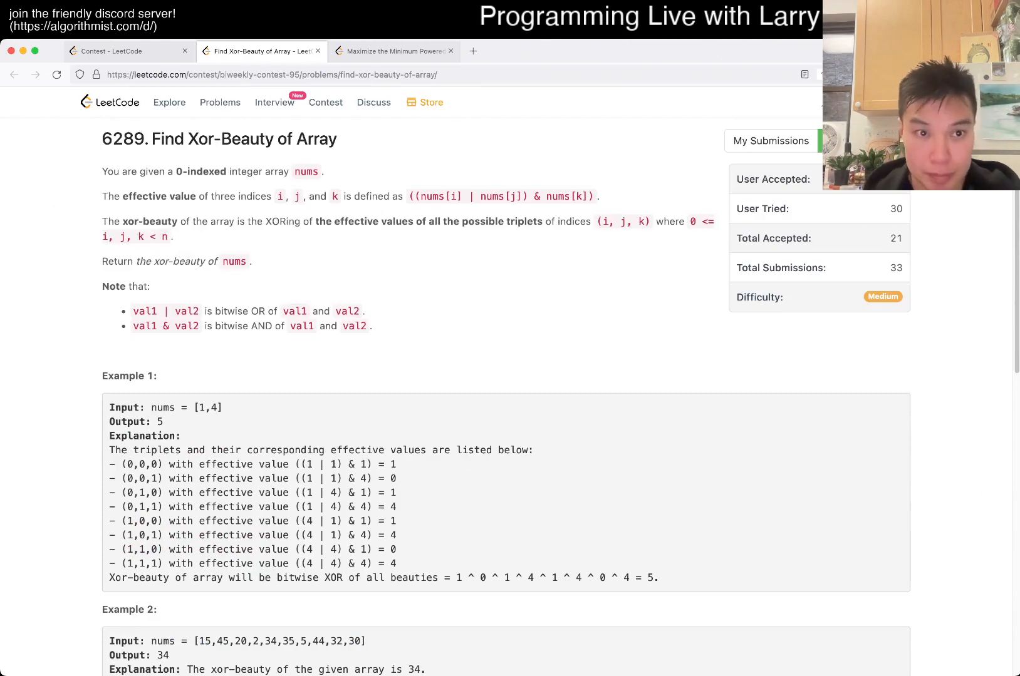
scroll(down, 3)
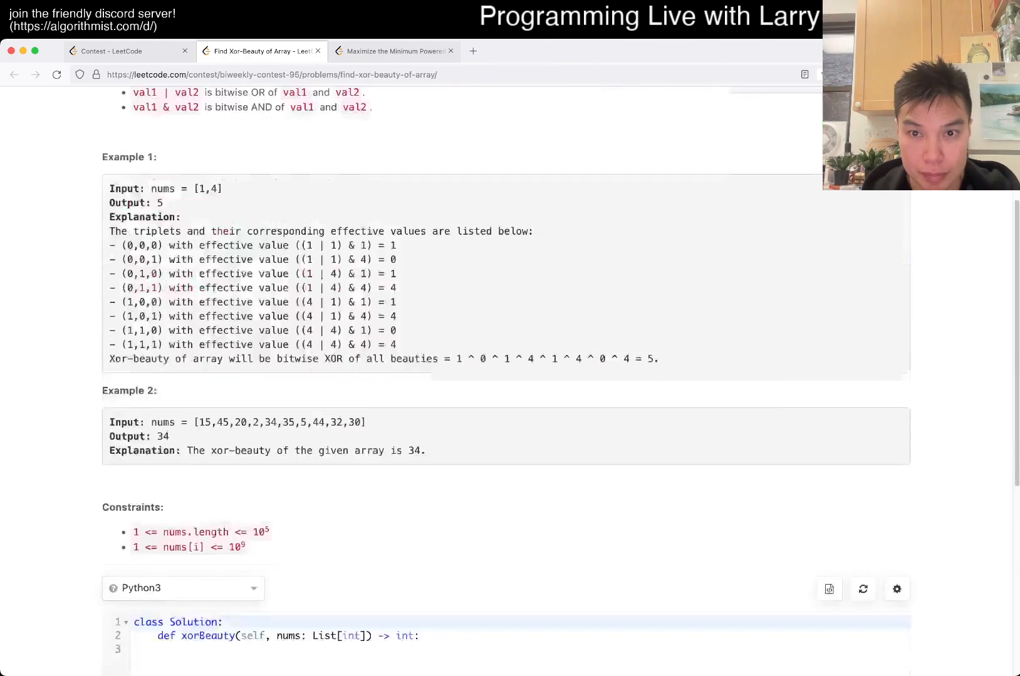
- Set ans = 0 and N = len(nums) with an outer loop over range(32) and an inner loop over nums
scroll(down, 3)
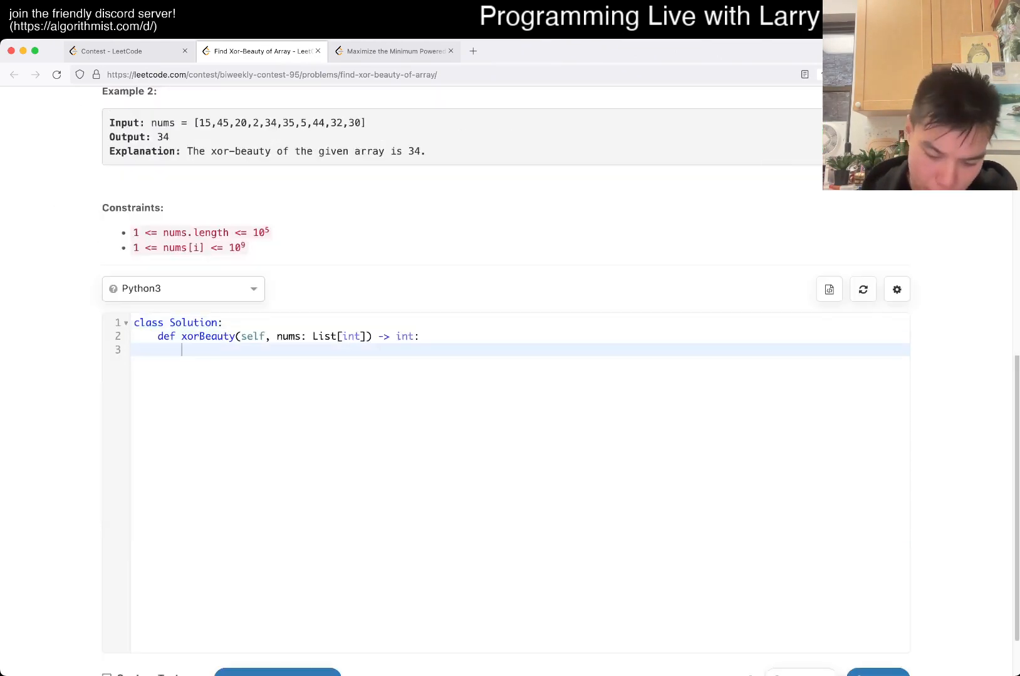
text(for x in range()
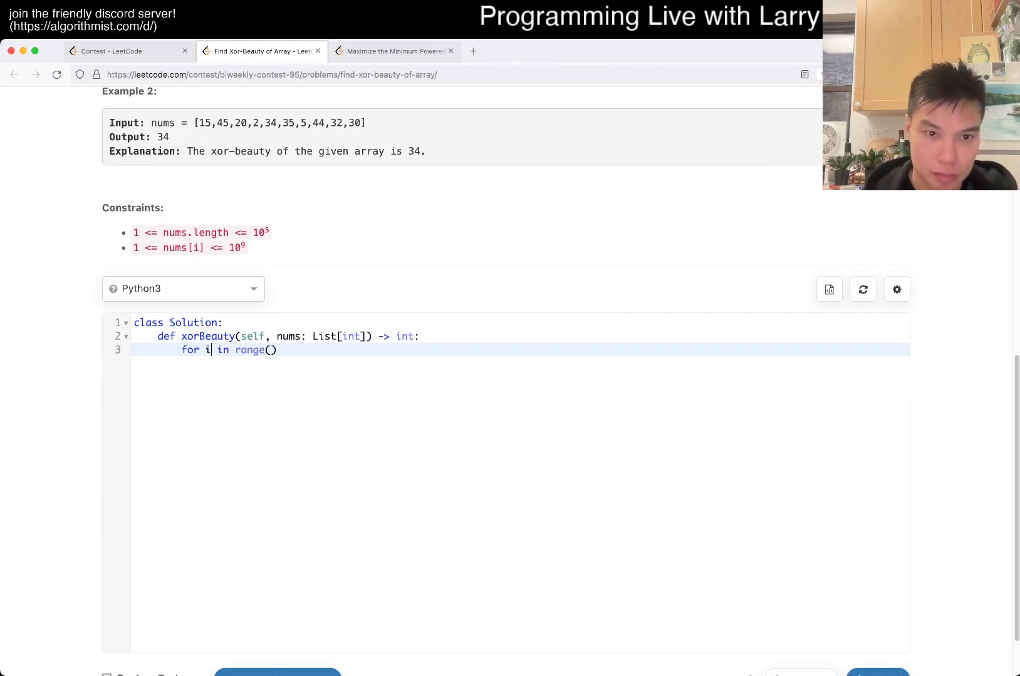
text(32):)
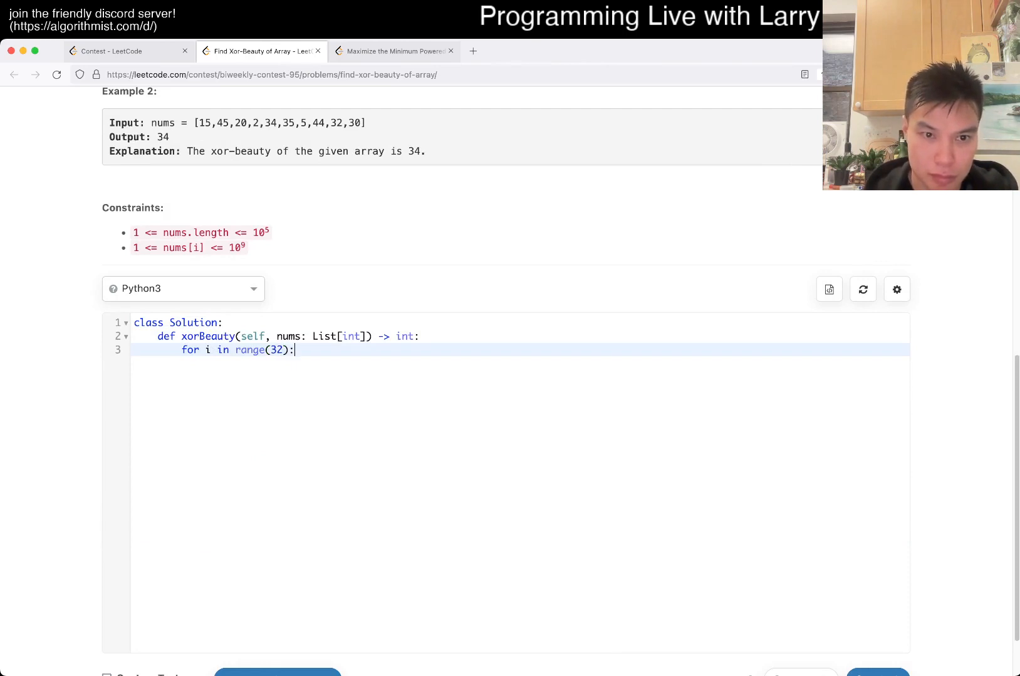
text(ans = 0)
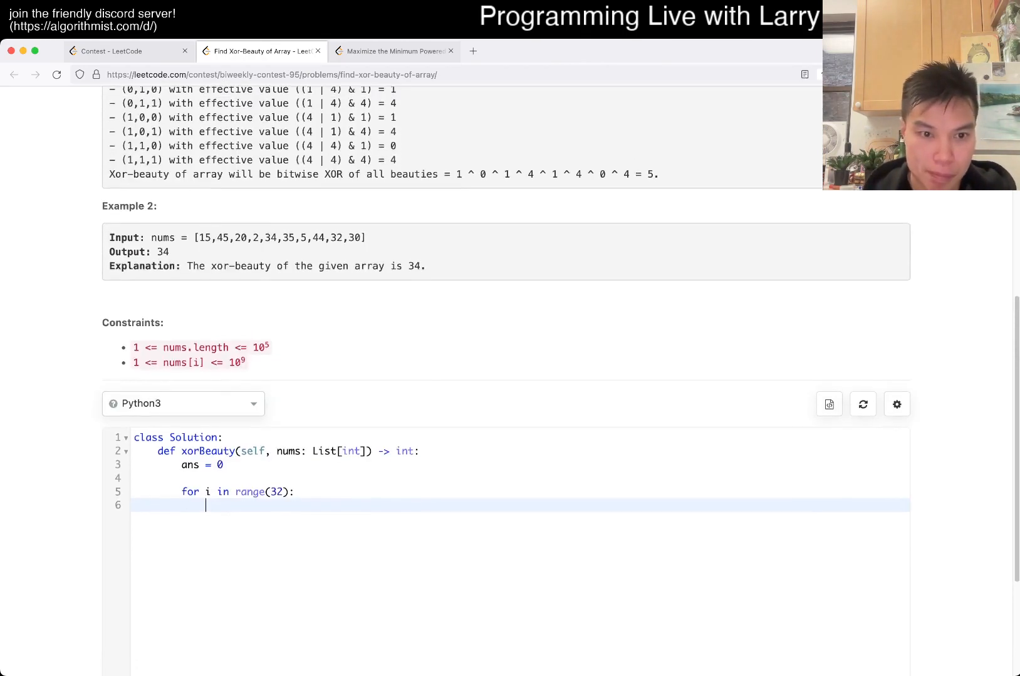
text(for  in nums)
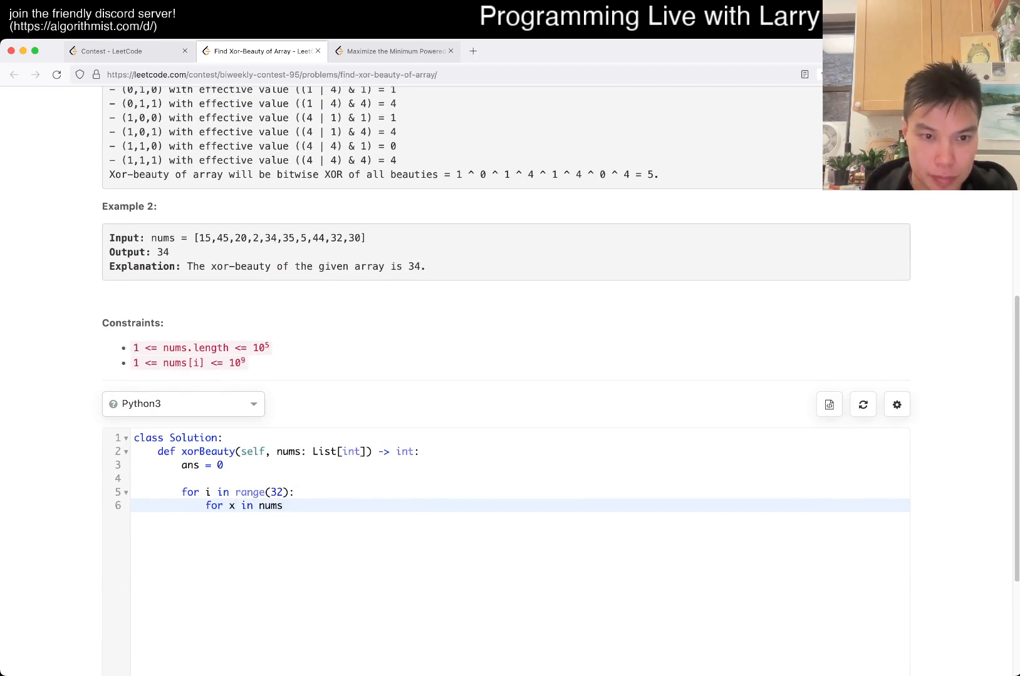
text(:)
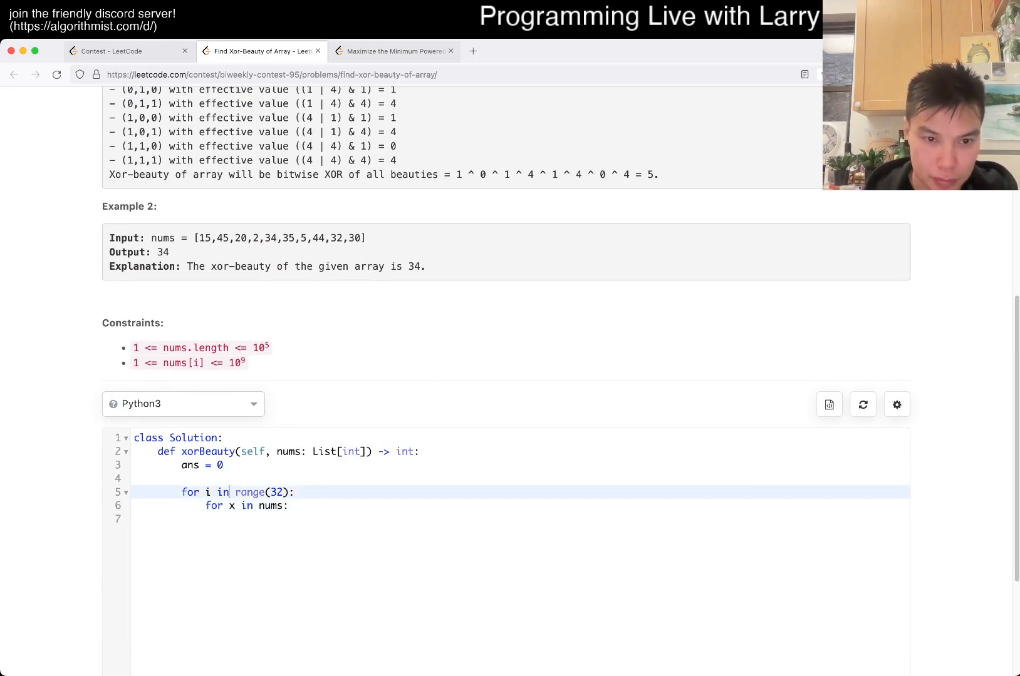
text(count)
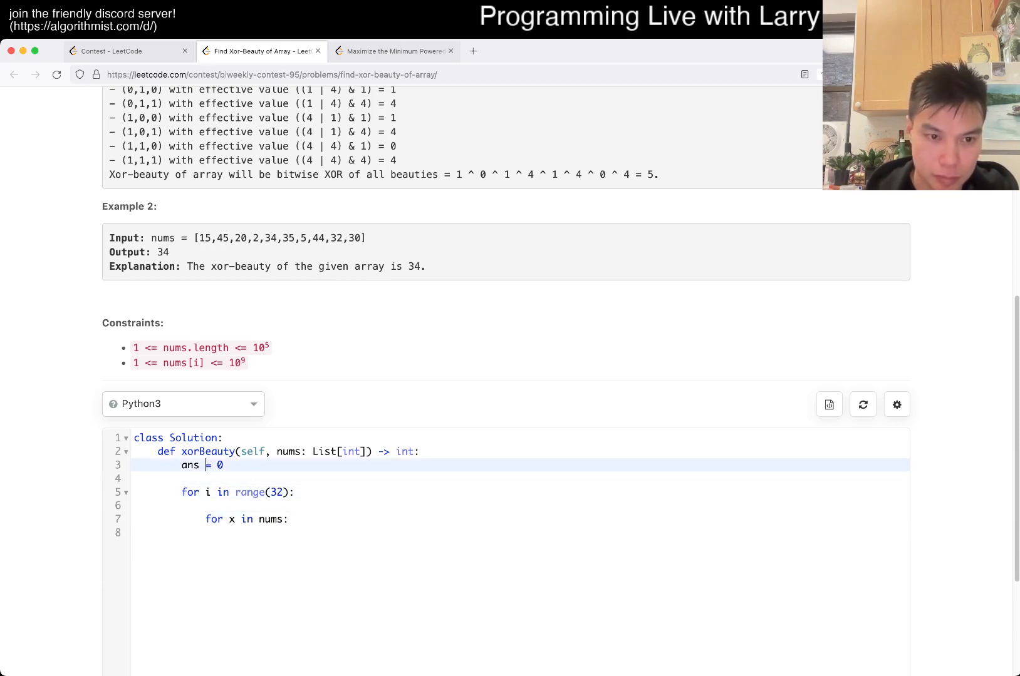
text(N = len(nums))
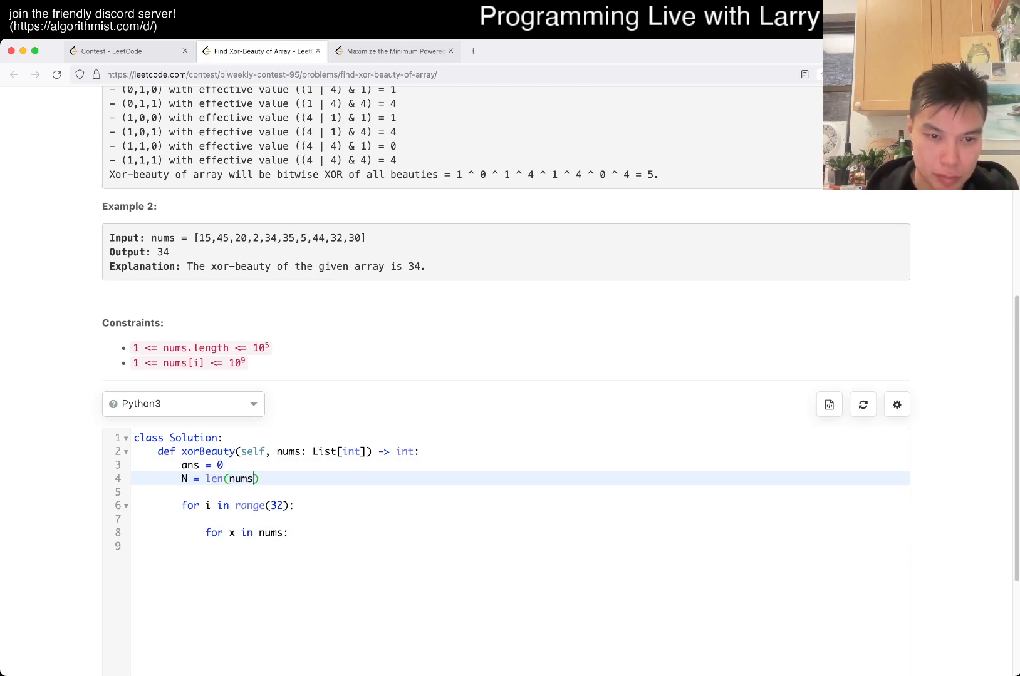
- Reset count = 0 per bit and test if ((x & (1 << i)) > 0) inside the inner loop
key(enter)
text((x & (1 << i)
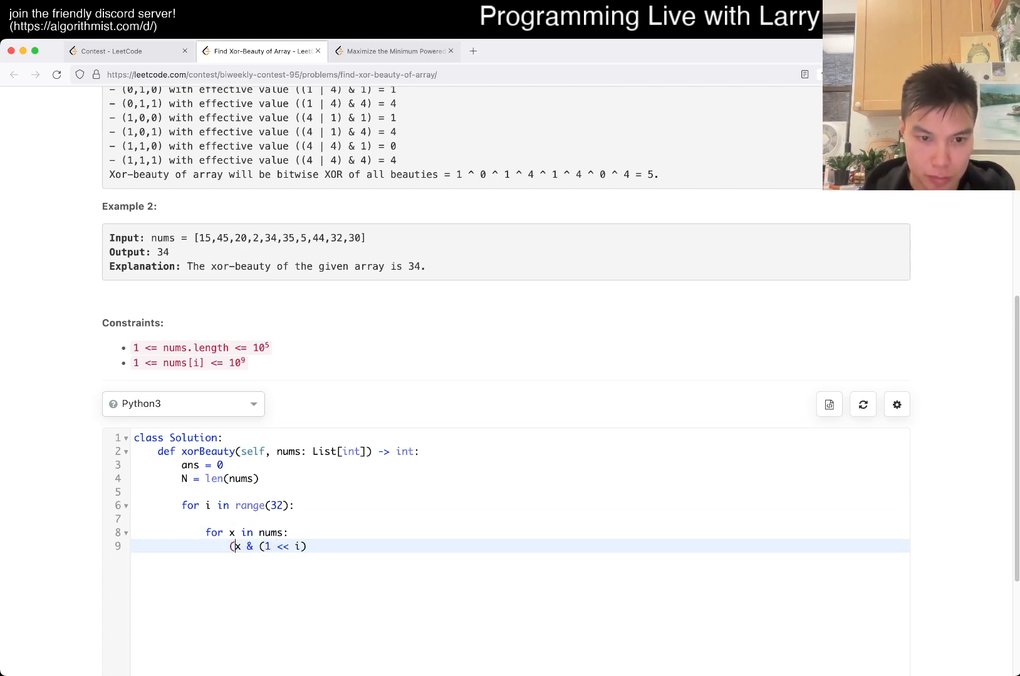
text() >> 0)
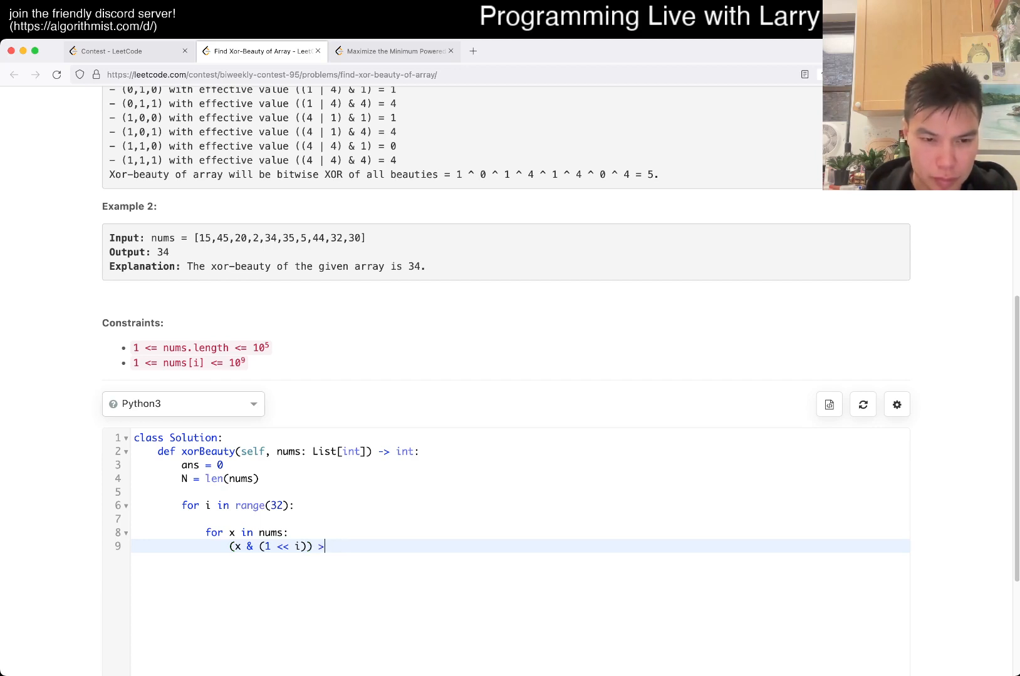
text(0)
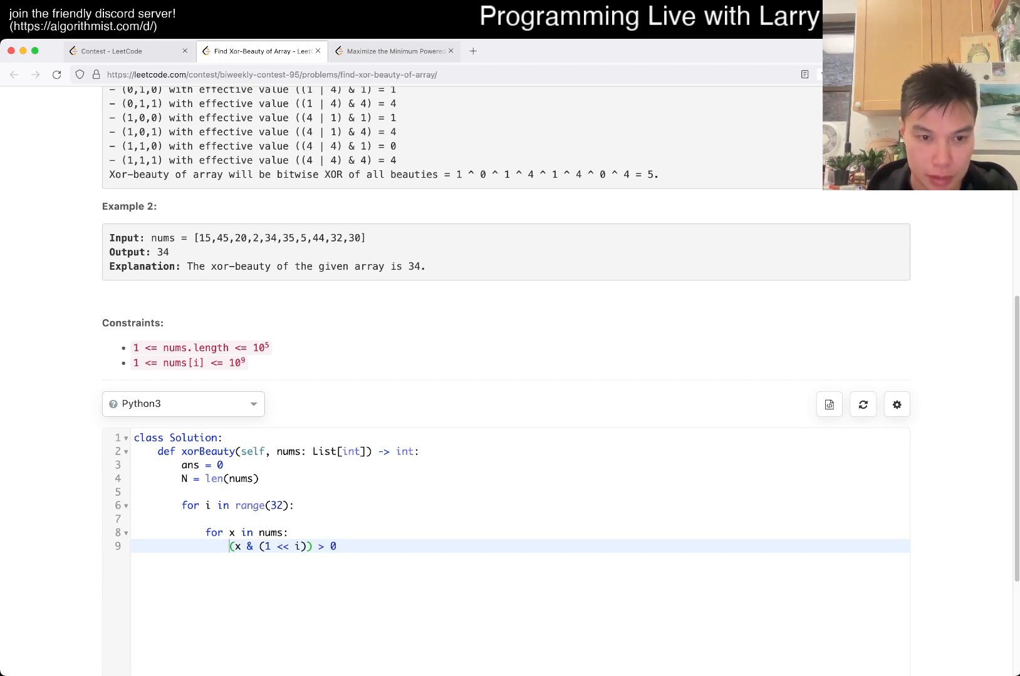
text(()
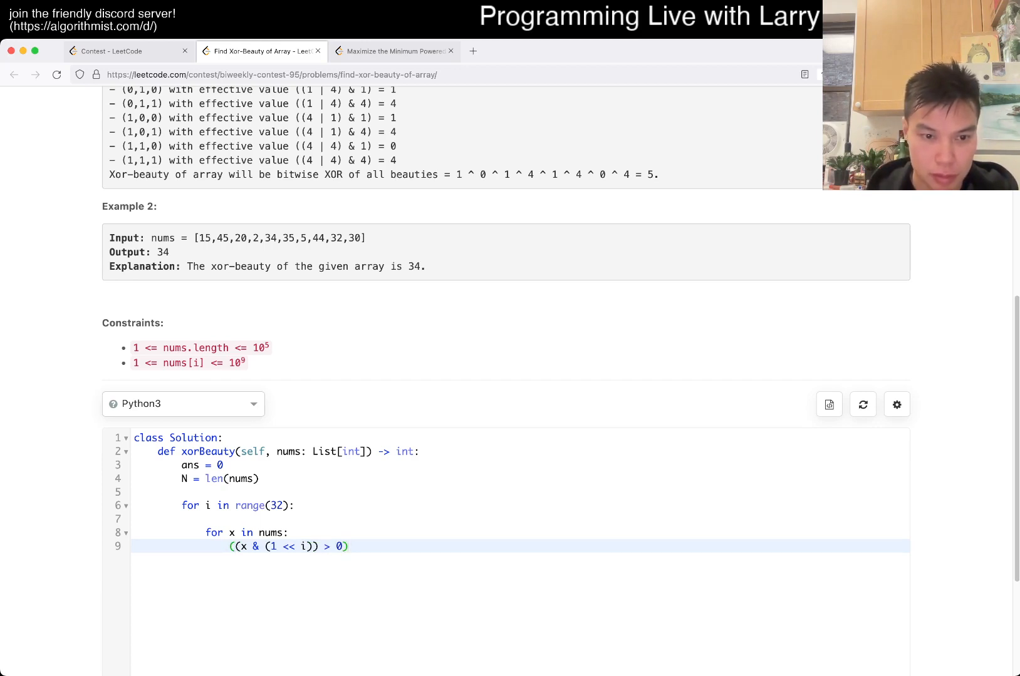
text(count = 0)
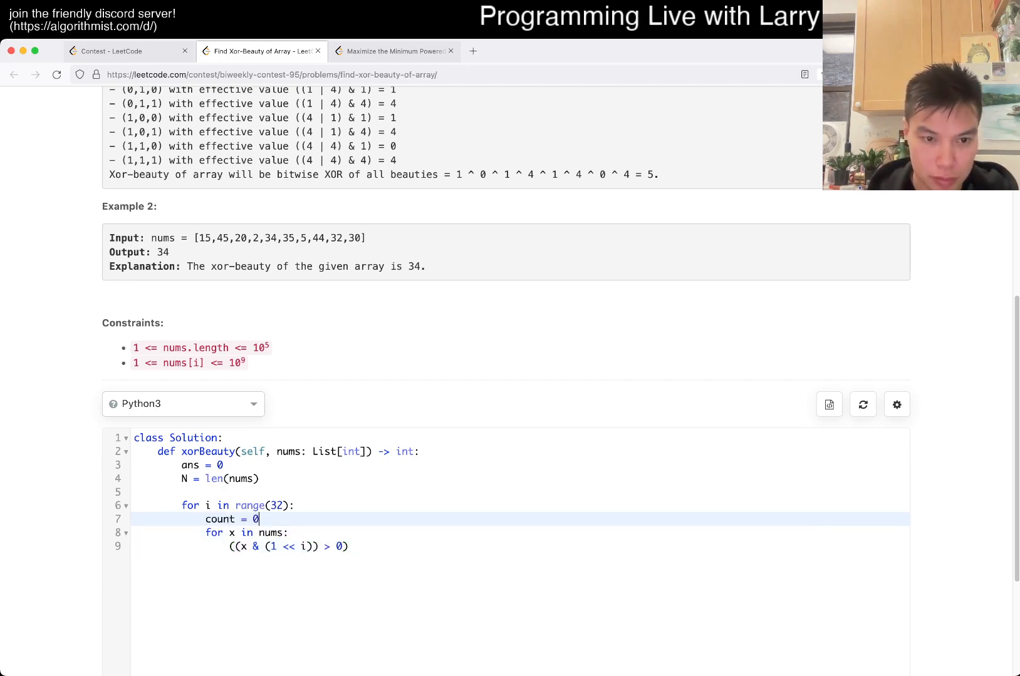
text(if)
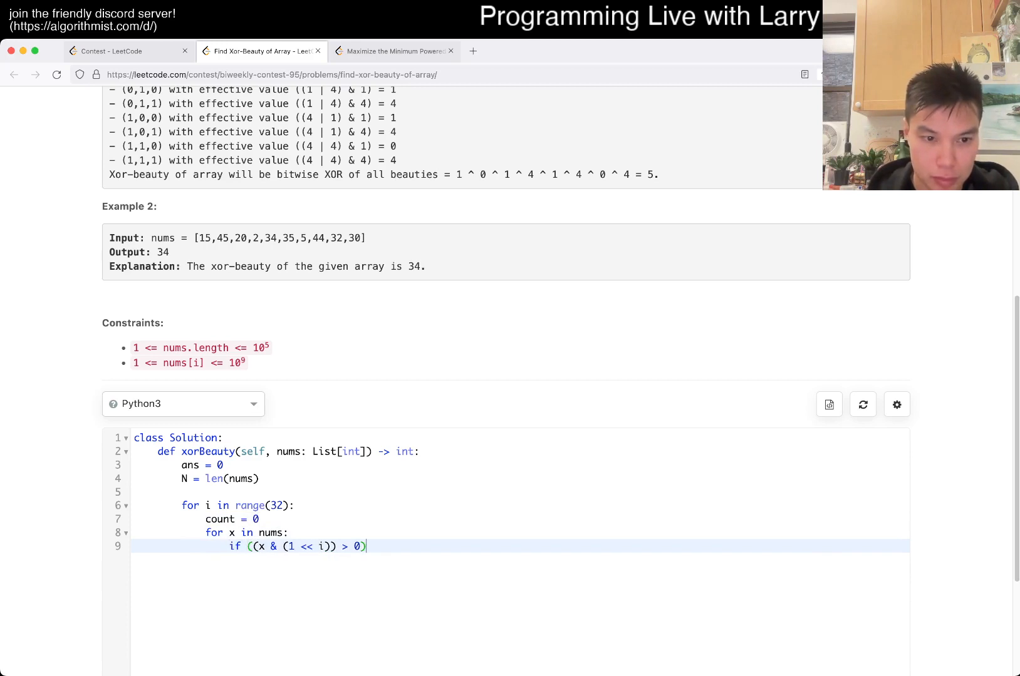
text(:)
text(count += 1)
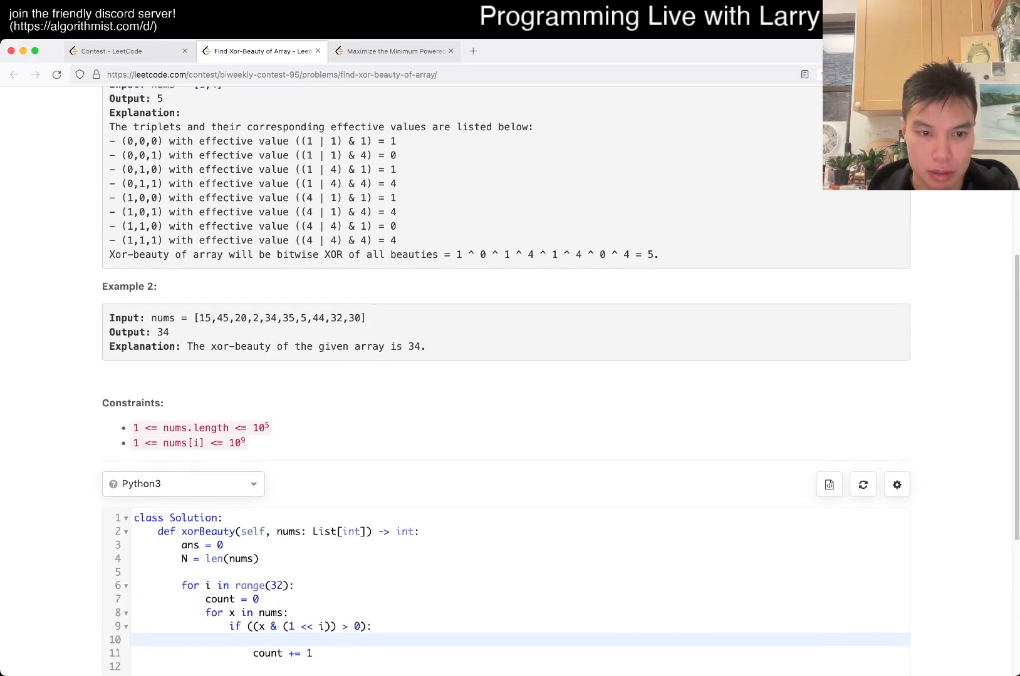
- Enumerate nums as (c, x) and start a zeroes expression c - count below count += 1
text(z)
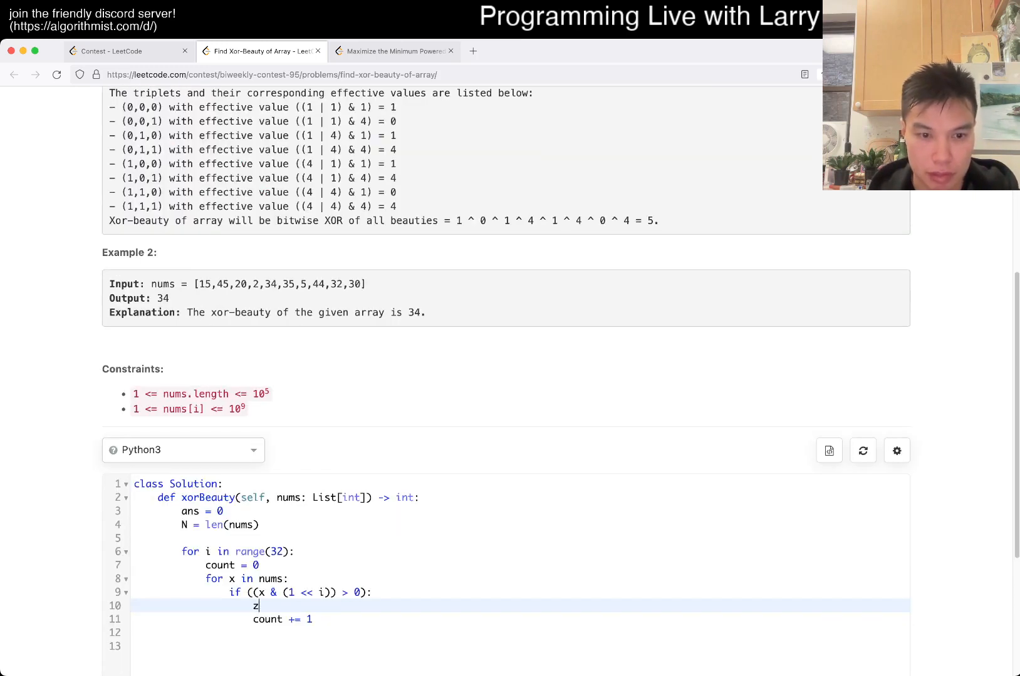
text(eroes)
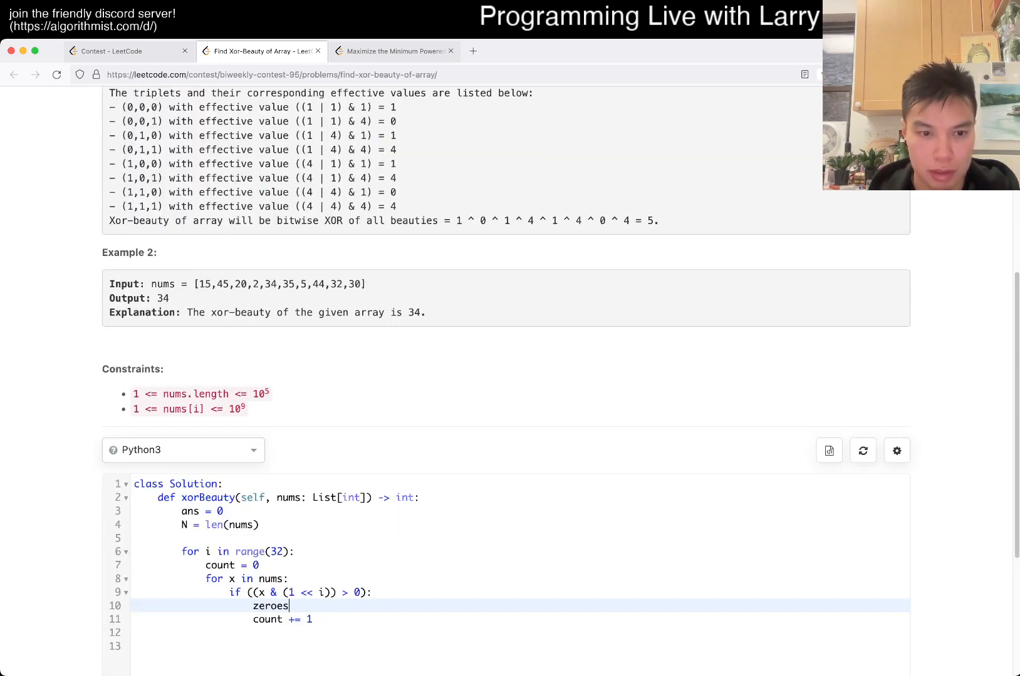
text(=)
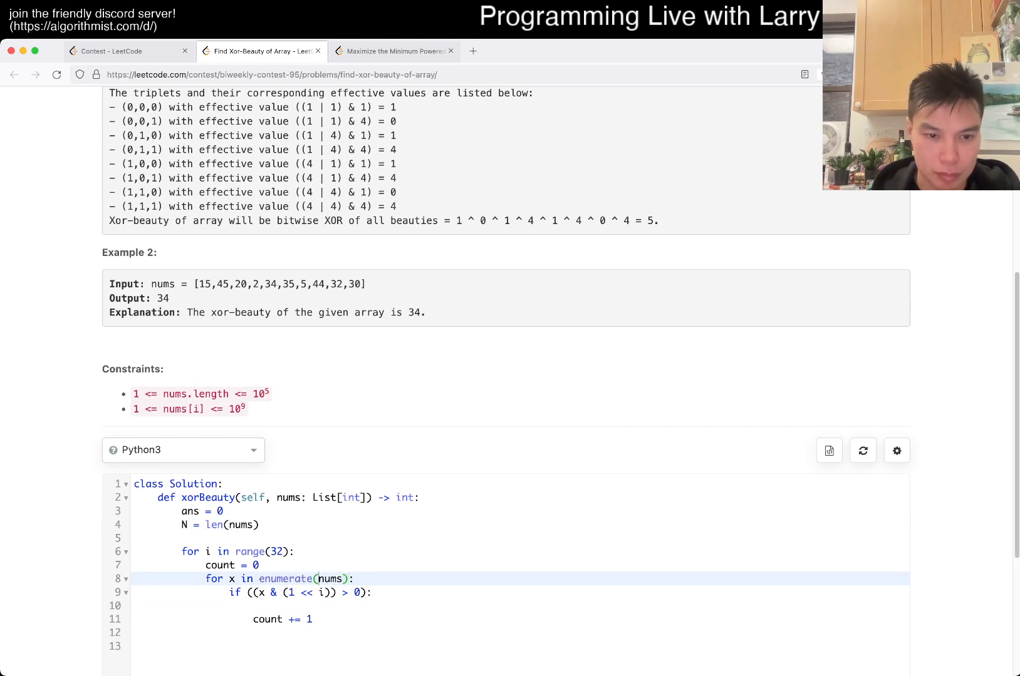
text(c)
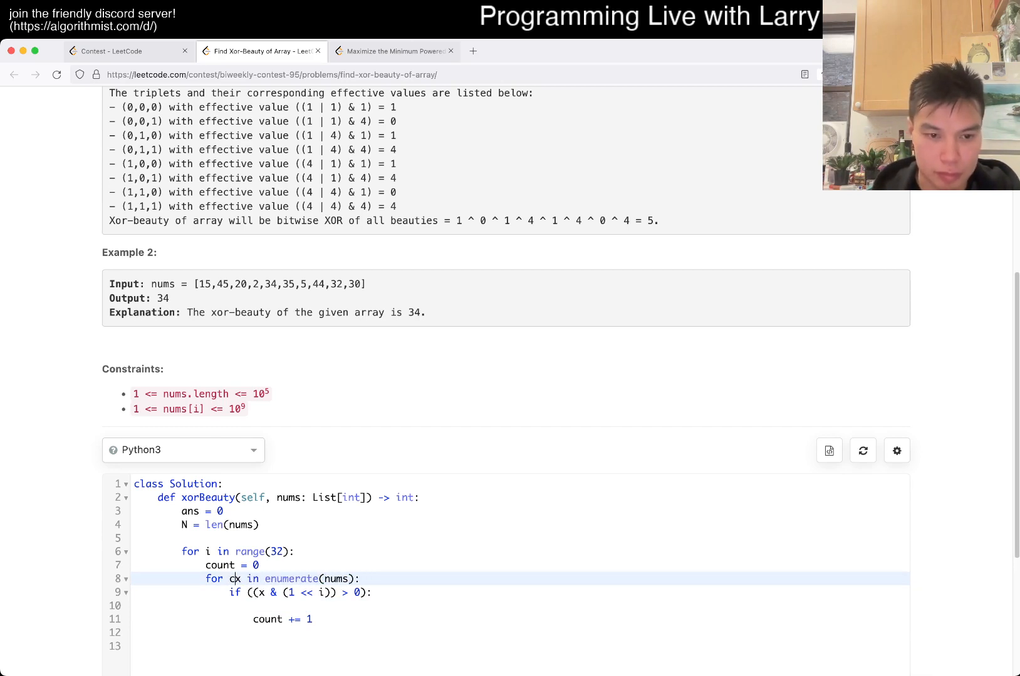
text(c,)
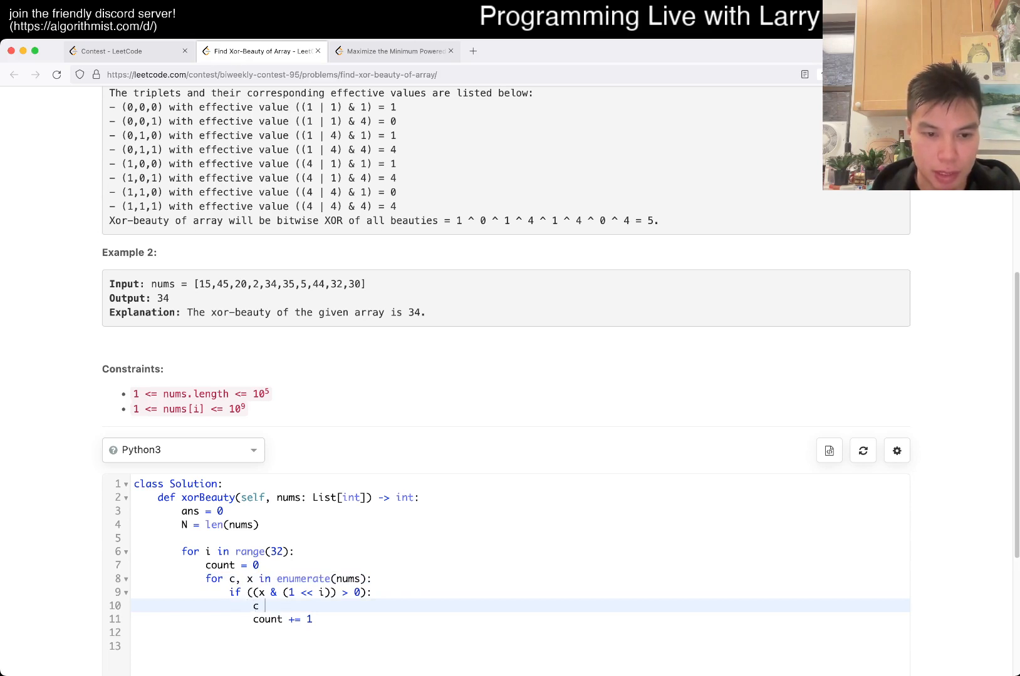
text(- count)
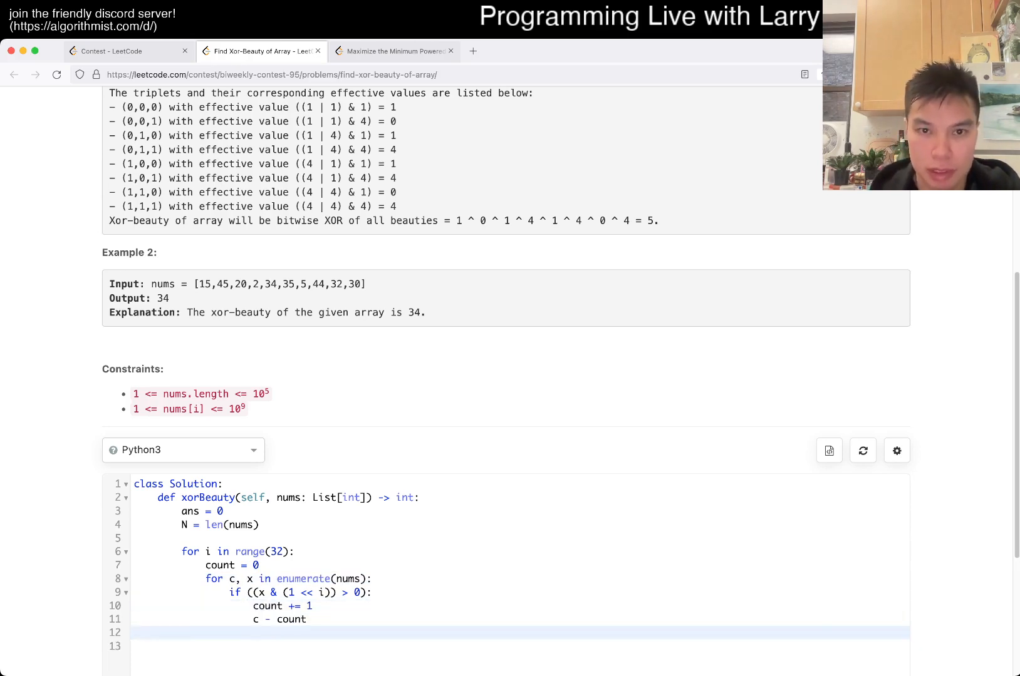
- Accumulate t += ((c * c) - (c - count) * (c - count)) inside the set-bit branch
scroll(up, 3)
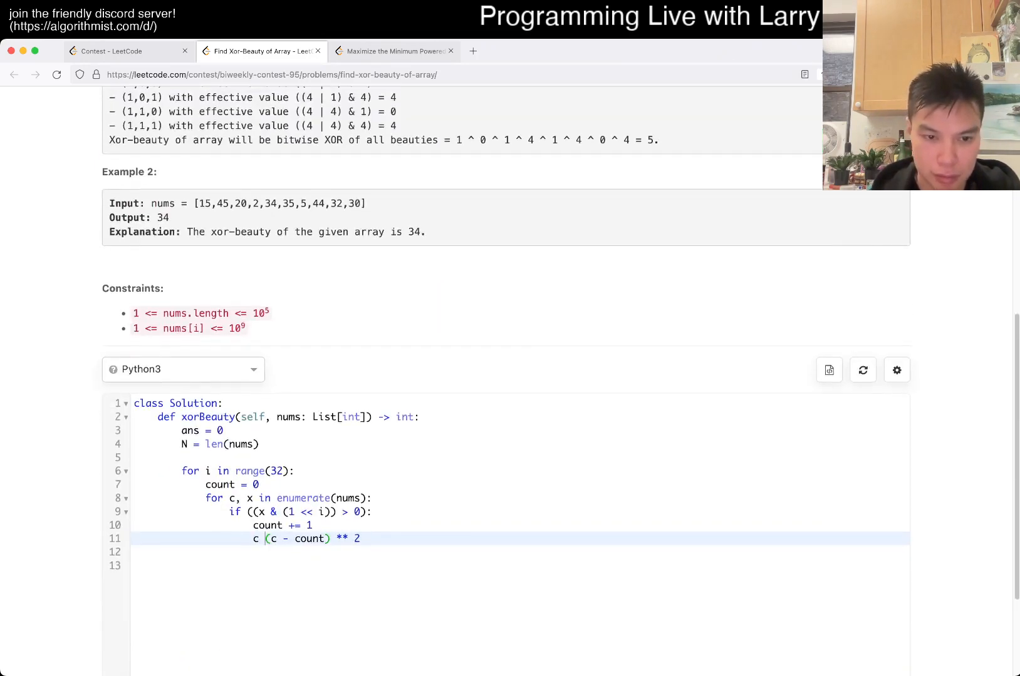
text(* c -)
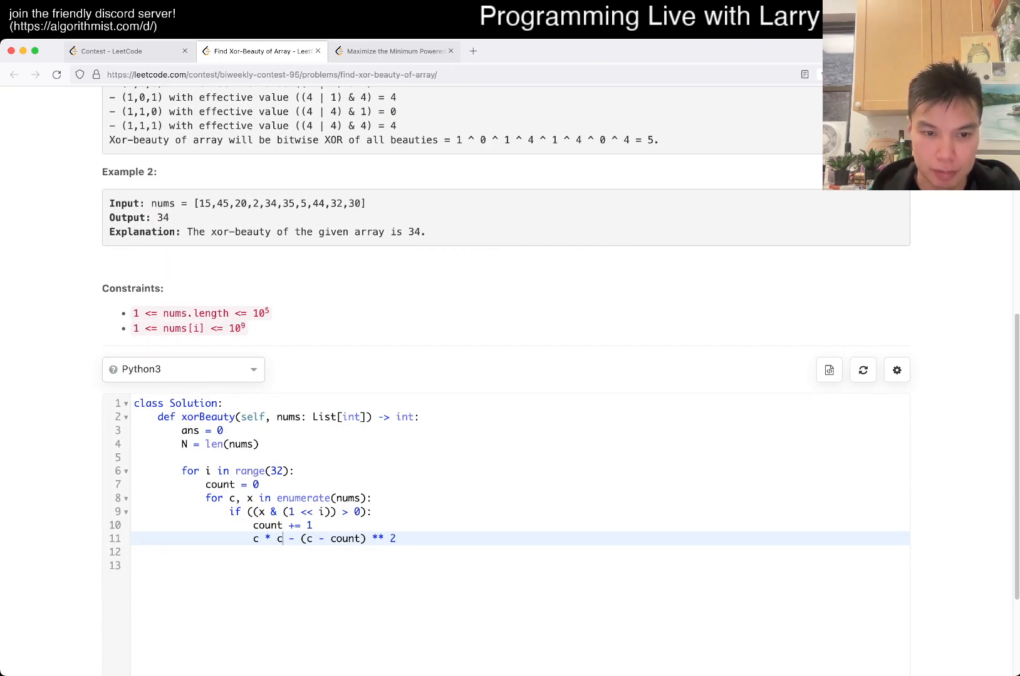
text(())
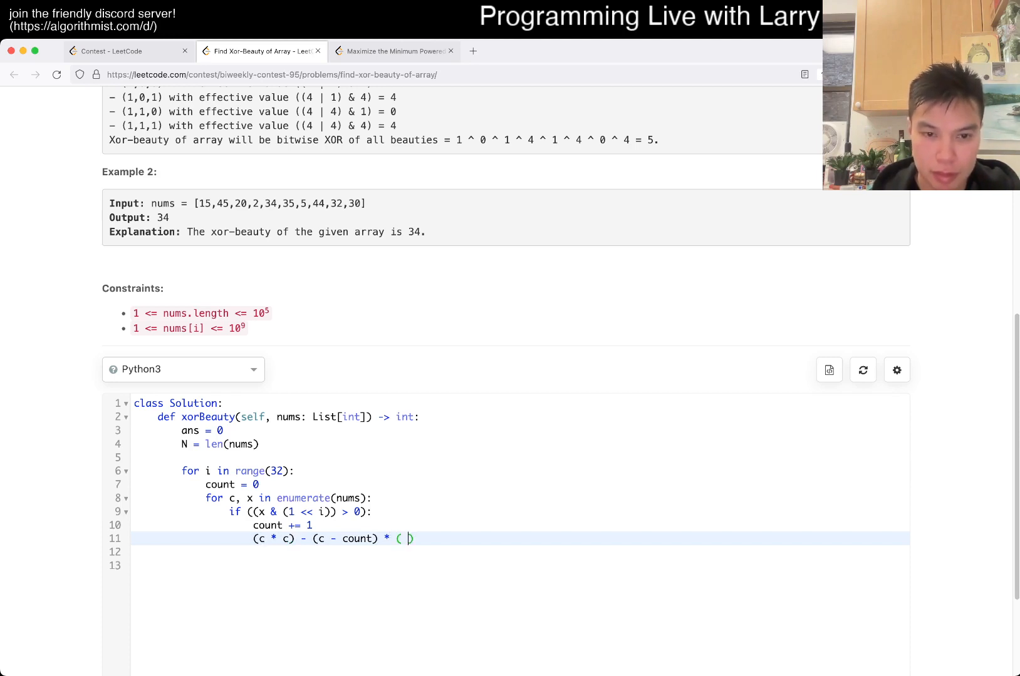
text(c -)
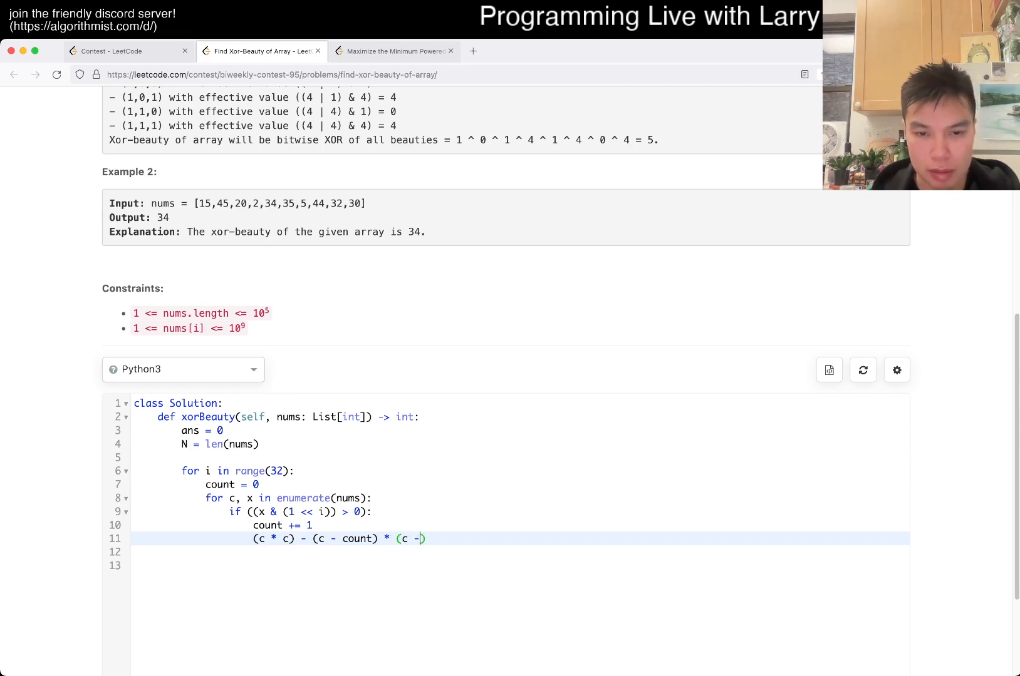
text(count))
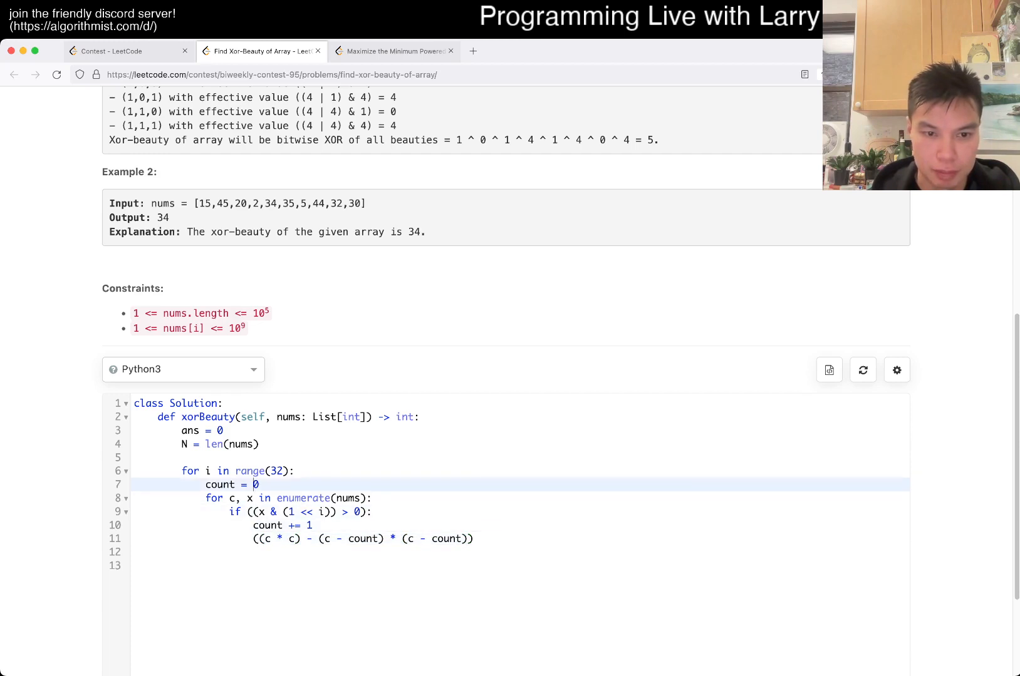
- Initialise t = 0 before the loop and start the 'if t % 2 == 0:' parity check
text(t = 0)
text(if t % 2 ==)
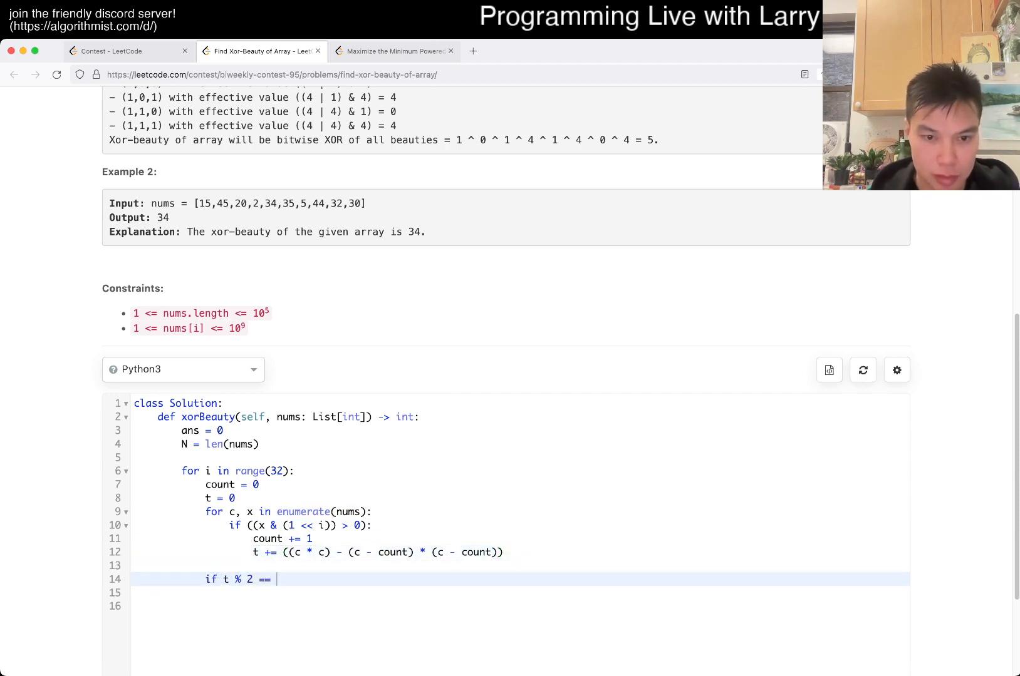
text(0:)
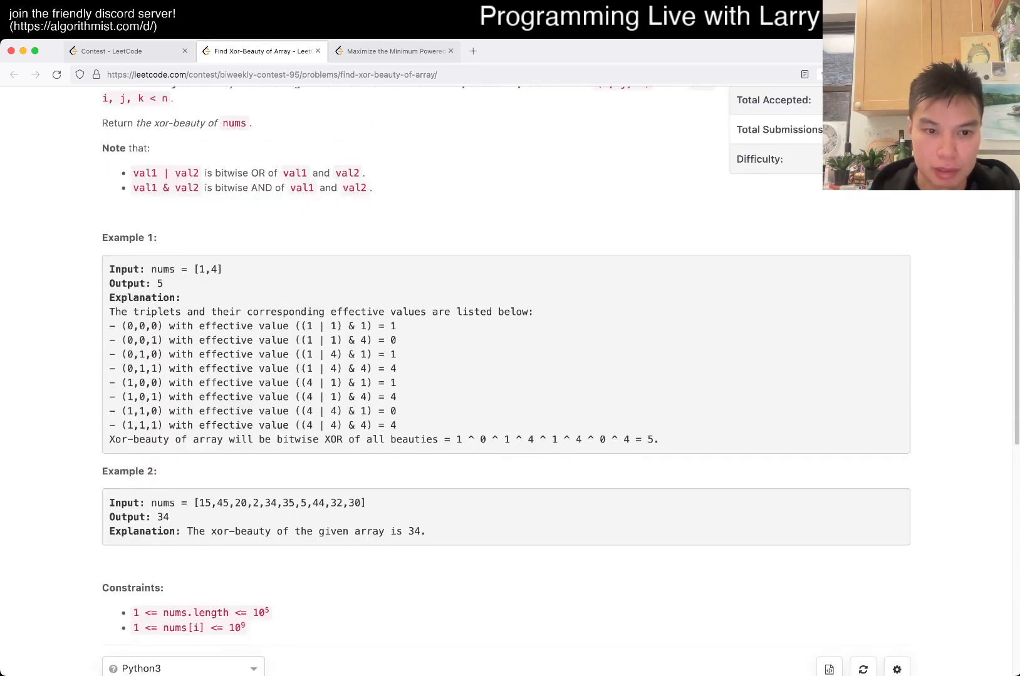
- Add 'ans += (1 << i) * (t % 2 == 0)' after the loop and begin returning ans
scroll(down, 3)
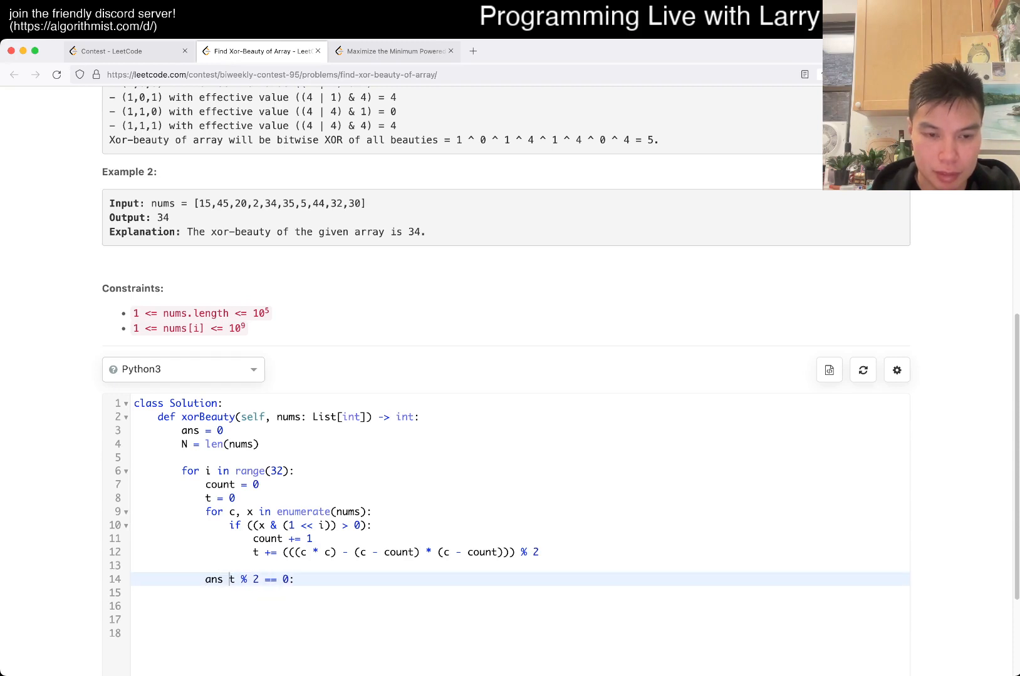
text(+= 1 <<)
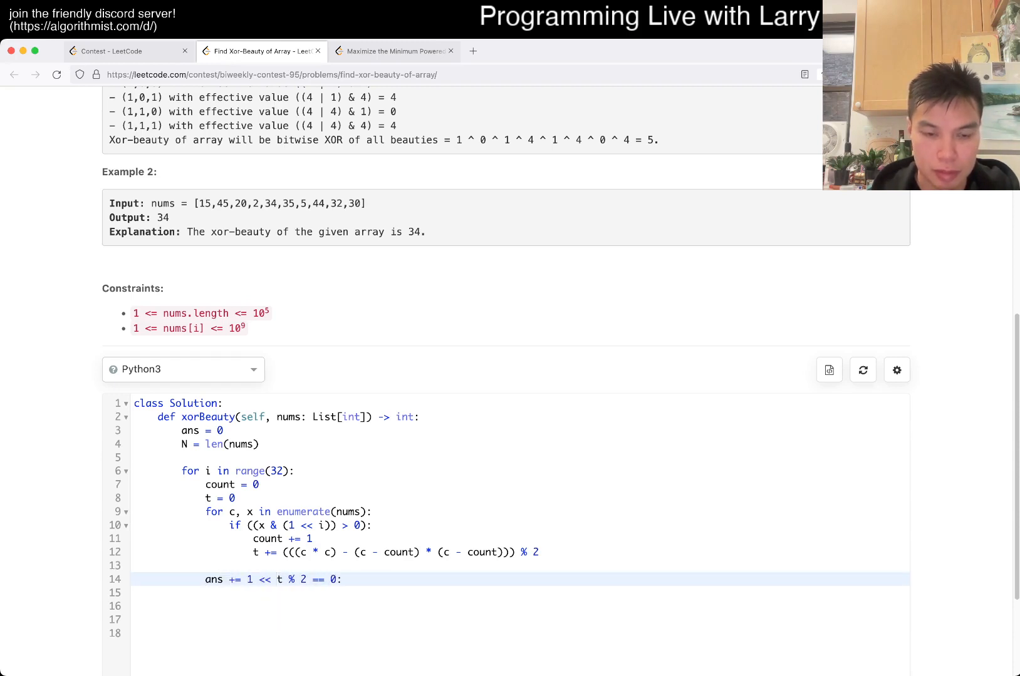
text(i *)
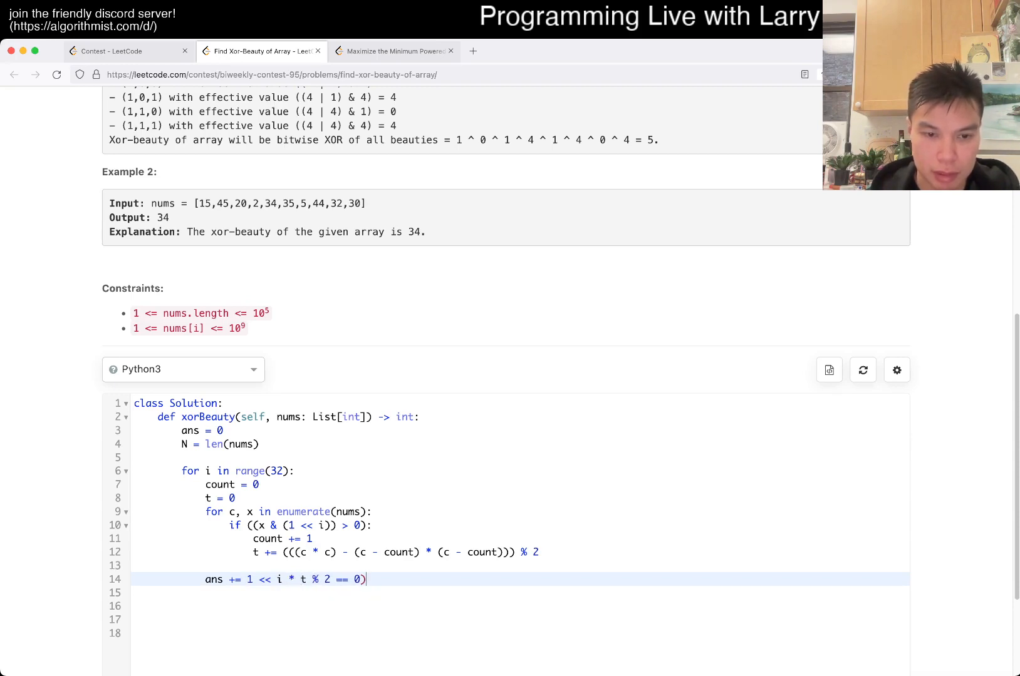
text(()
click(520, 593)
text(return)
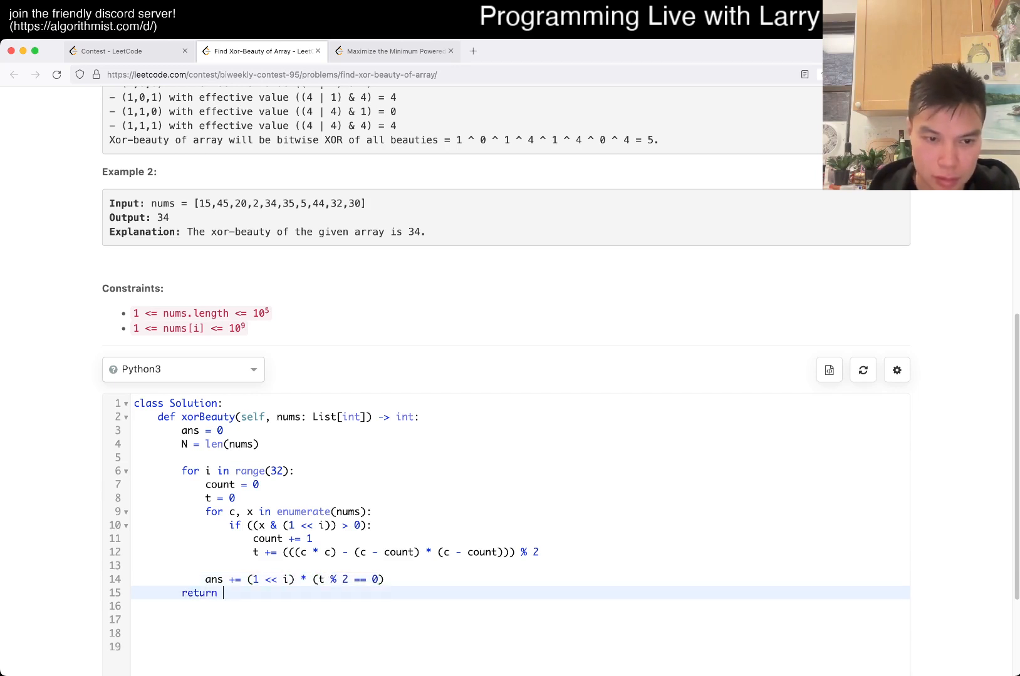
text(ans)
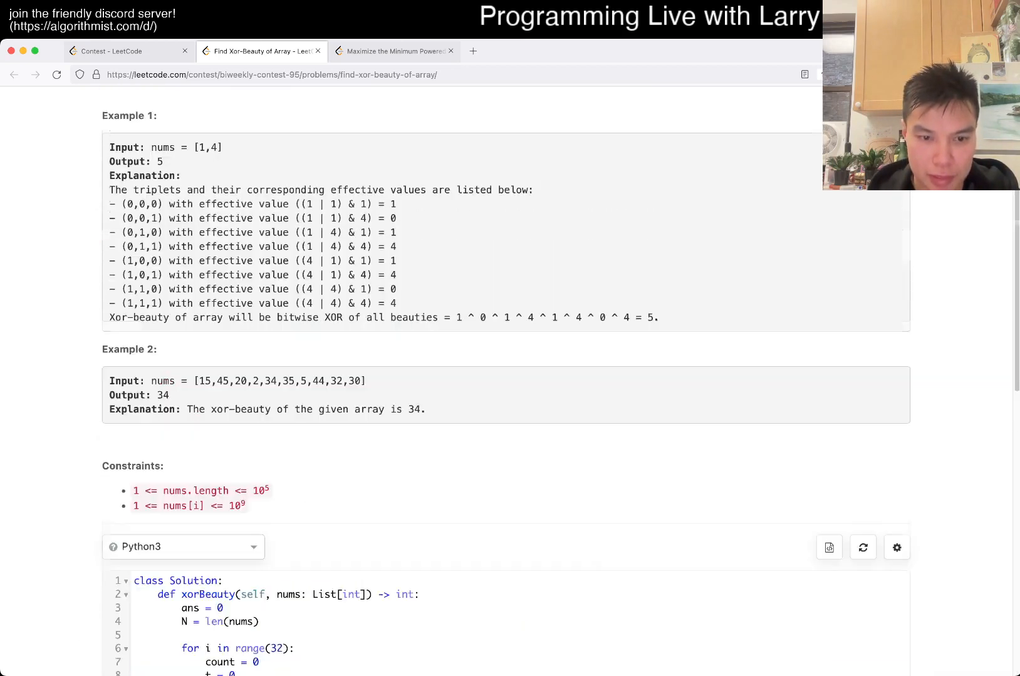
- Adjust the answer to add bit i when t is odd and return ans, reviewing the loop
scroll(down, 3)
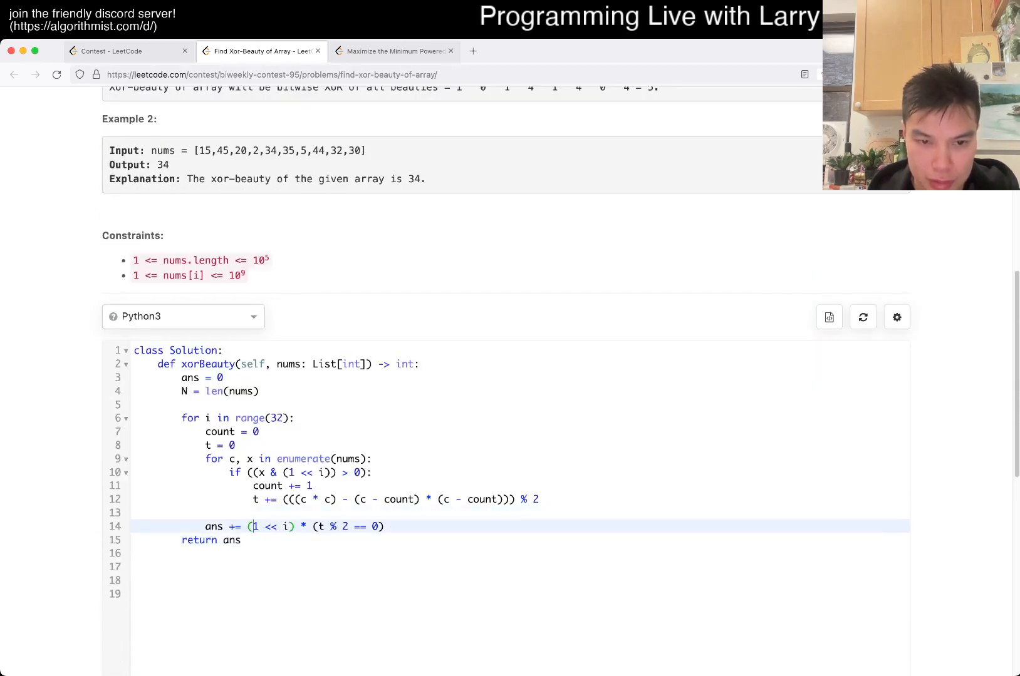
click(800, 189)
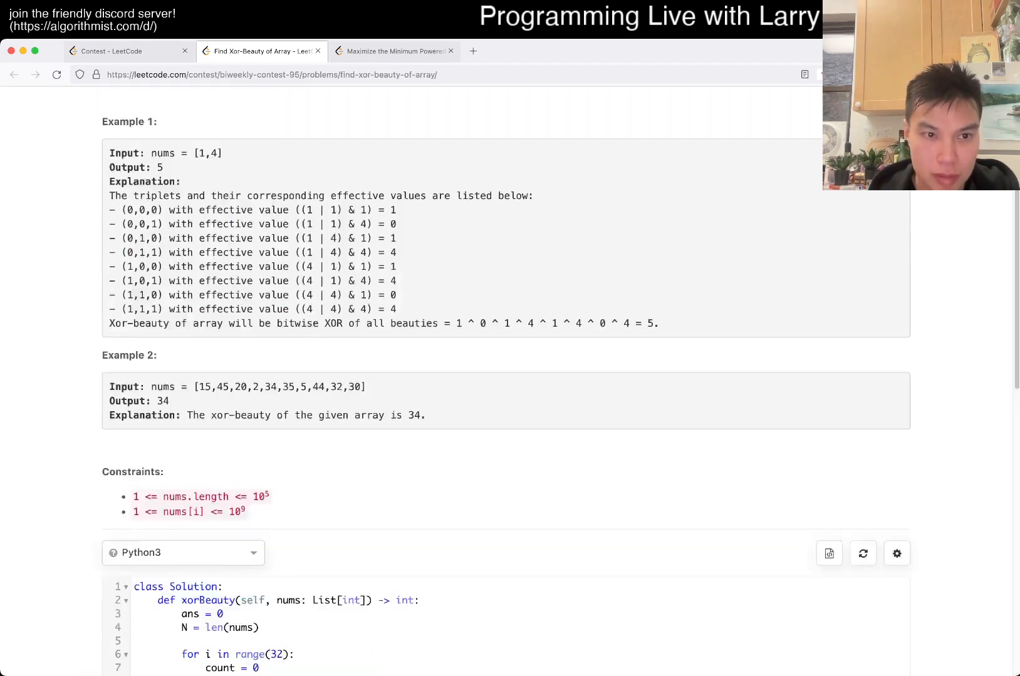
click(795, 178)
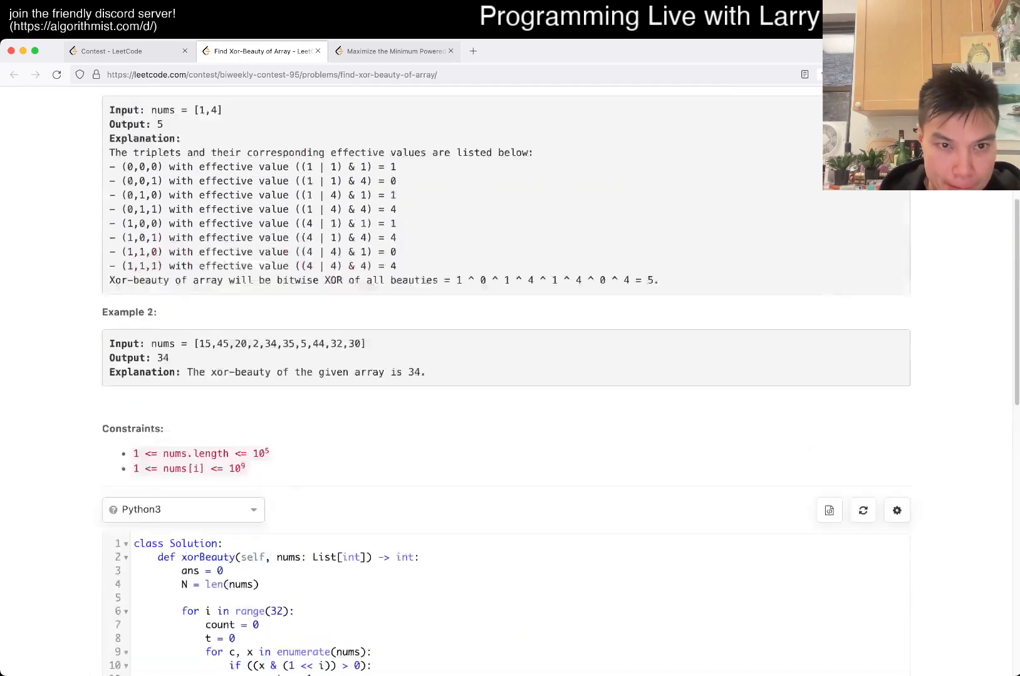
scroll(down, 3)
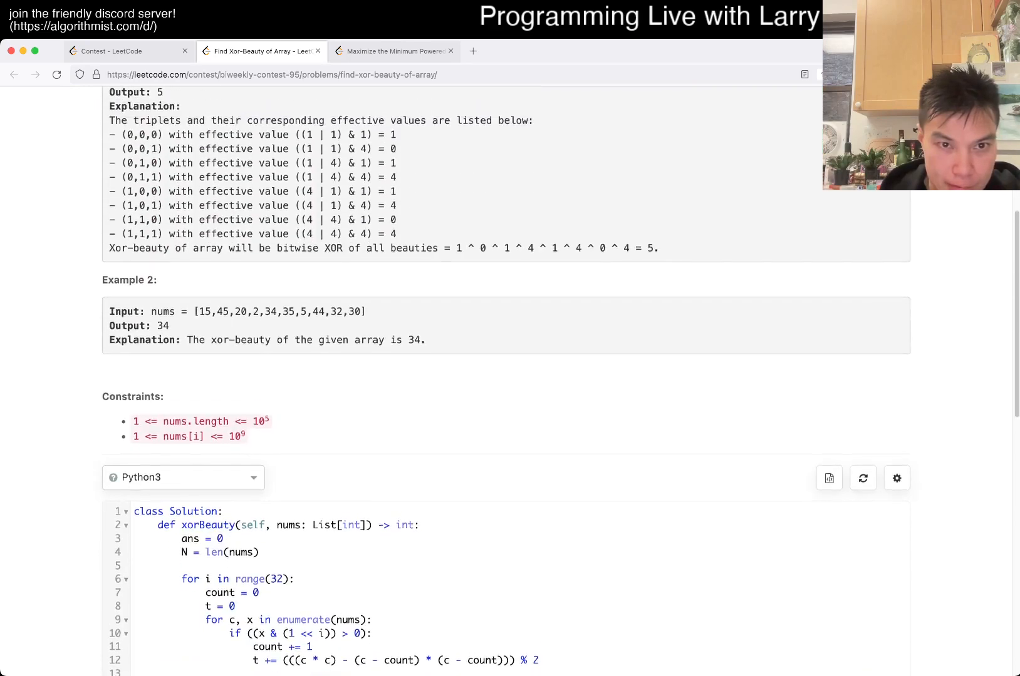
scroll(up, 3)
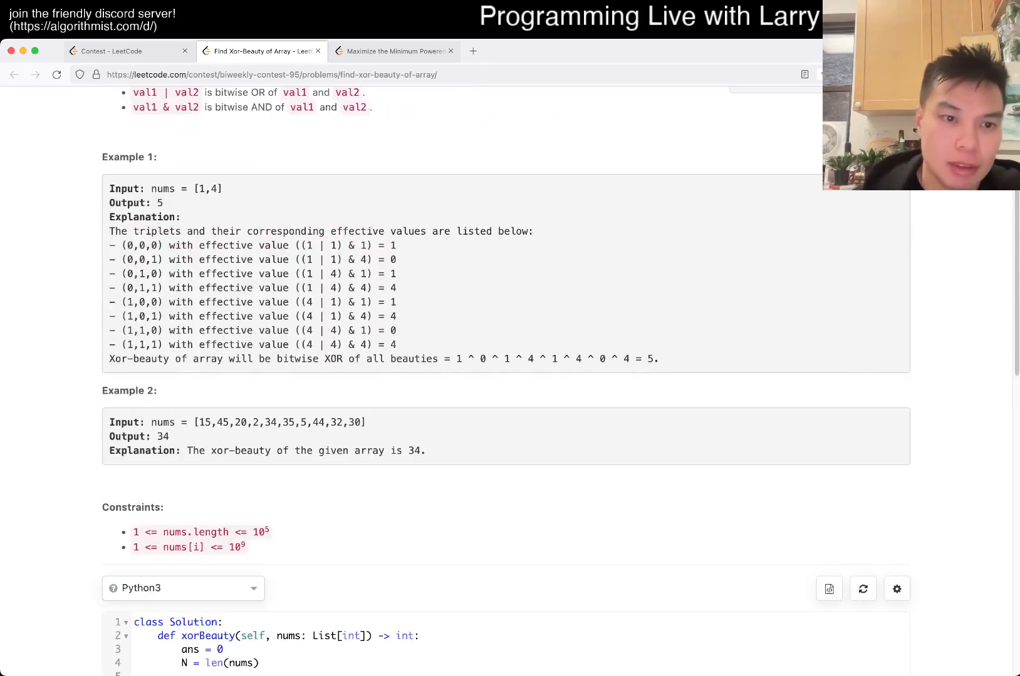
scroll(down, 3)
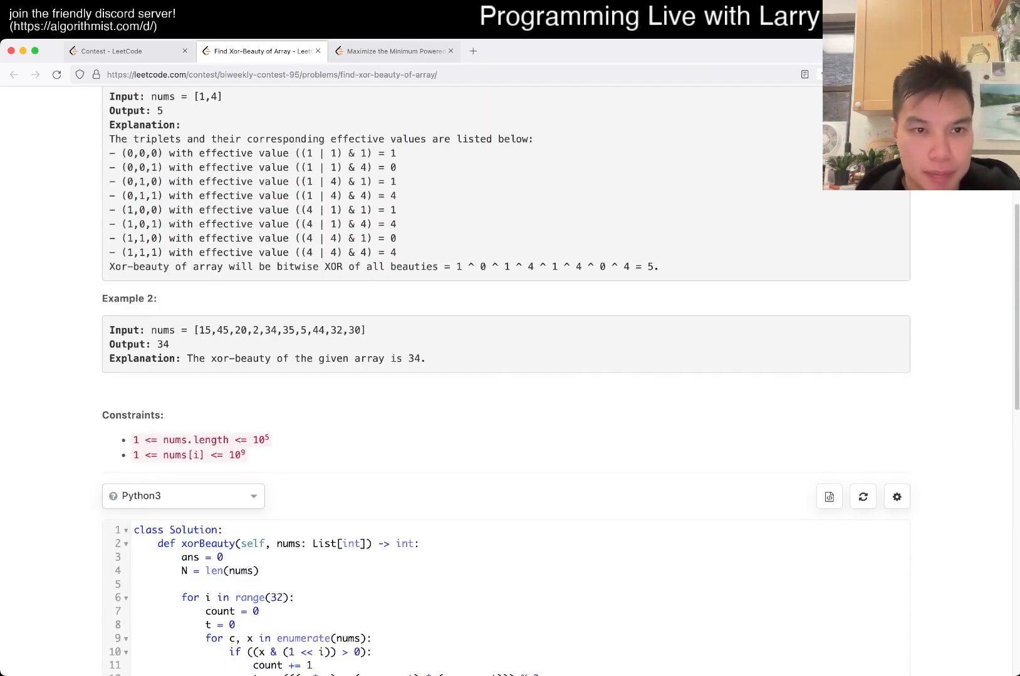
scroll(down, 3)
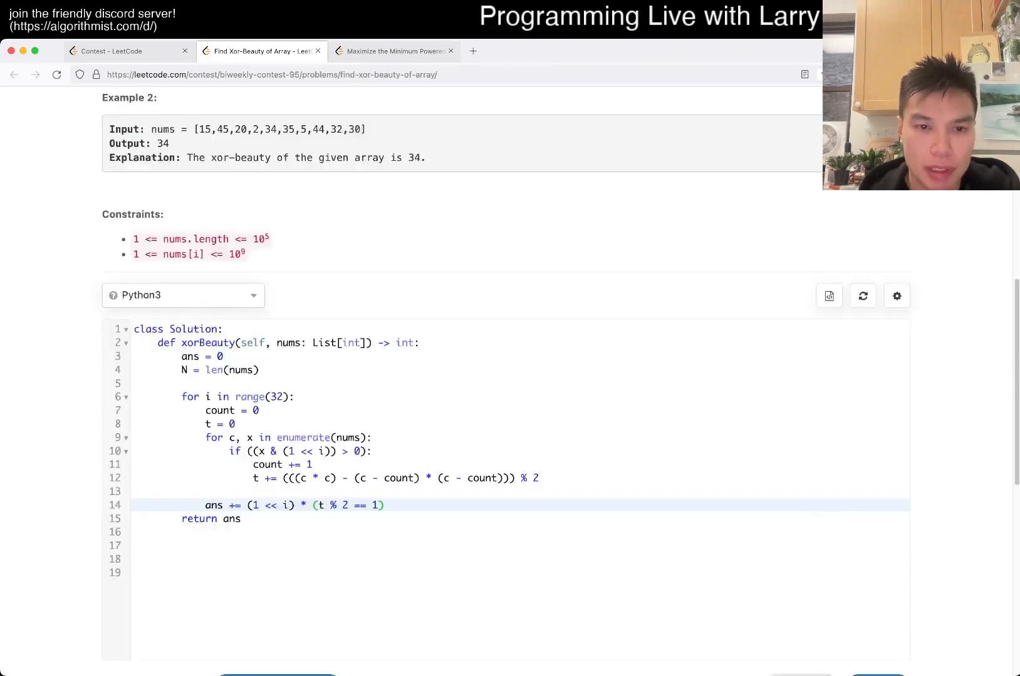
scroll(down, 3)
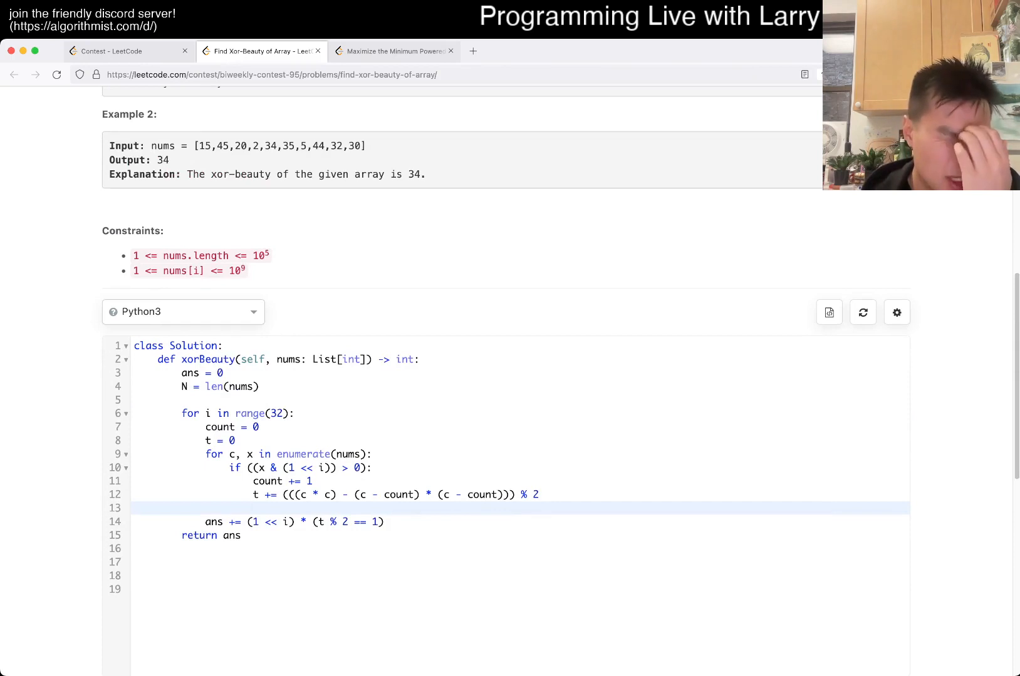
scroll(down, 3)
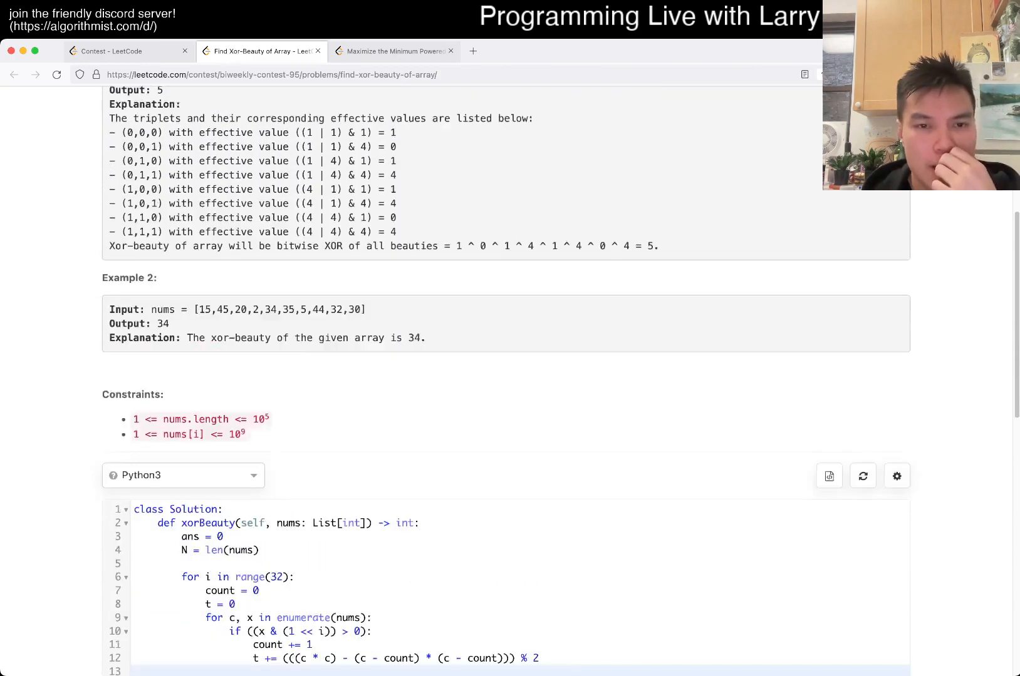
scroll(down, 3)
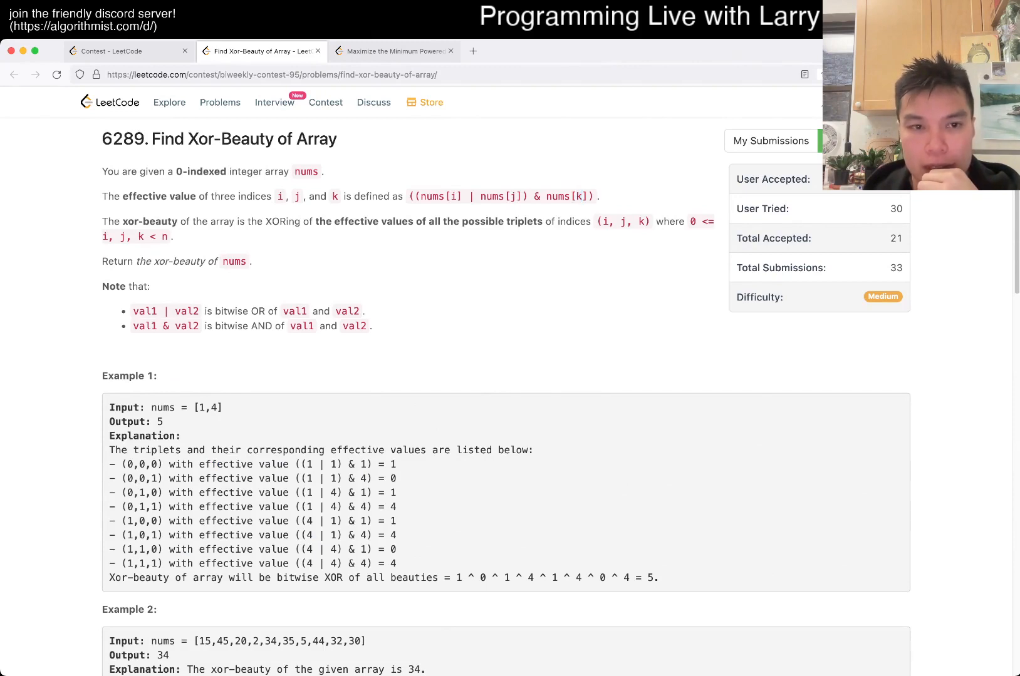
- Re-read the effective value formula's j index and move the c increment before the t update
double_click(513, 197)
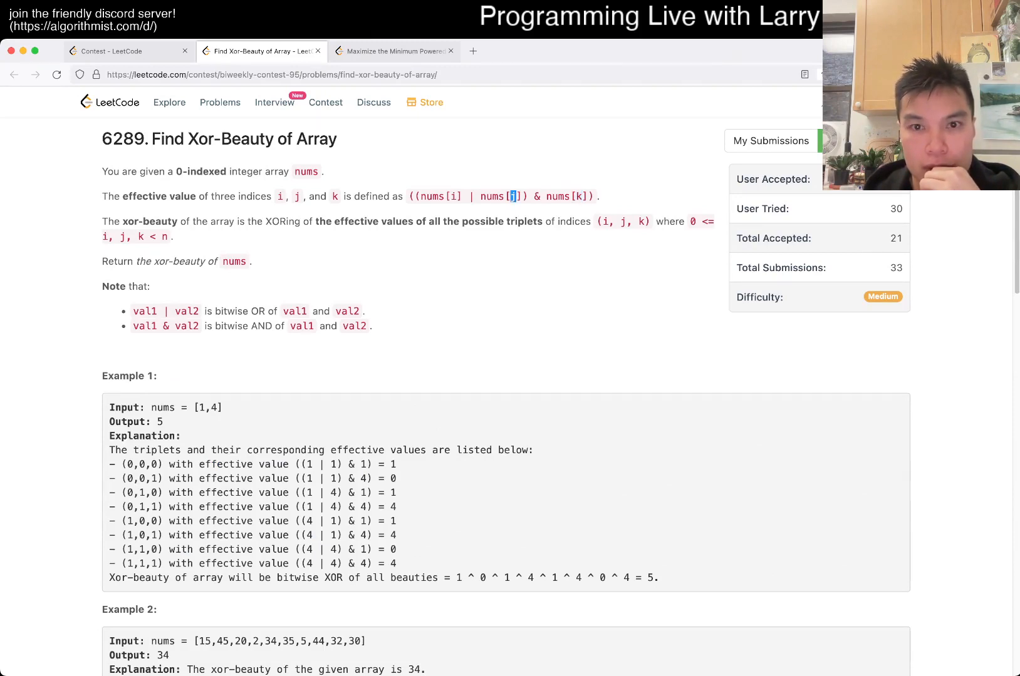
drag(415, 197, 526, 196)
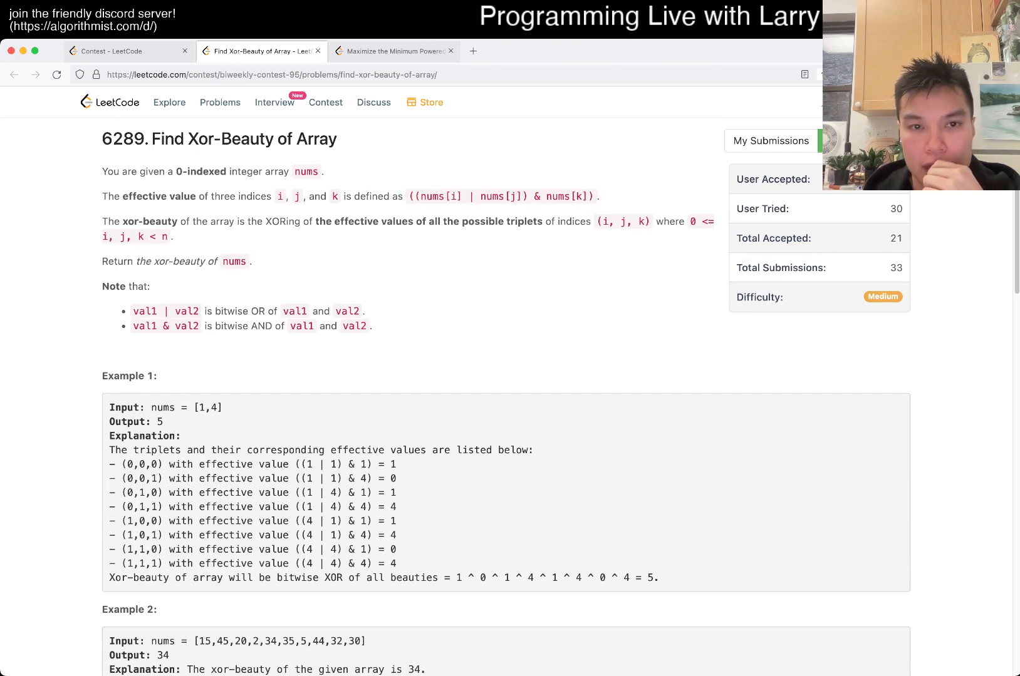
drag(430, 197, 497, 197)
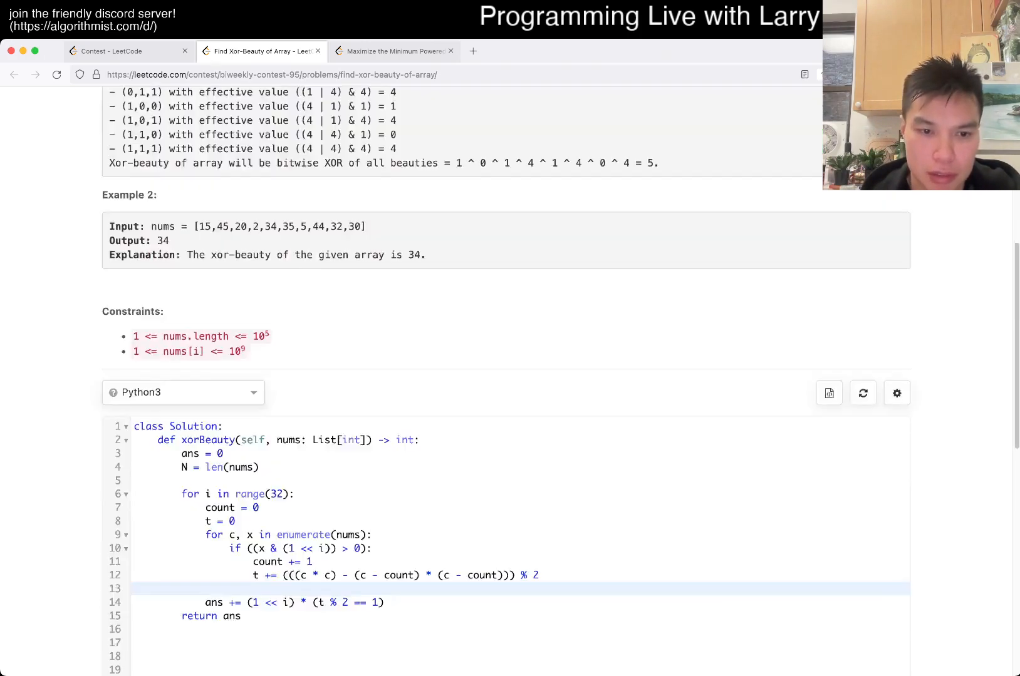
click(800, 182)
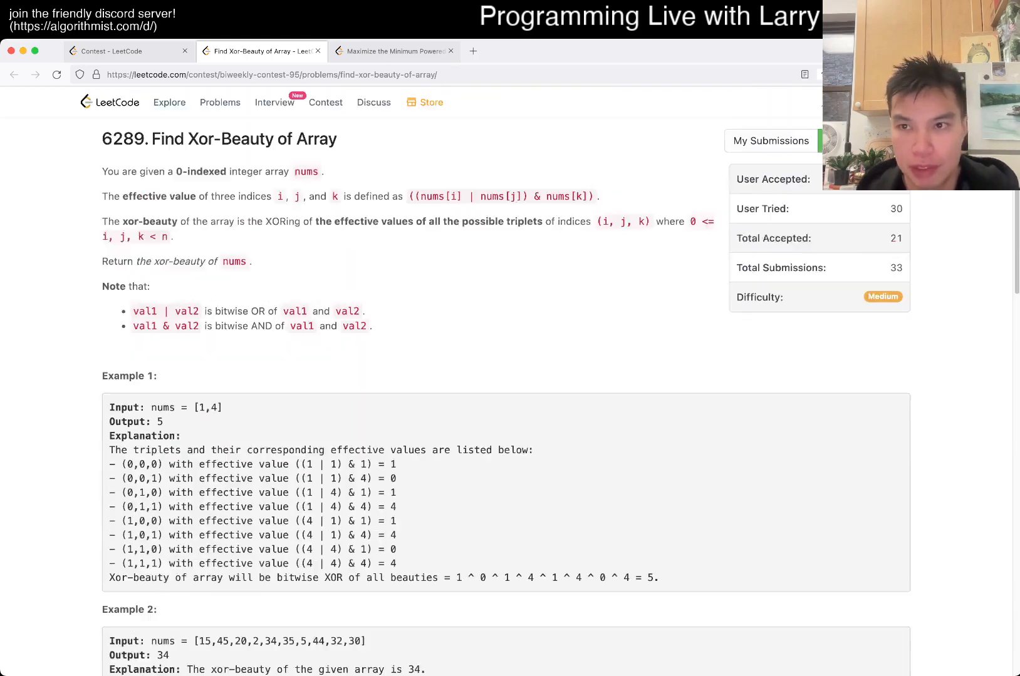
scroll(down, 3)
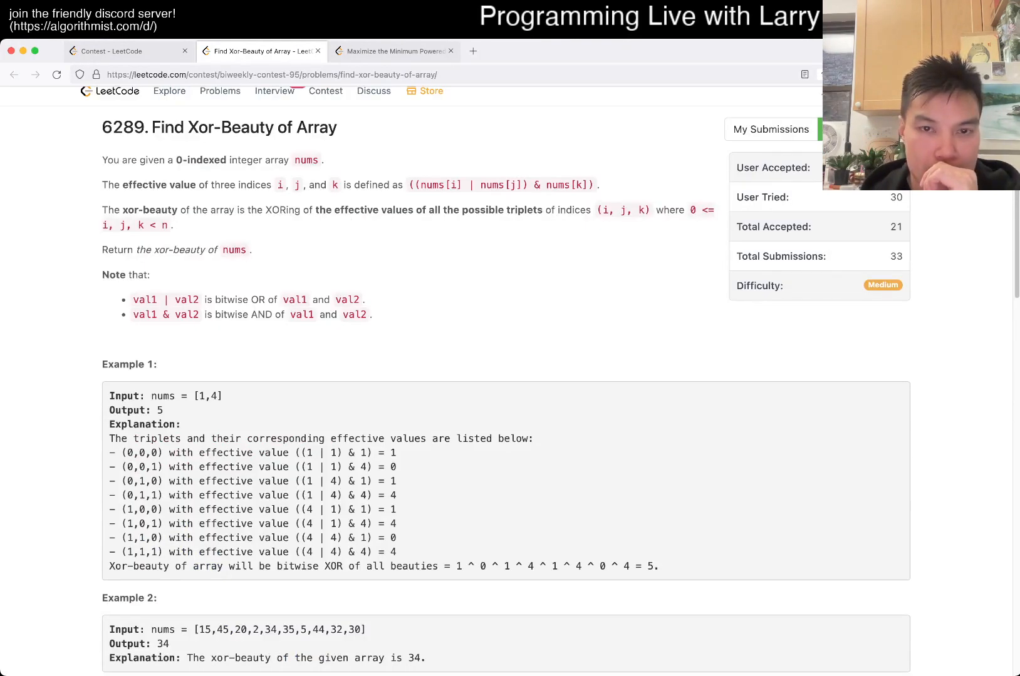
scroll(down, 3)
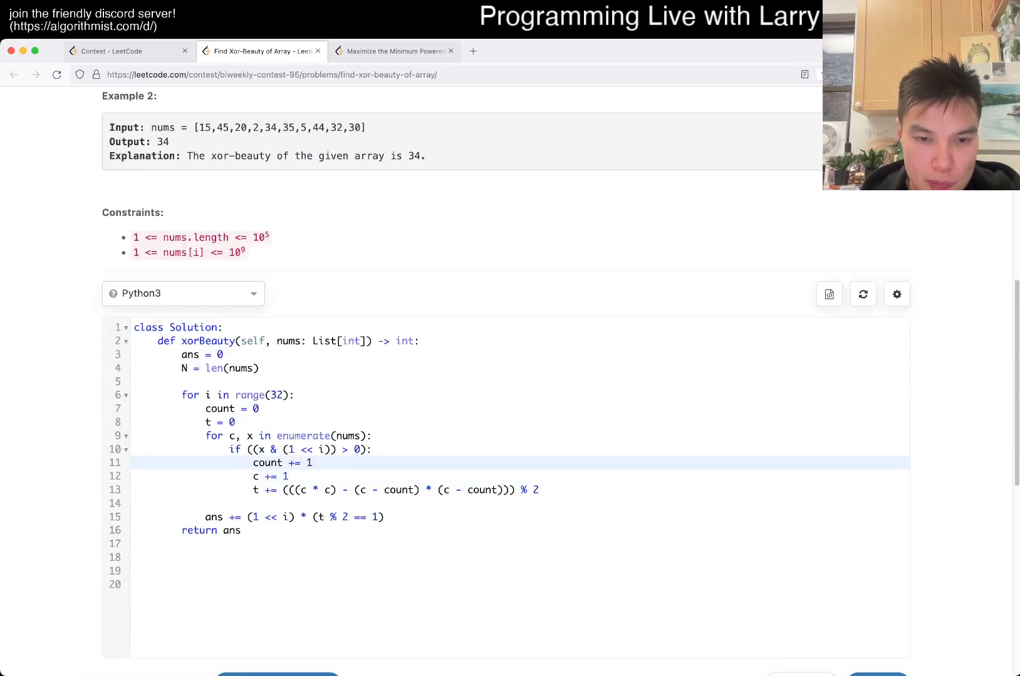
- Reorder the loop body and delete the separate 'c += 1' line
click(288, 476)
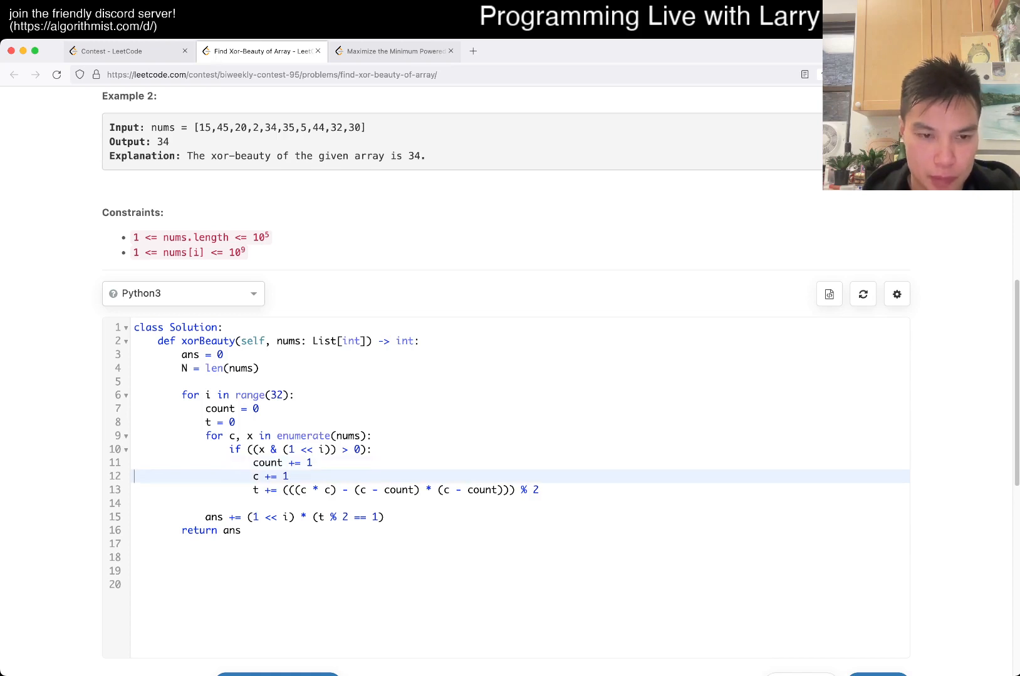
scroll(down, 3)
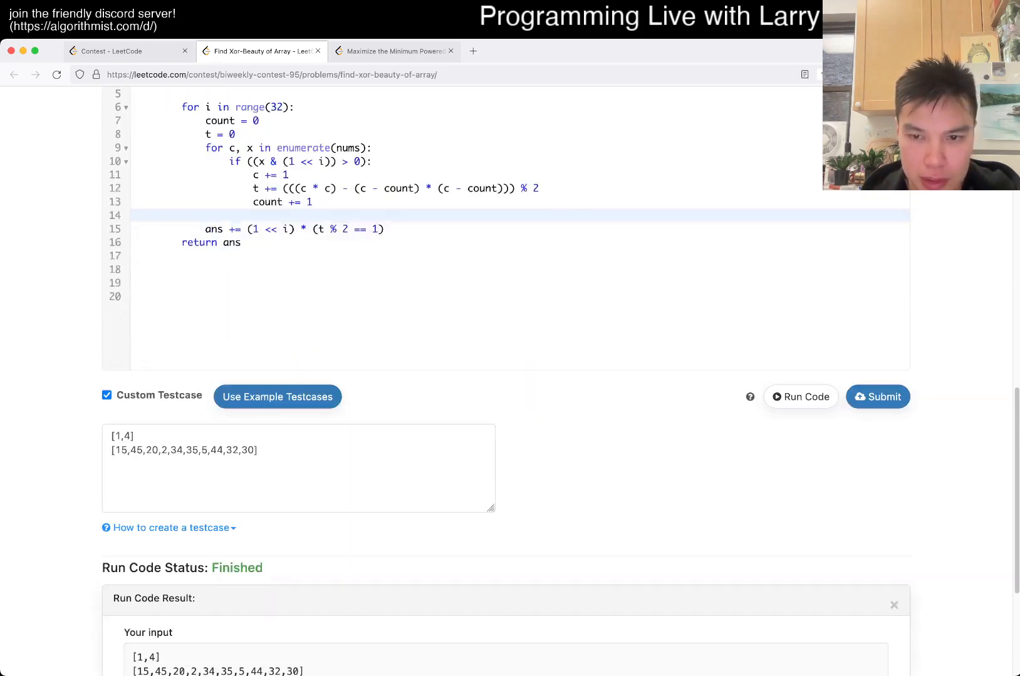
scroll(down, 3)
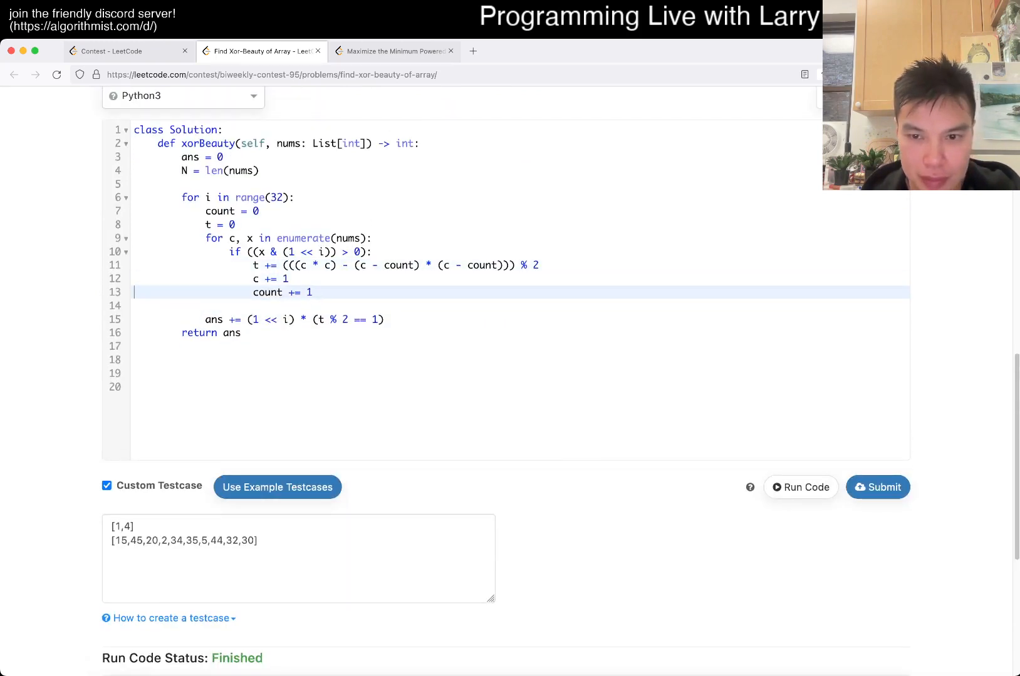
click(800, 487)
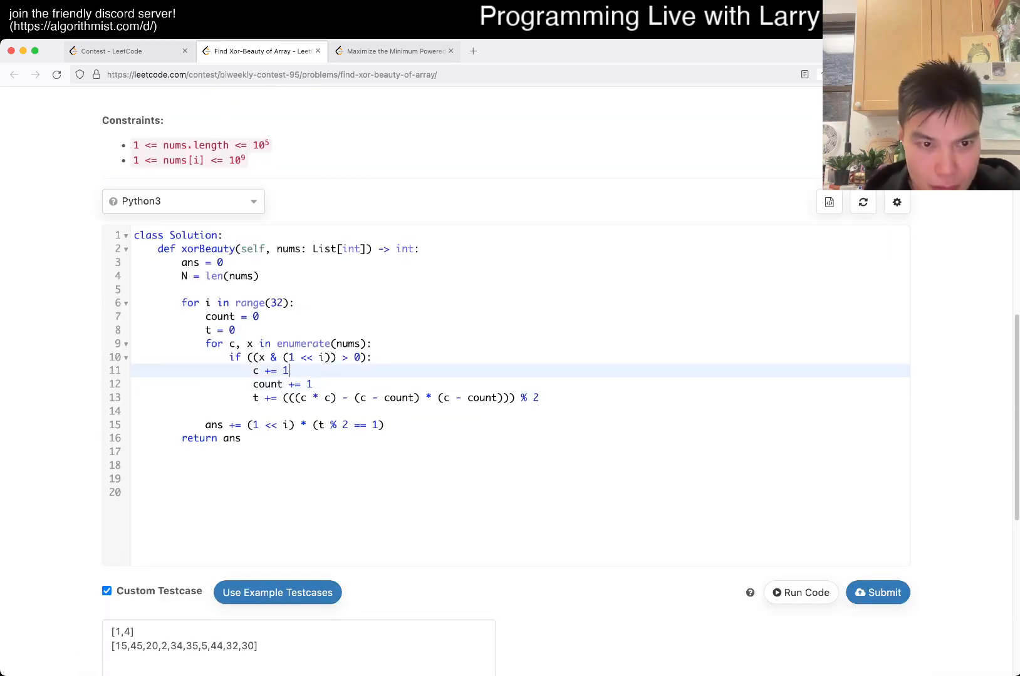
key(Backspace)
text(, 1)
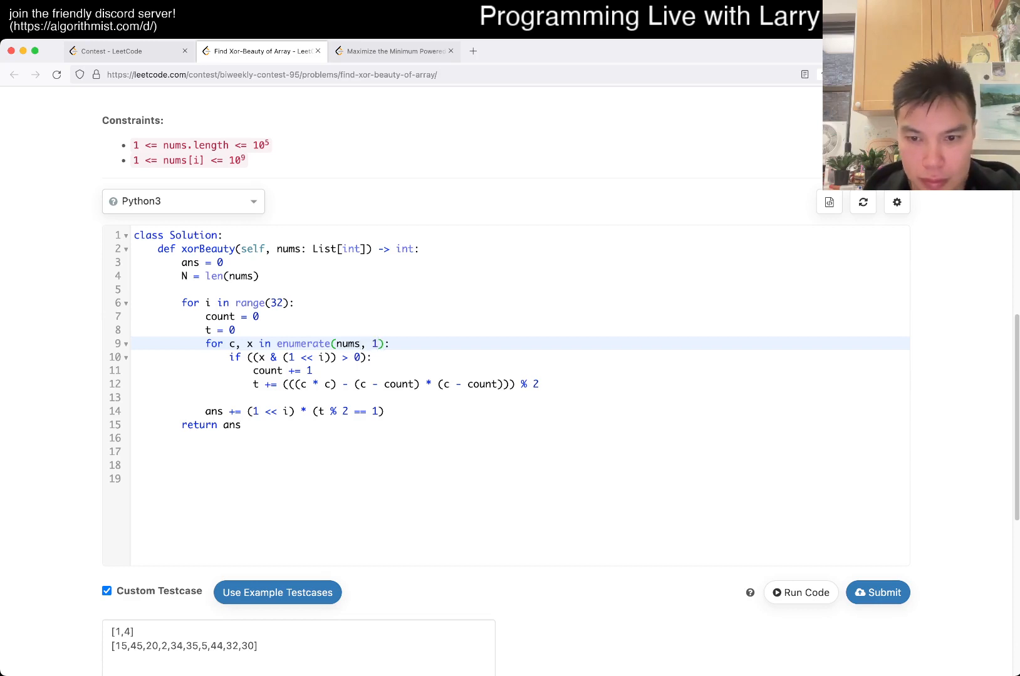
click(801, 593)
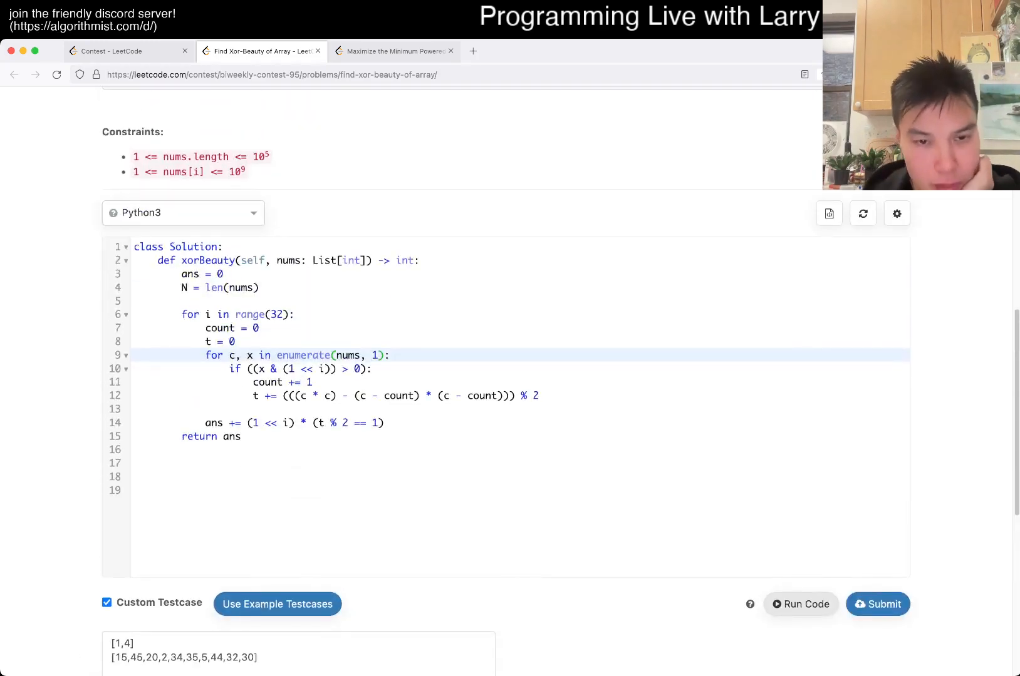
- Change enumerate(nums) to enumerate(nums, 1) and return to the problem statement
scroll(up, 3)
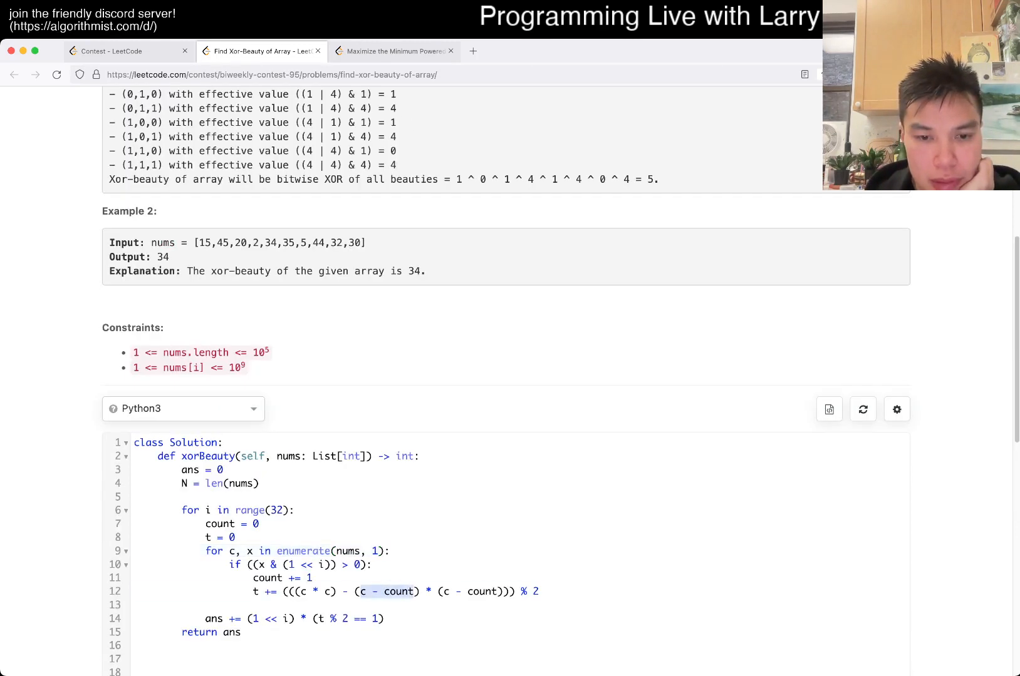
click(801, 374)
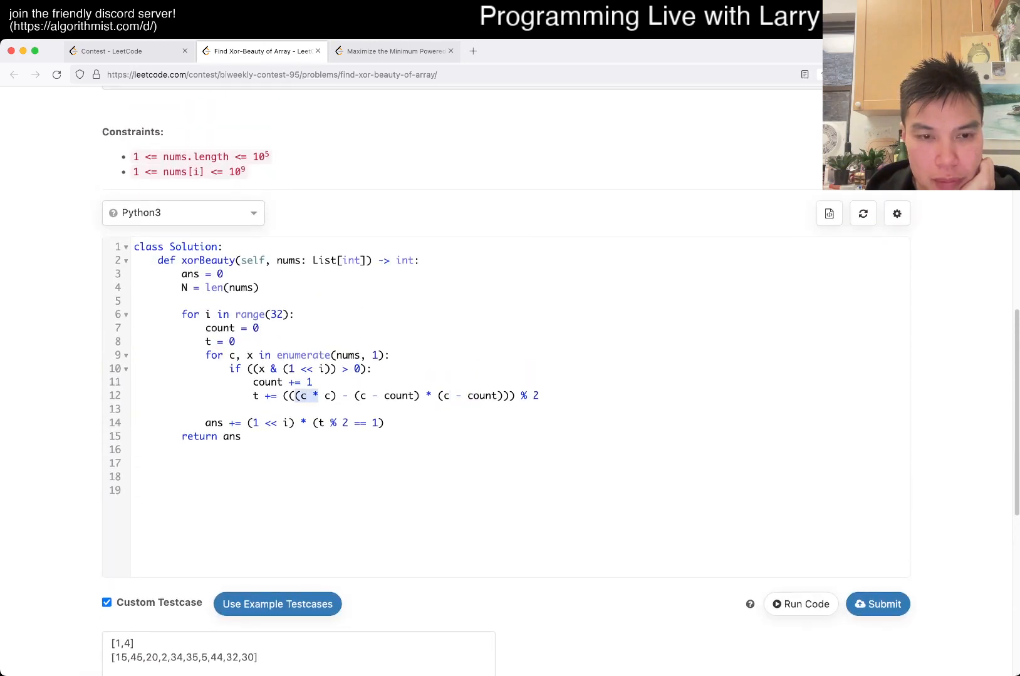
scroll(up, 3)
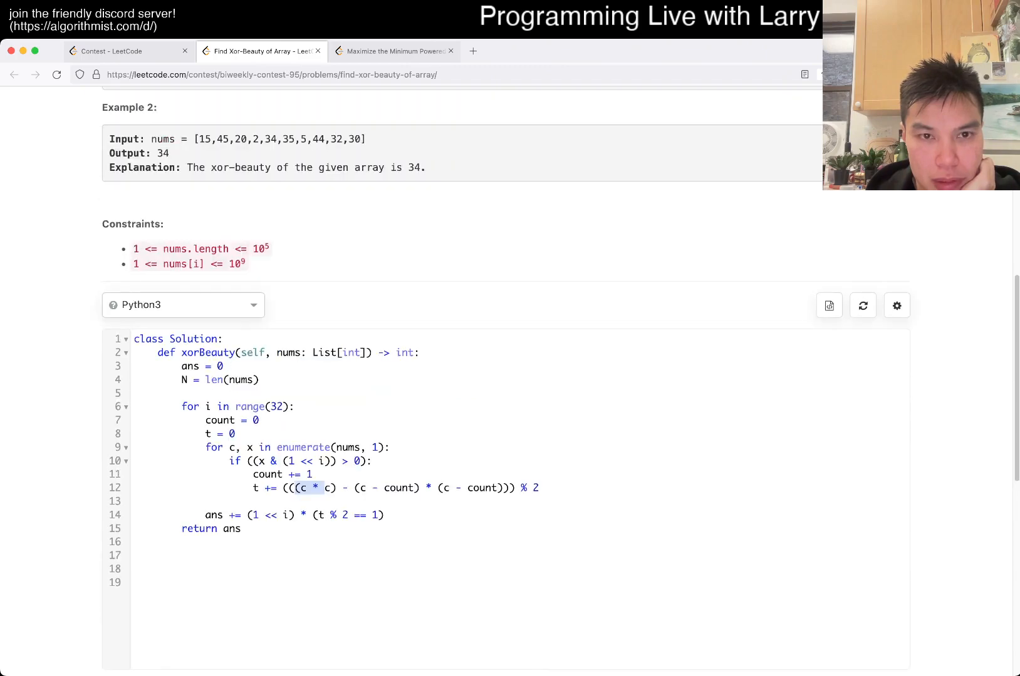
scroll(down, 3)
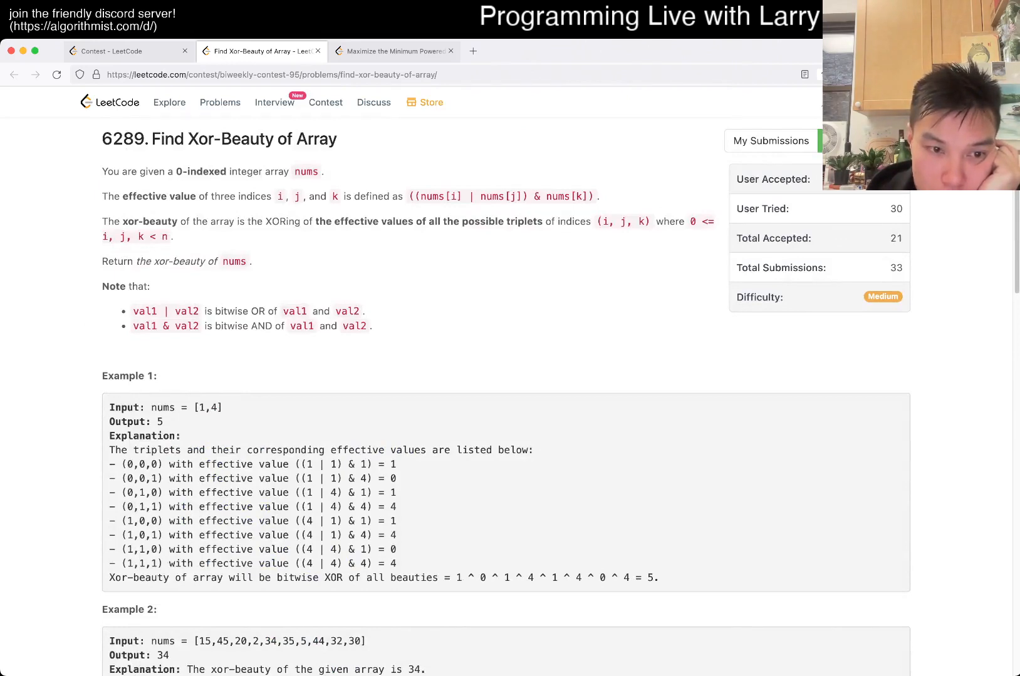
- Drop '% 2' from the t update and add a print(i, t) debug line before the ans update
scroll(down, 3)
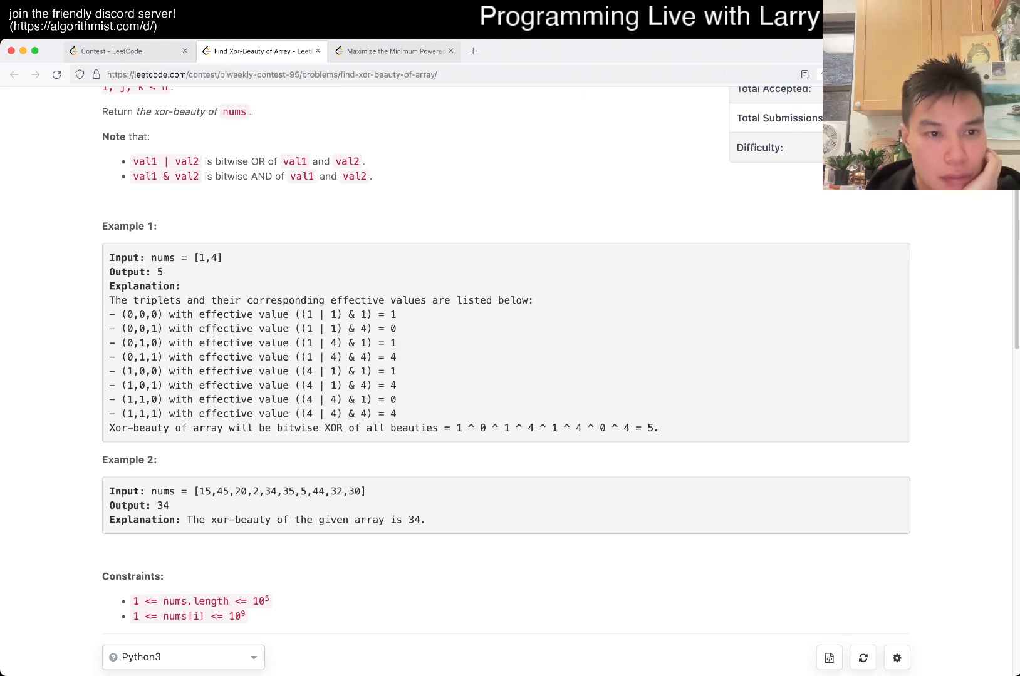
double_click(148, 314)
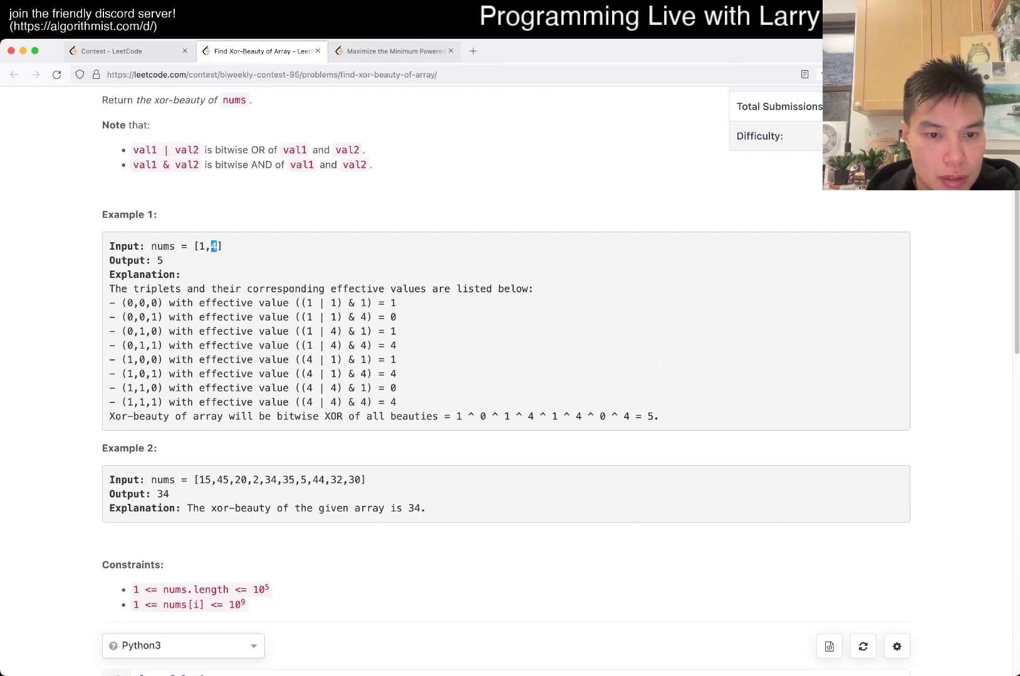
scroll(down, 3)
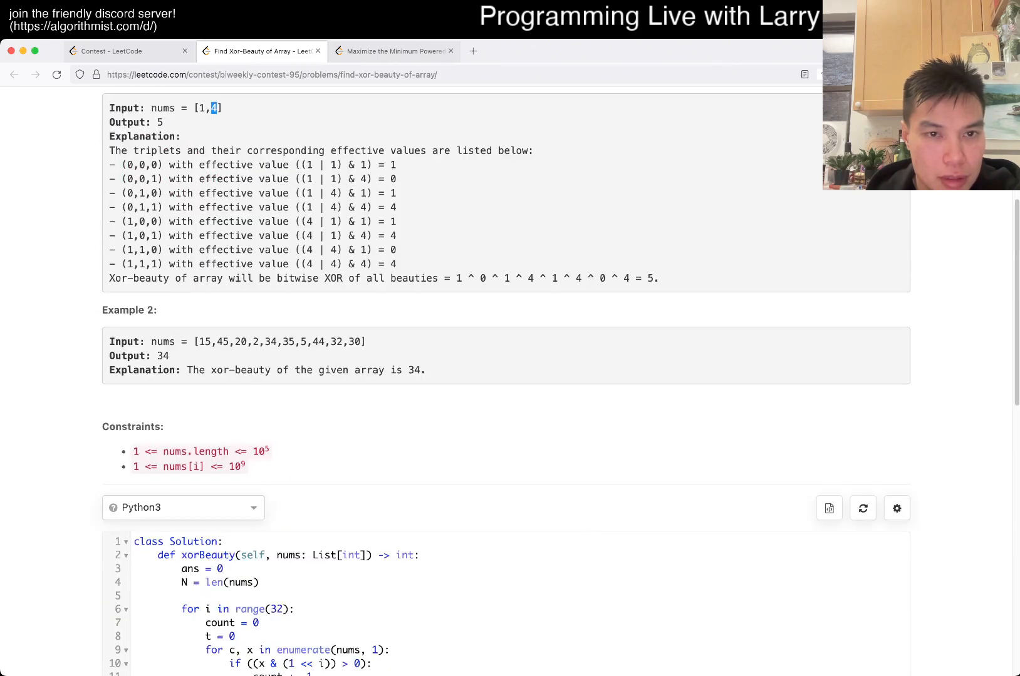
scroll(down, 3)
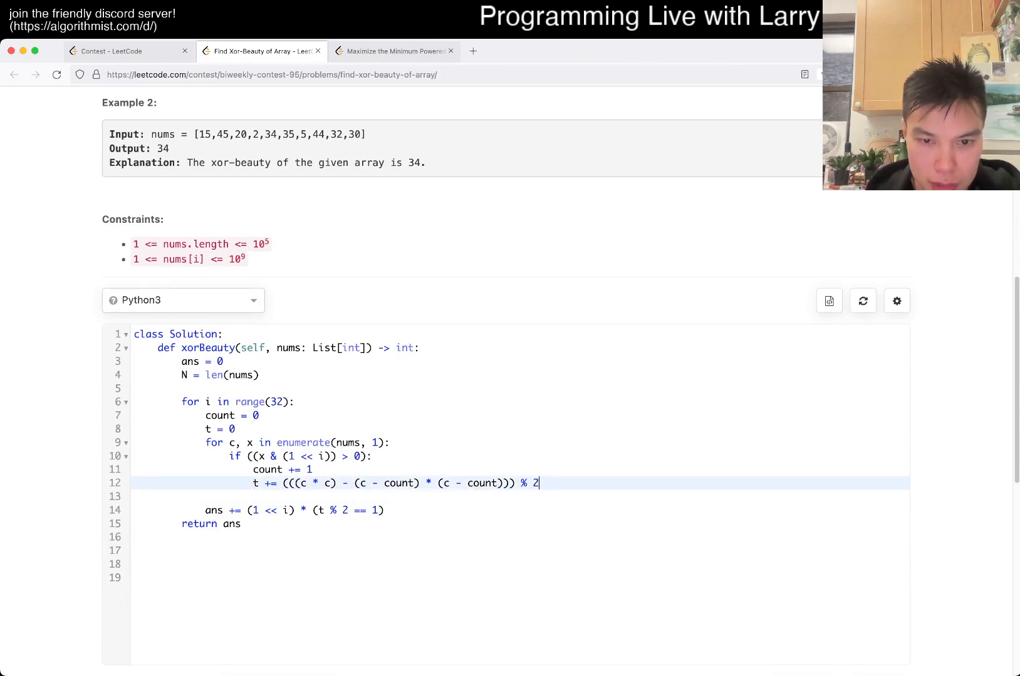
scroll(down, 3)
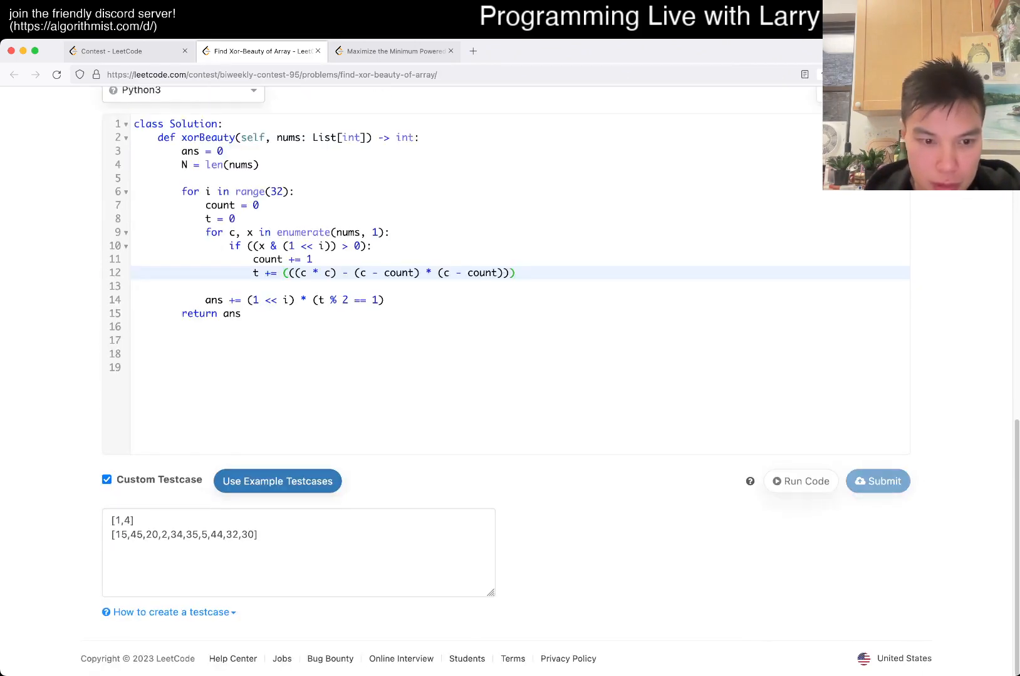
scroll(up, 3)
text(print(i, t))
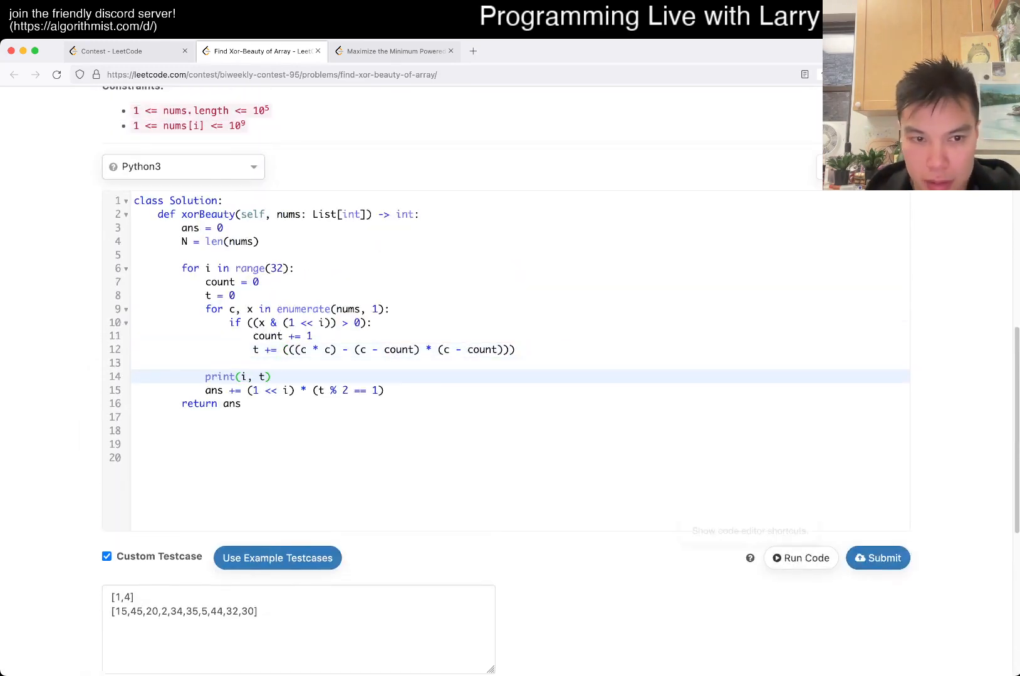
- Run the code on the custom tests and read the per-bit totals in stdout
click(801, 559)
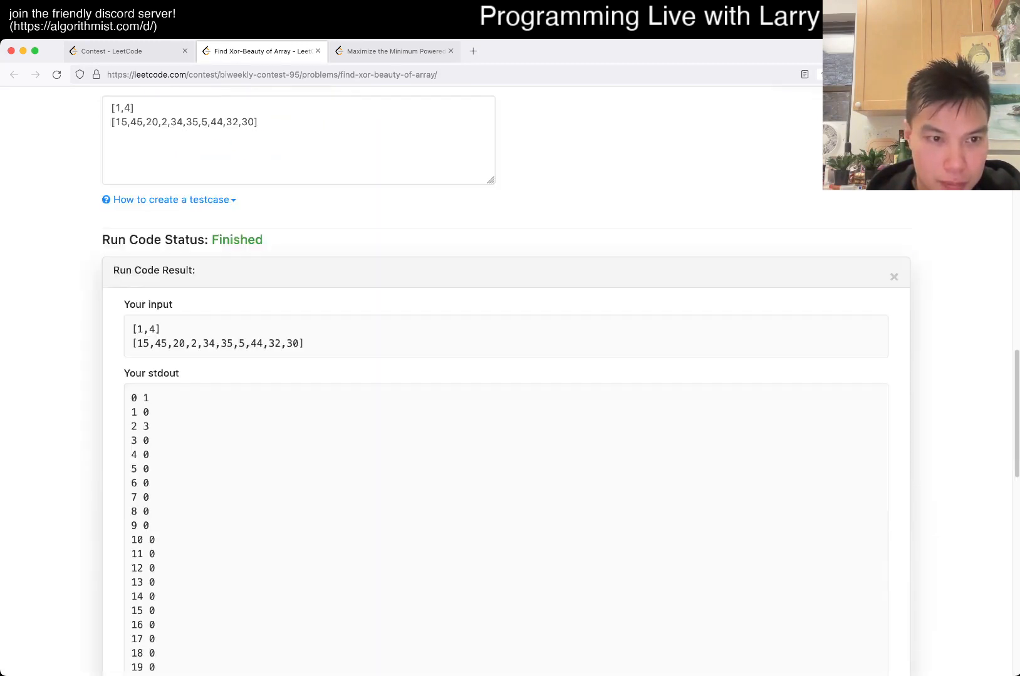
scroll(down, 3)
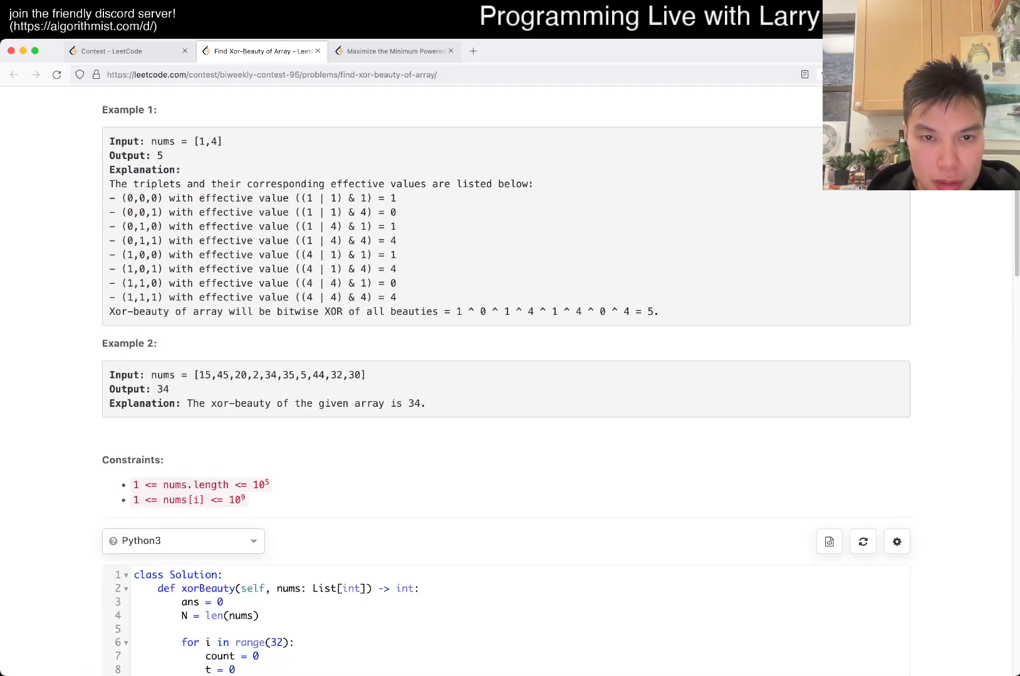
scroll(down, 3)
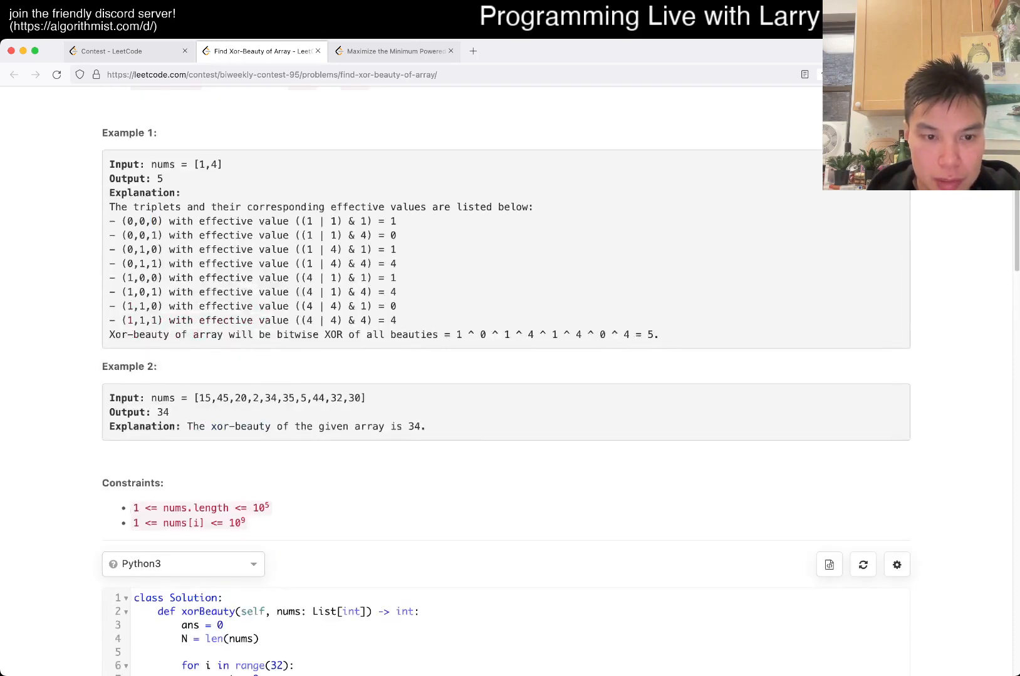
scroll(down, 3)
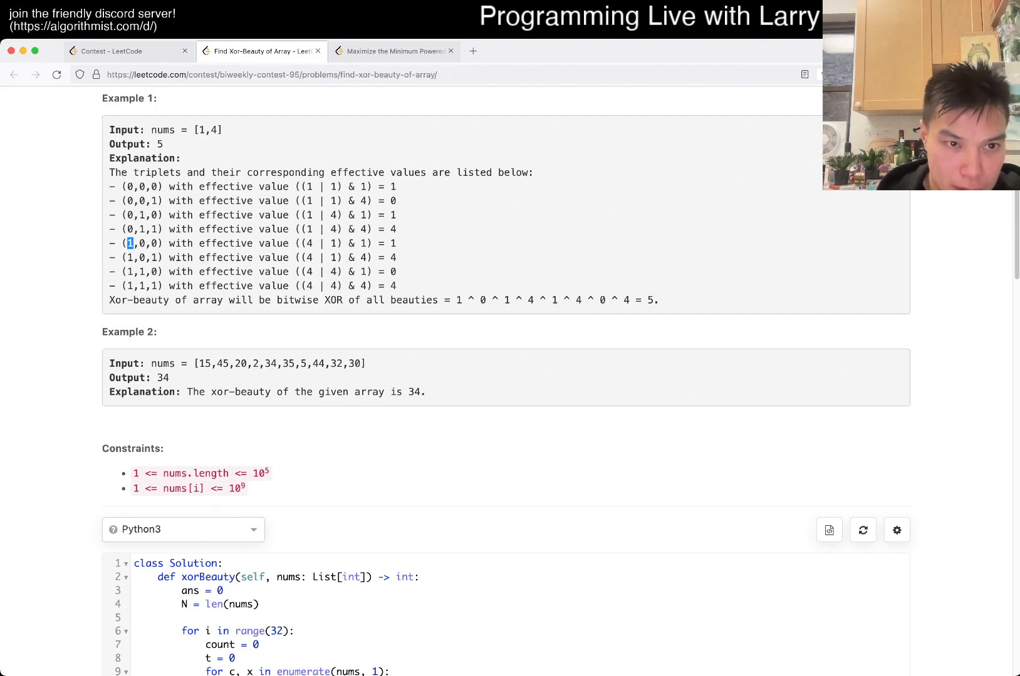
- Compare the totals with Example 1's input and remove the print(i, t) line
drag(130, 243, 146, 258)
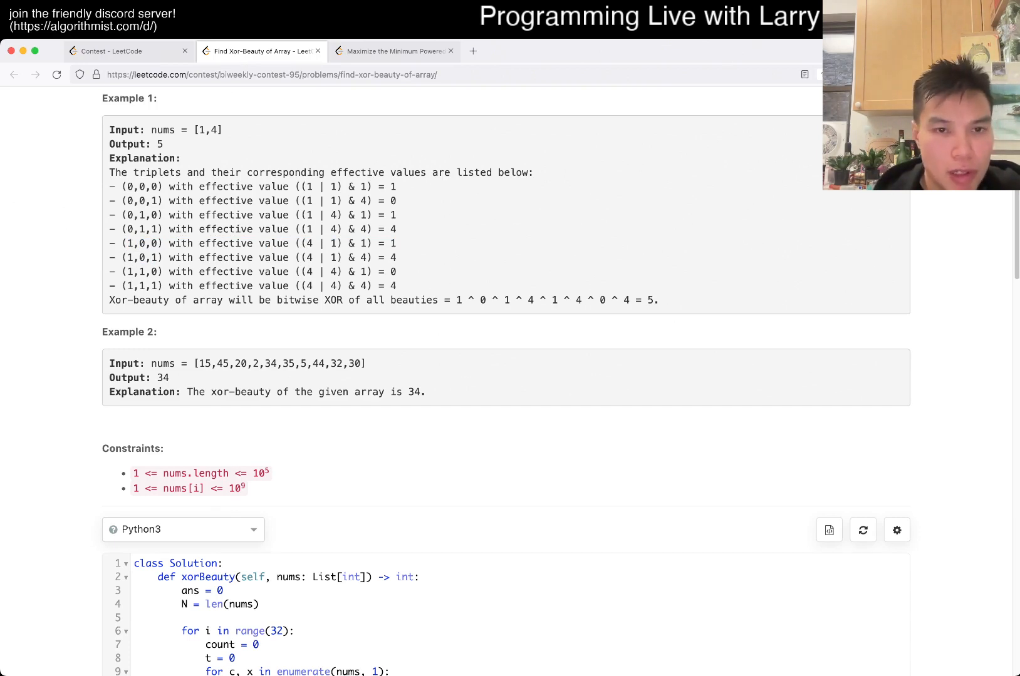
double_click(128, 187)
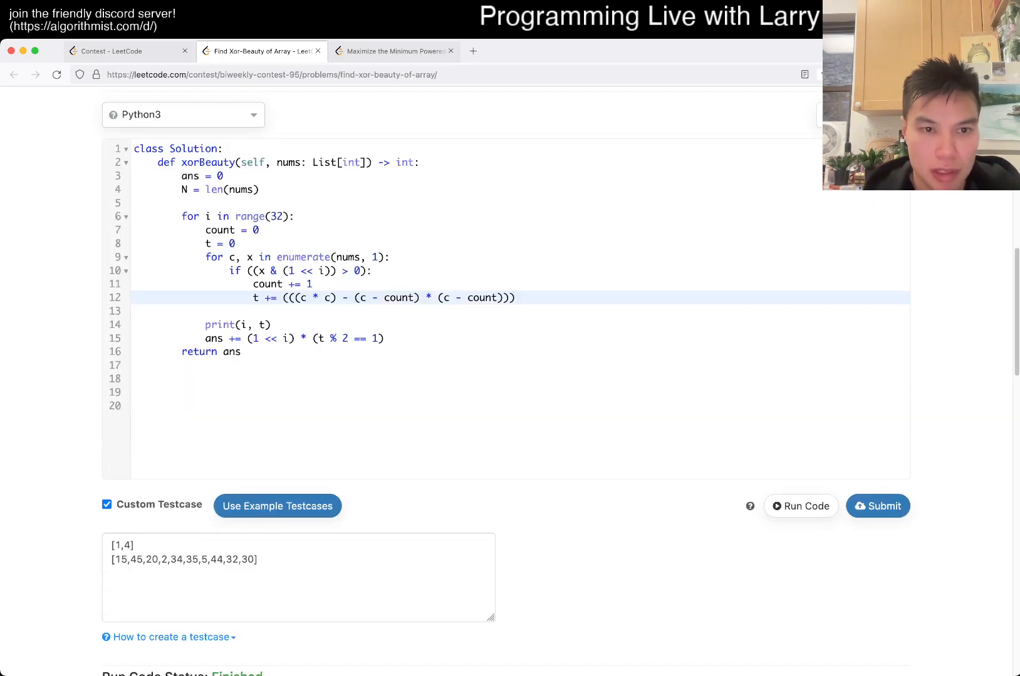
scroll(down, 3)
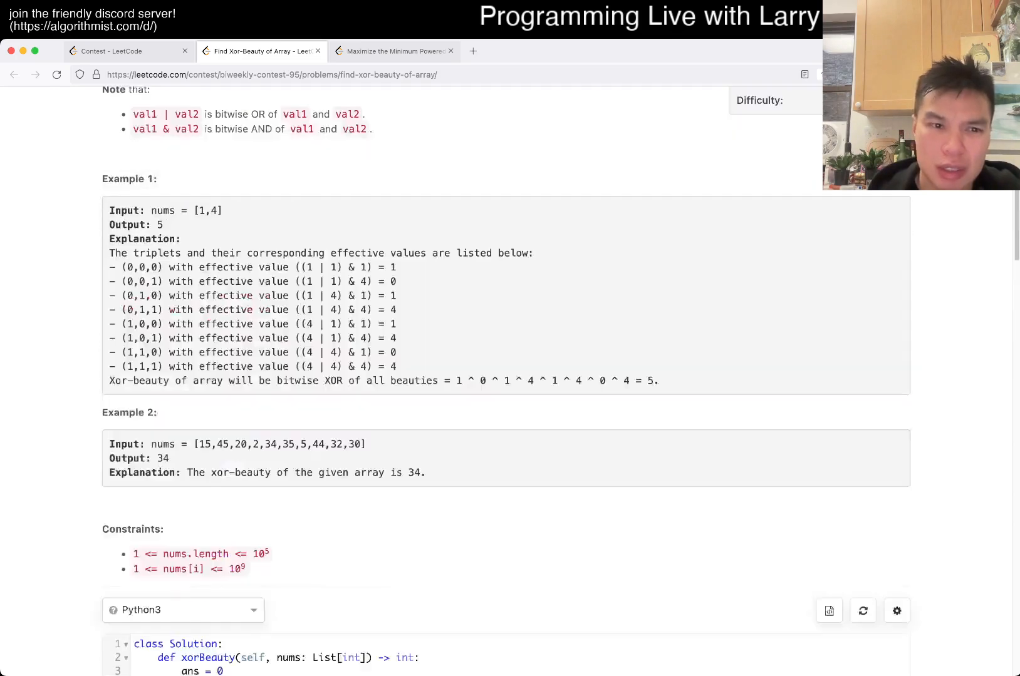
scroll(down, 3)
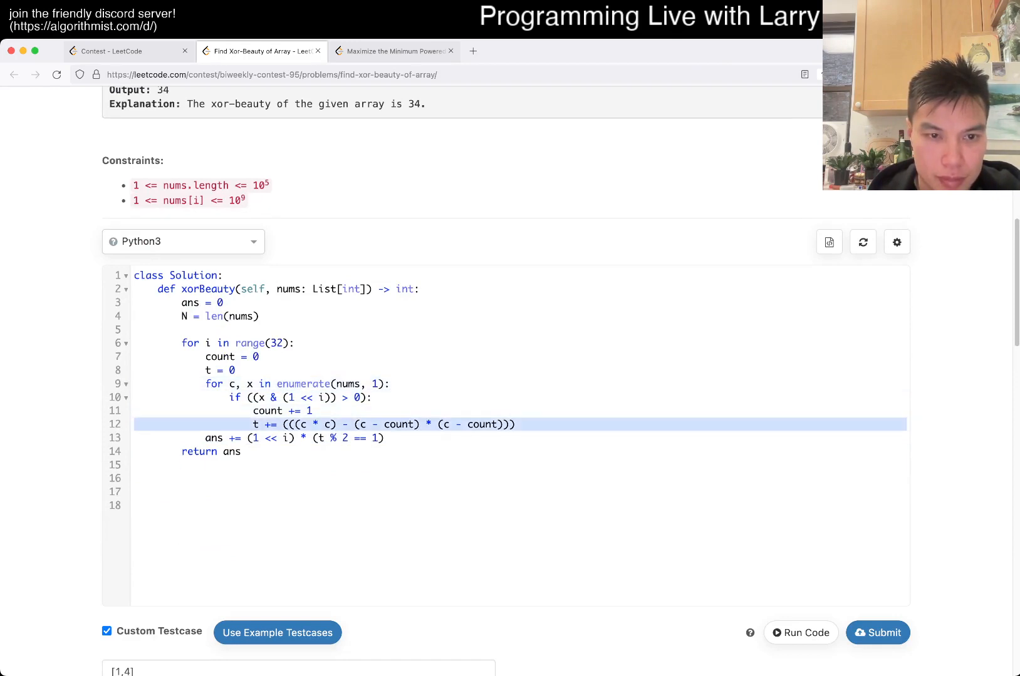
- Make the first loop 'for x in nums' counting bits, then a second 'for x in nums' with 'if ((x & (1 << i)) > 0):' using N in the formula
click(375, 384)
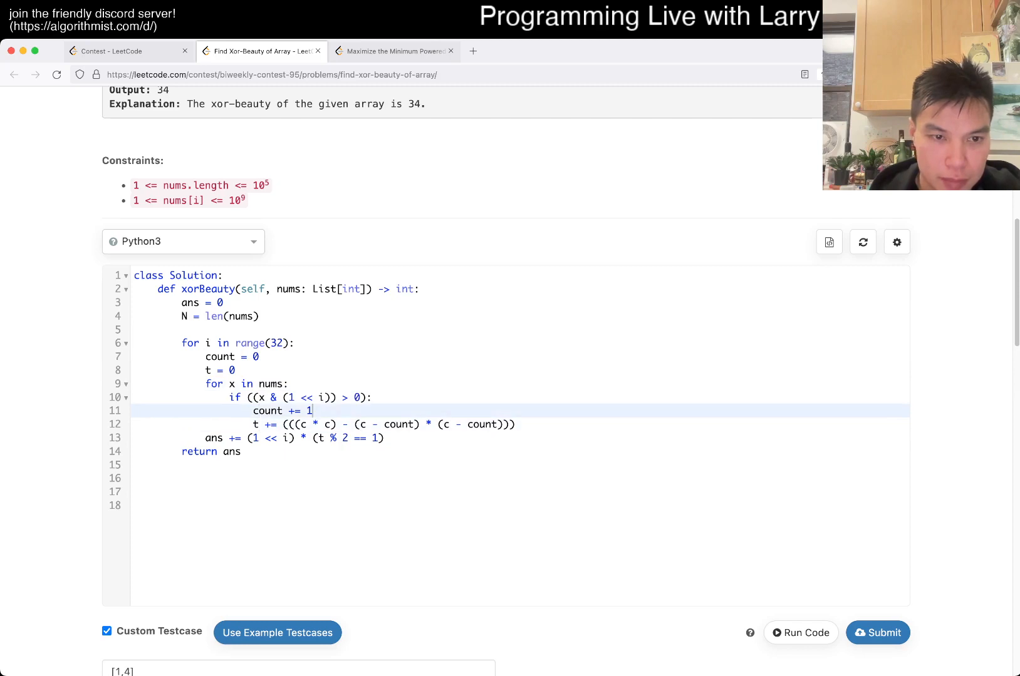
key(enter)
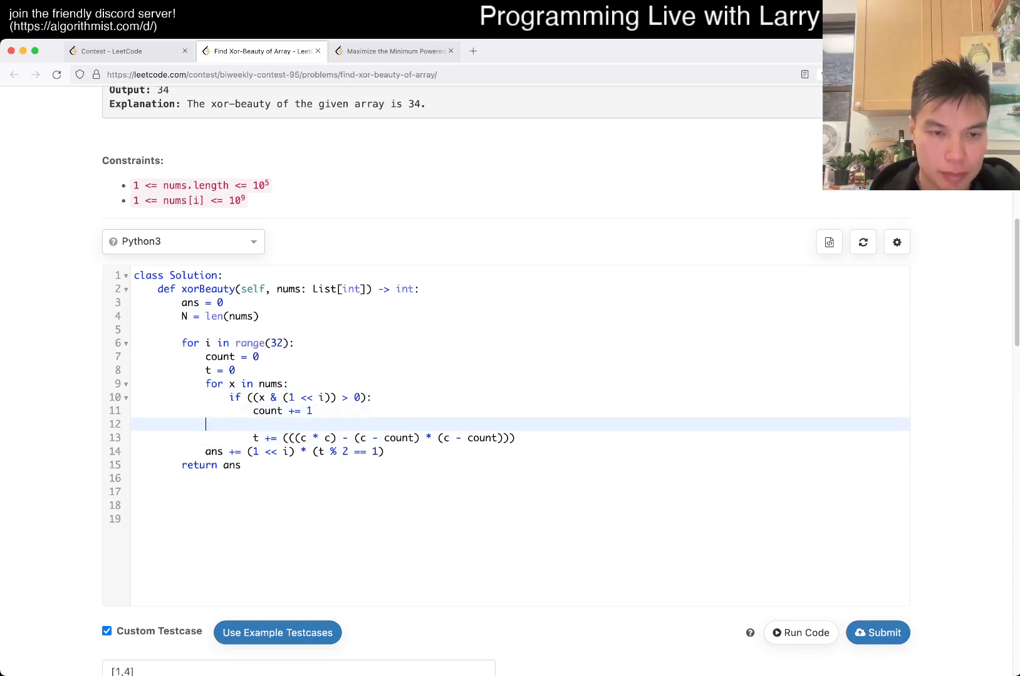
text(for x in nums:)
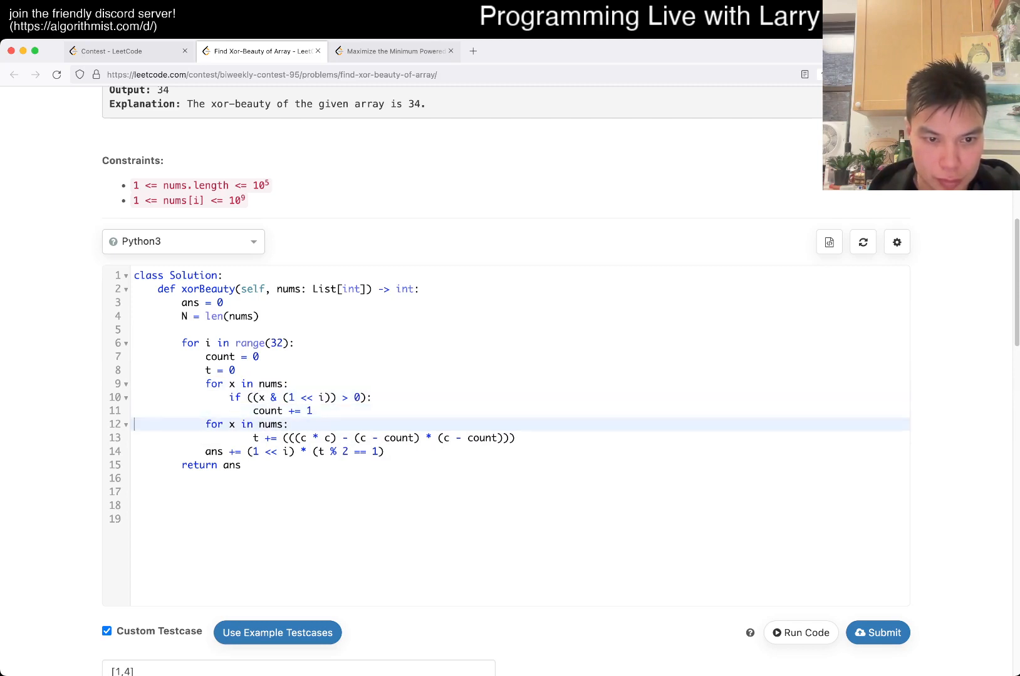
text(if ((x & (1 << i)) > 0):)
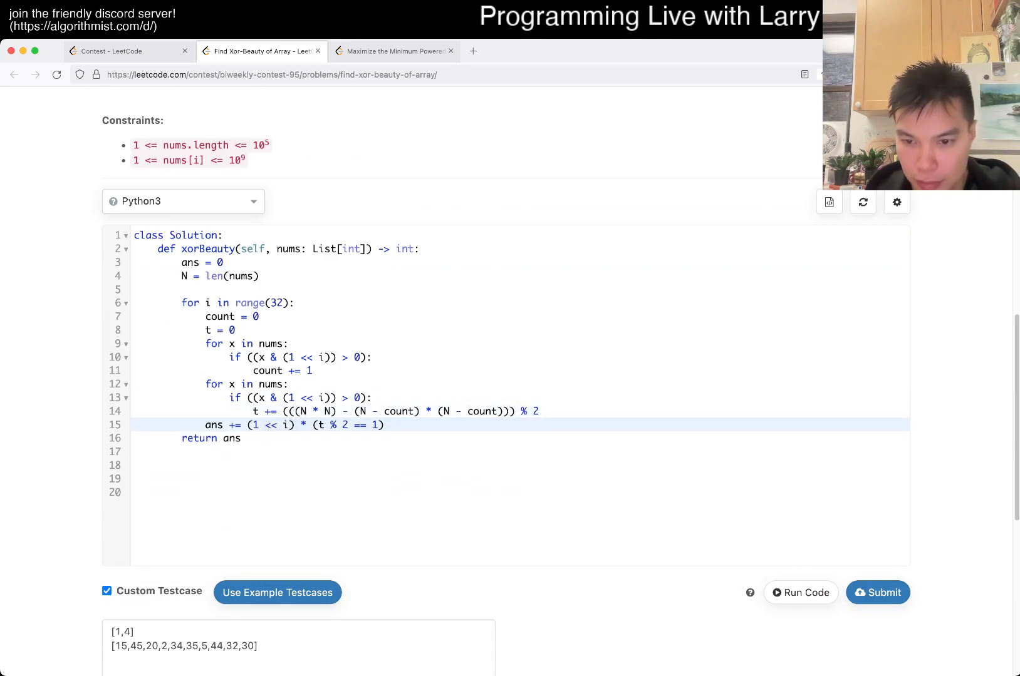
- Run to get 5 and 34 on the examples, then submit the solution for judging
click(800, 592)
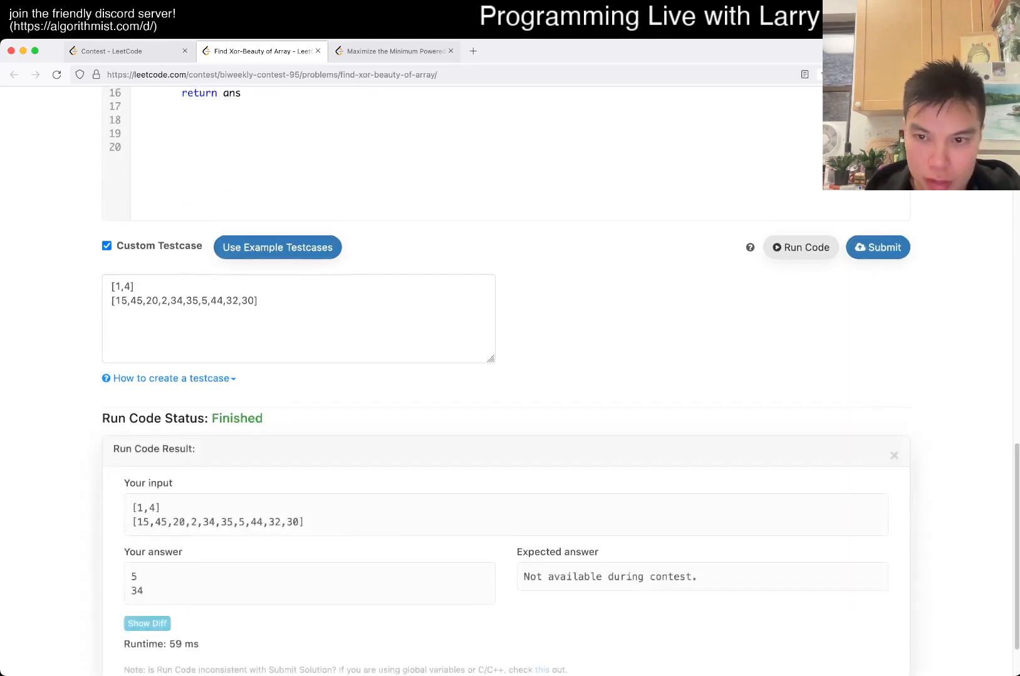
click(877, 247)
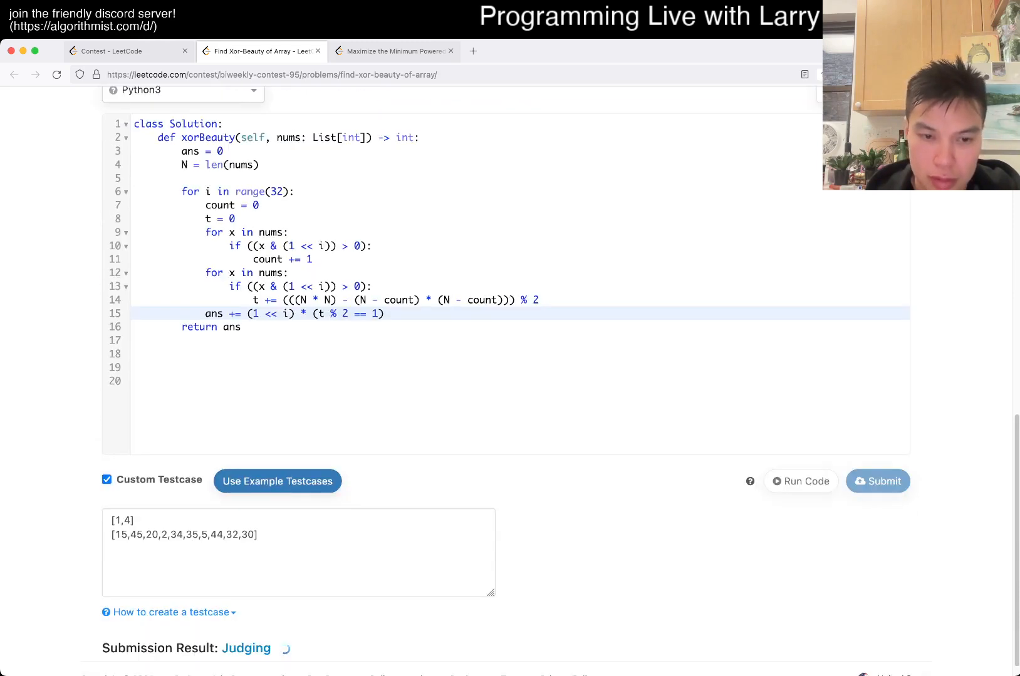
scroll(down, 3)
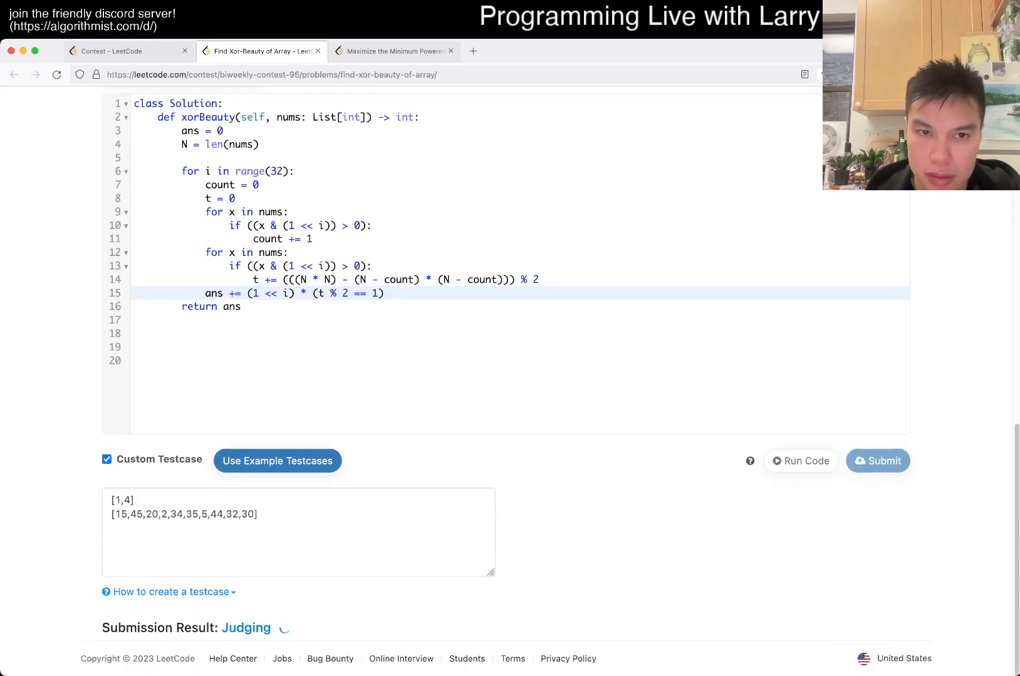